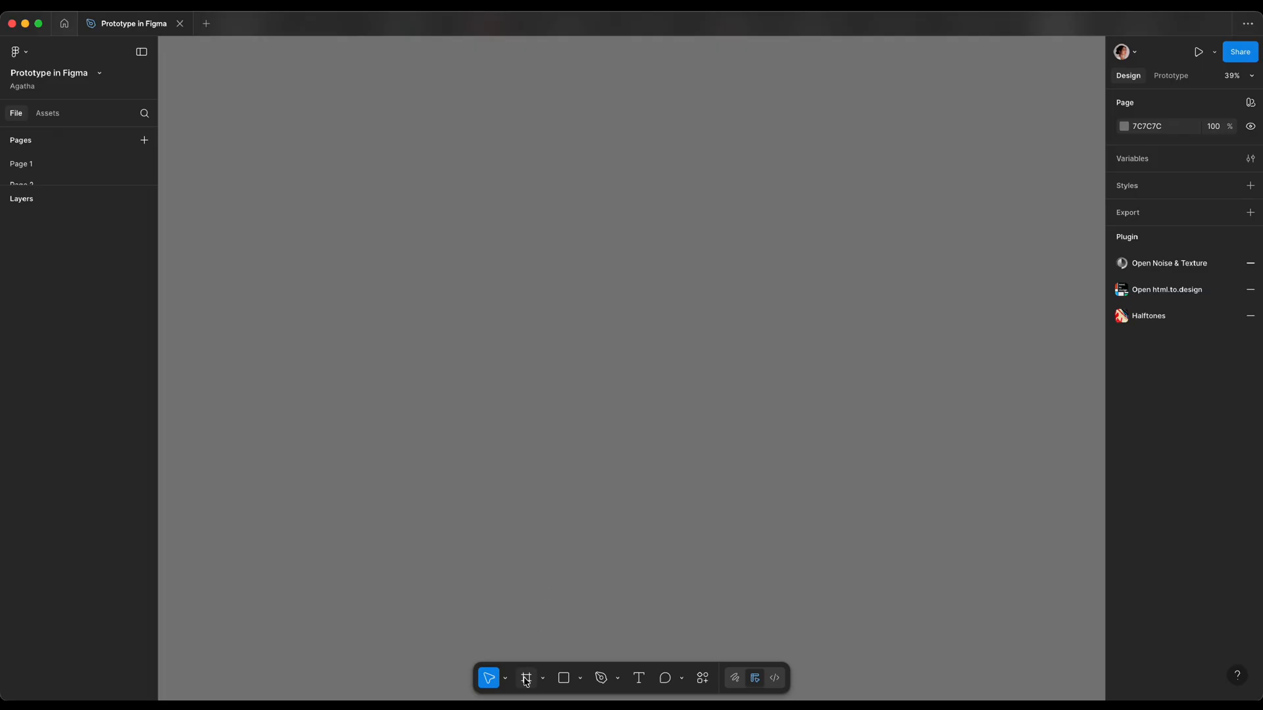
Step: Add an iPhone 13 mini screen with a header rectangle and circles inside it
left_click(525, 678)
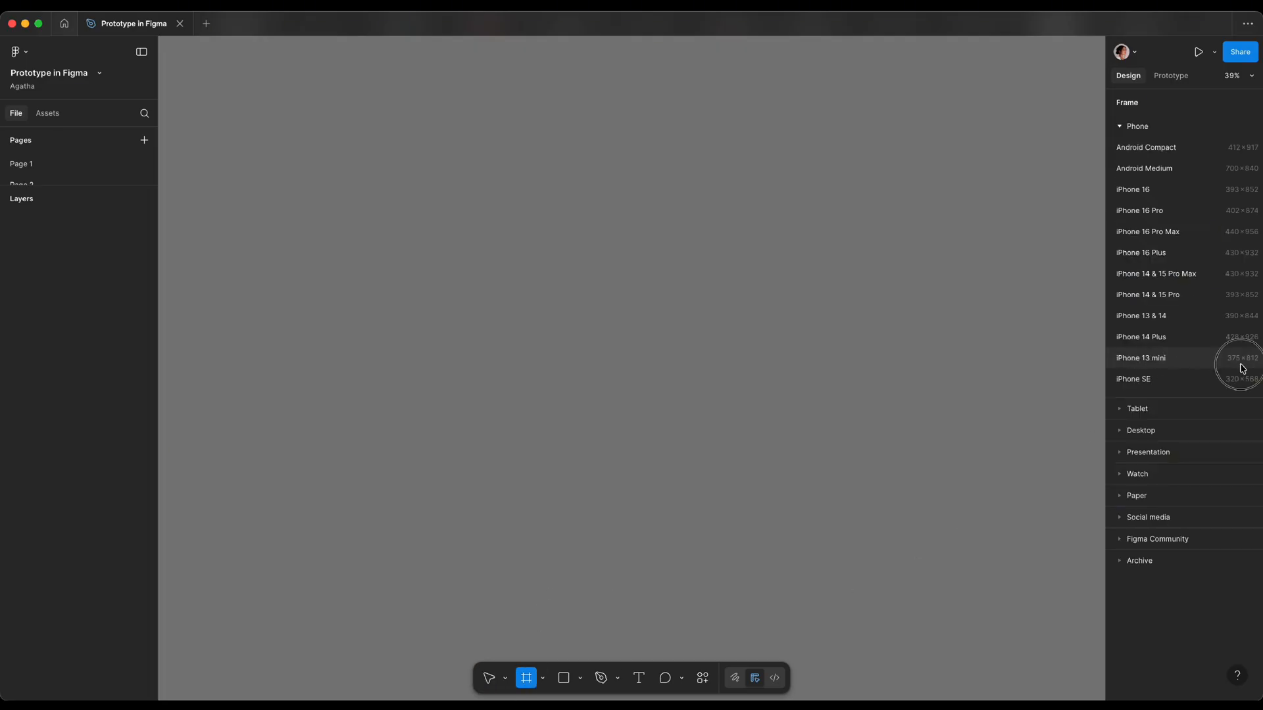
left_click(1141, 358)
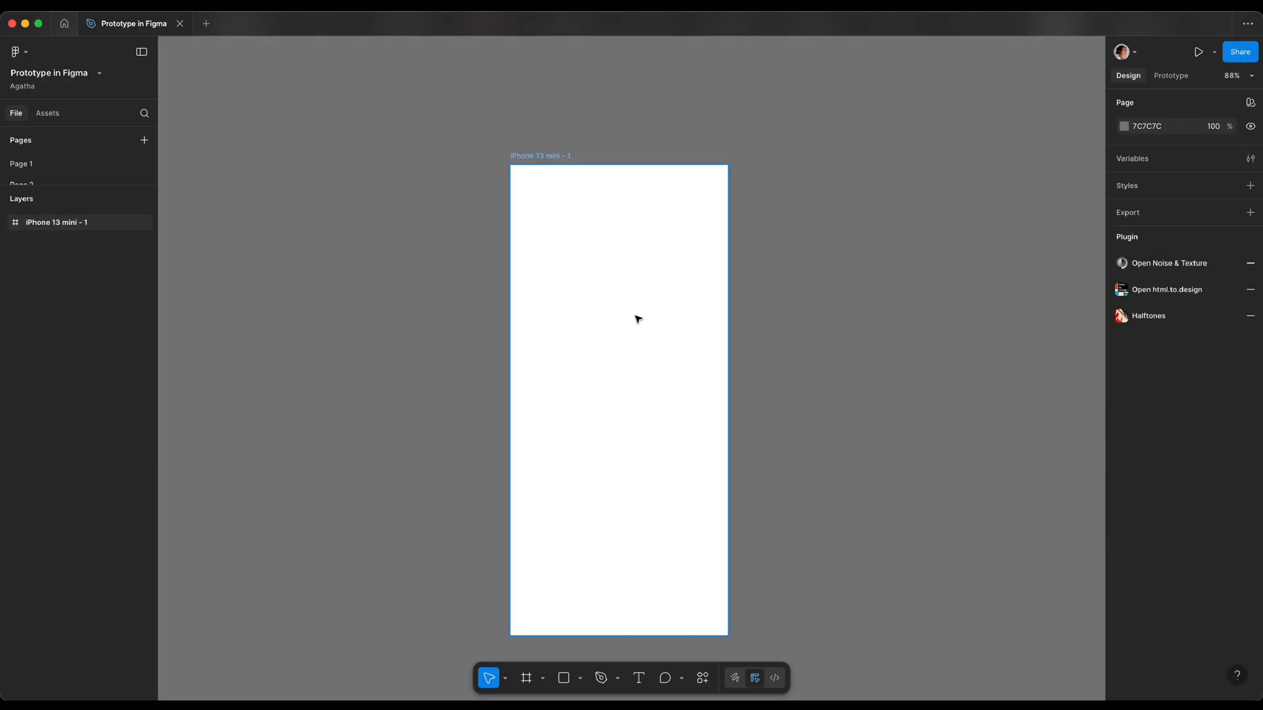
left_click(564, 678)
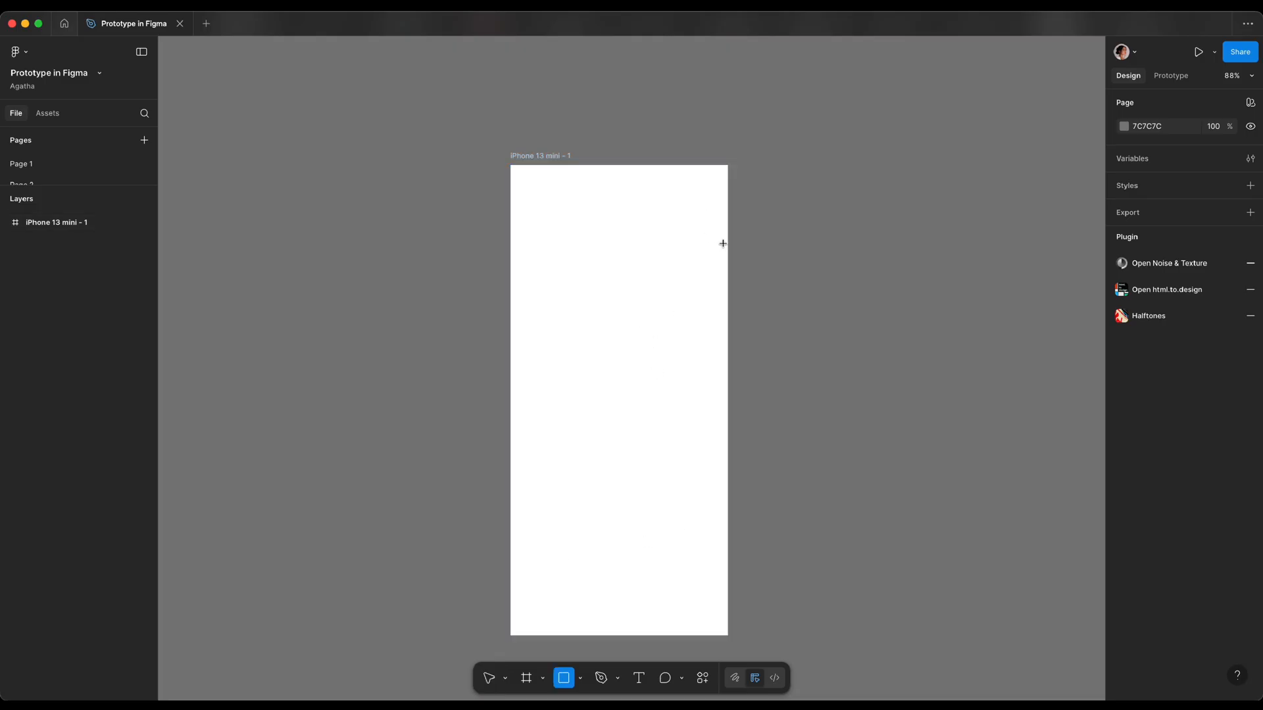
left_click_drag(510, 166, 726, 244)
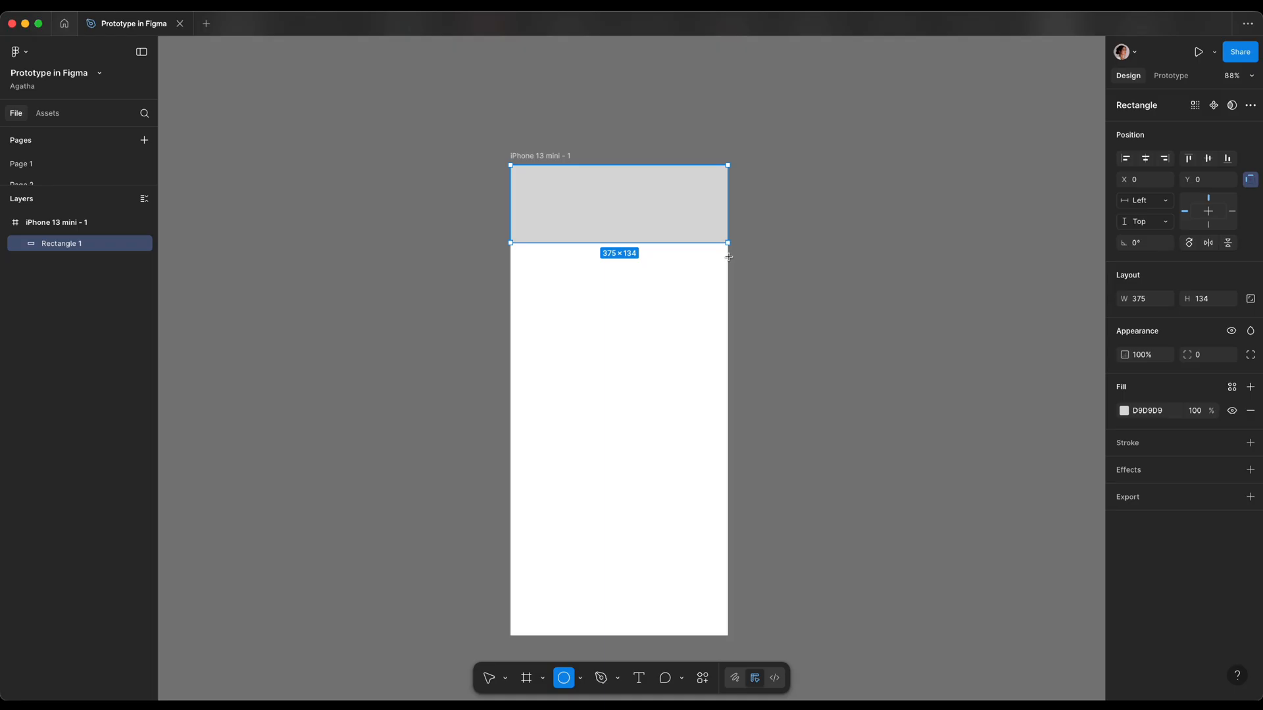
left_click_drag(682, 183, 721, 221)
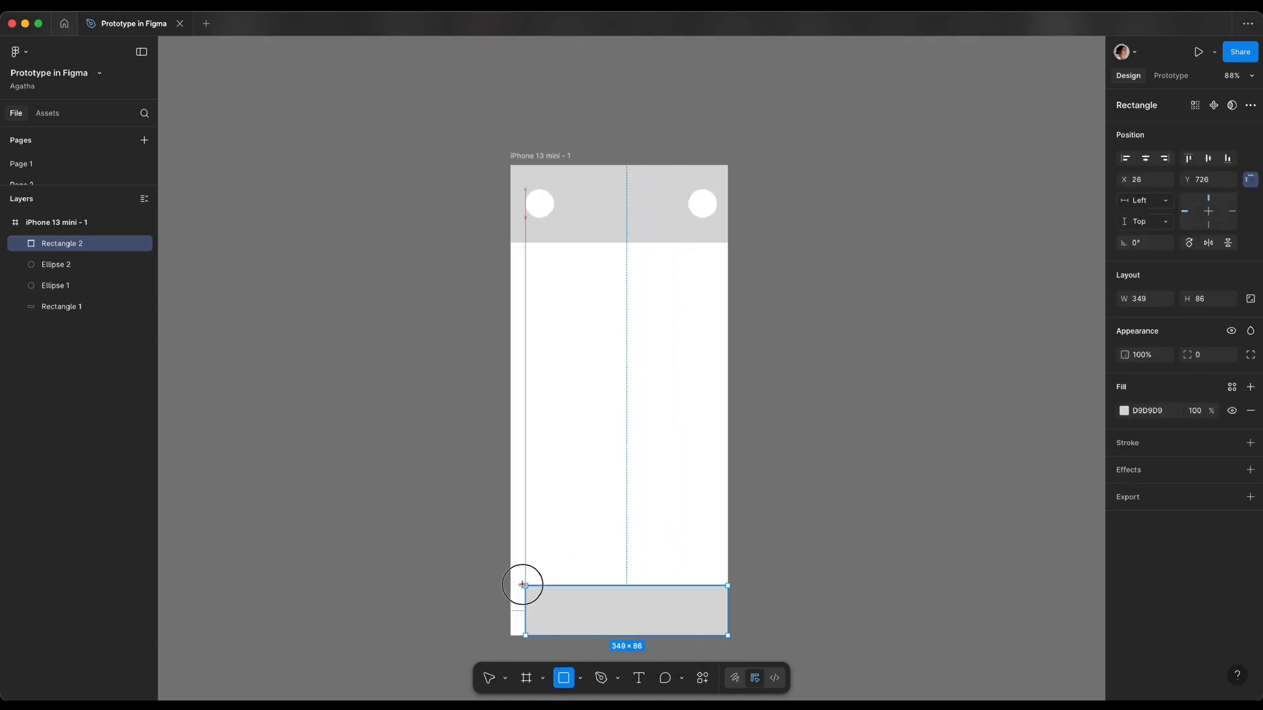
Step: Draw the full-width bottom bar and fill it mid-grey 828282
left_click_drag(525, 584, 510, 571)
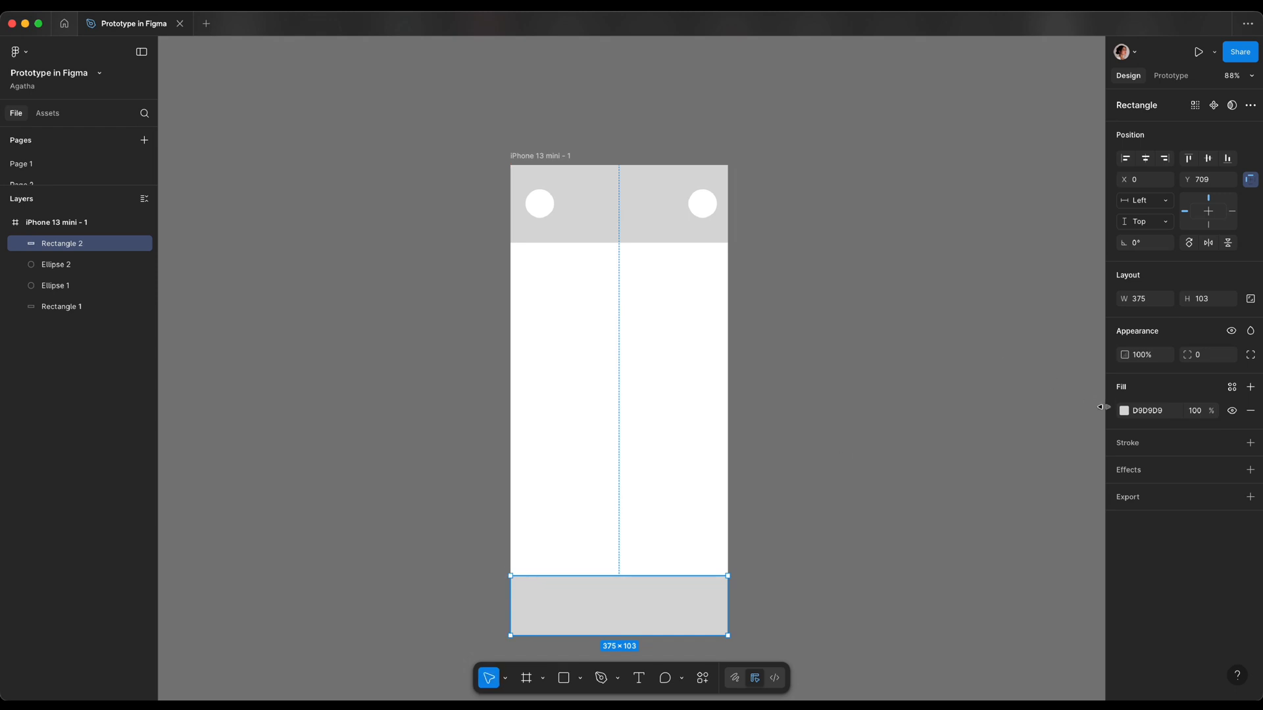
left_click(1125, 410)
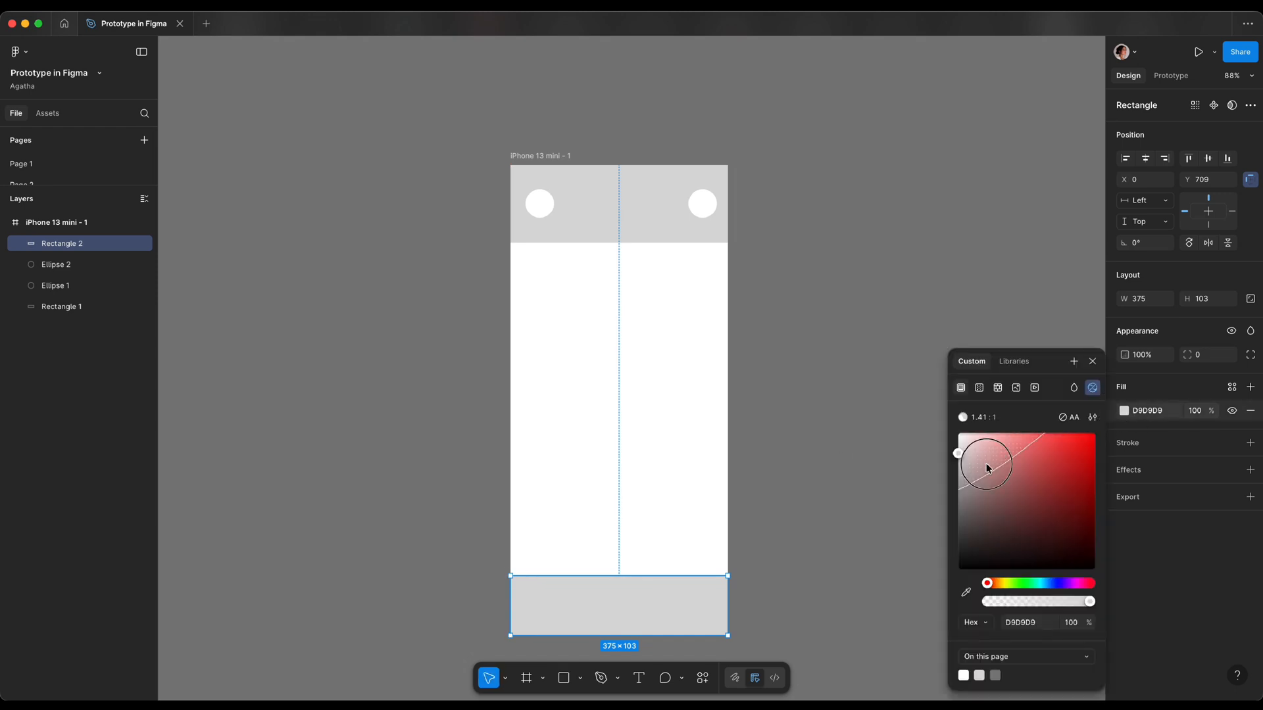
left_click_drag(986, 467, 958, 500)
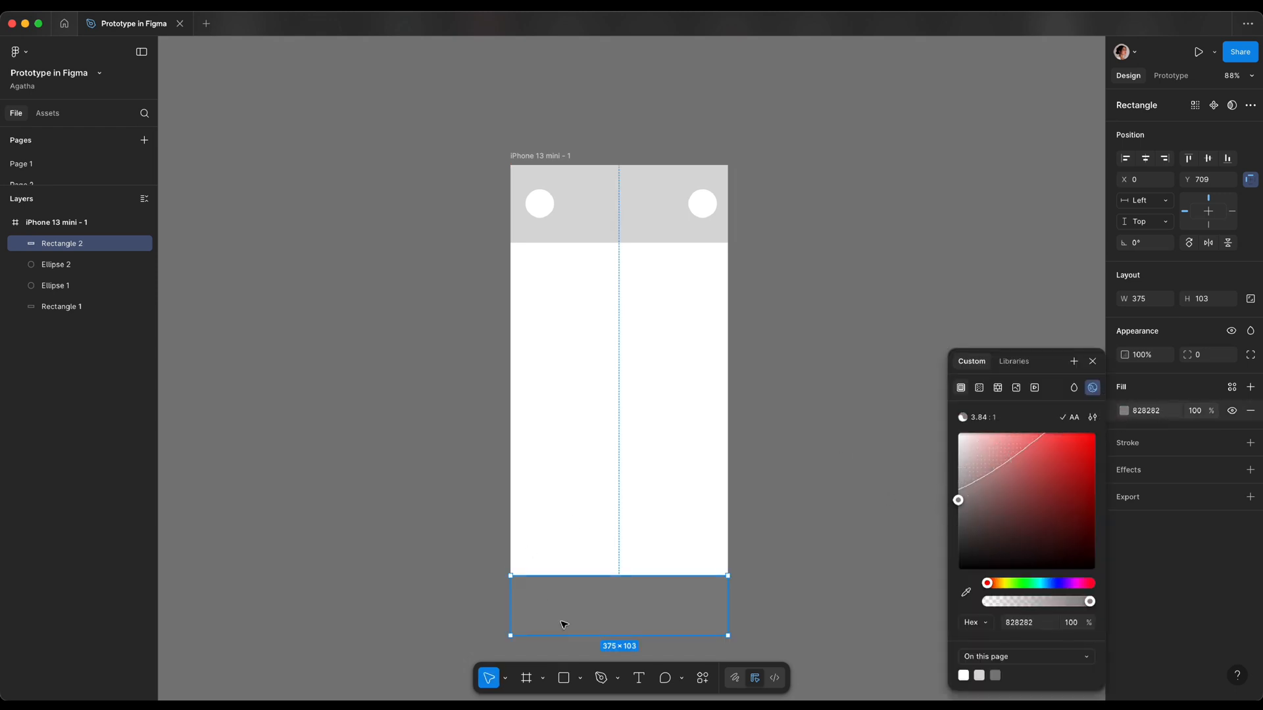
left_click(564, 677)
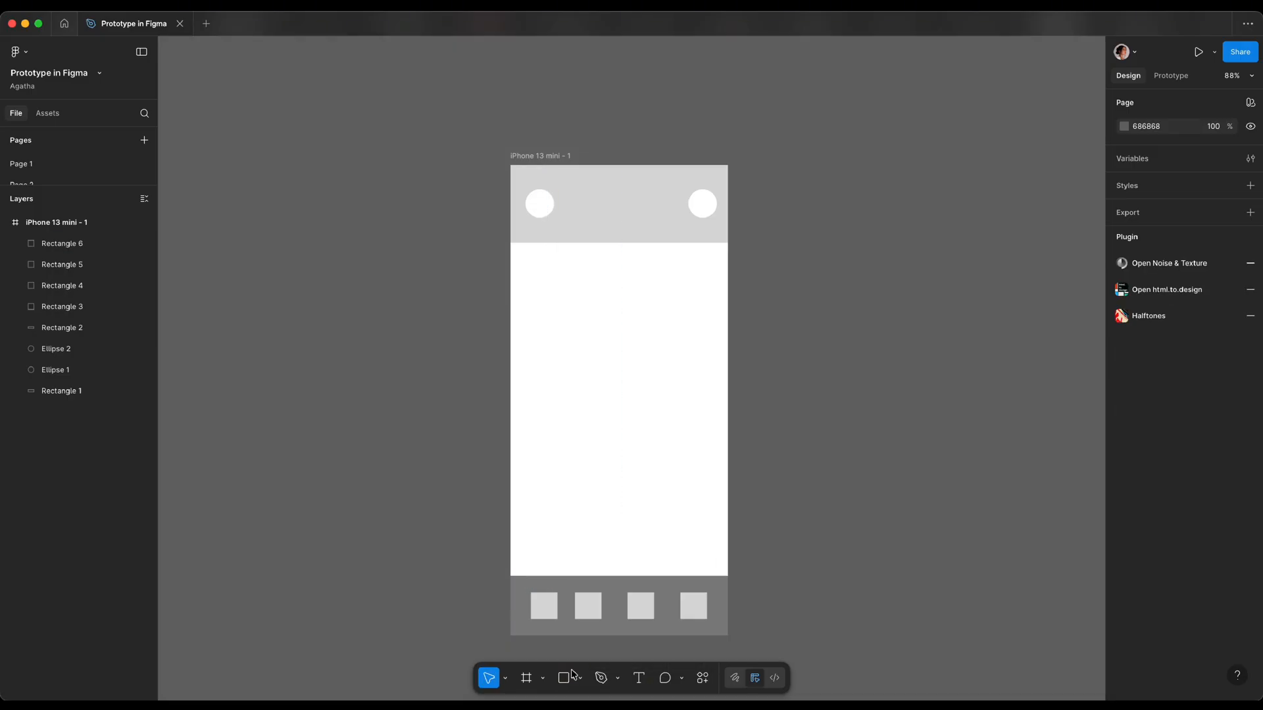
Step: Draw the black product tiles in the middle of the screen
left_click(564, 677)
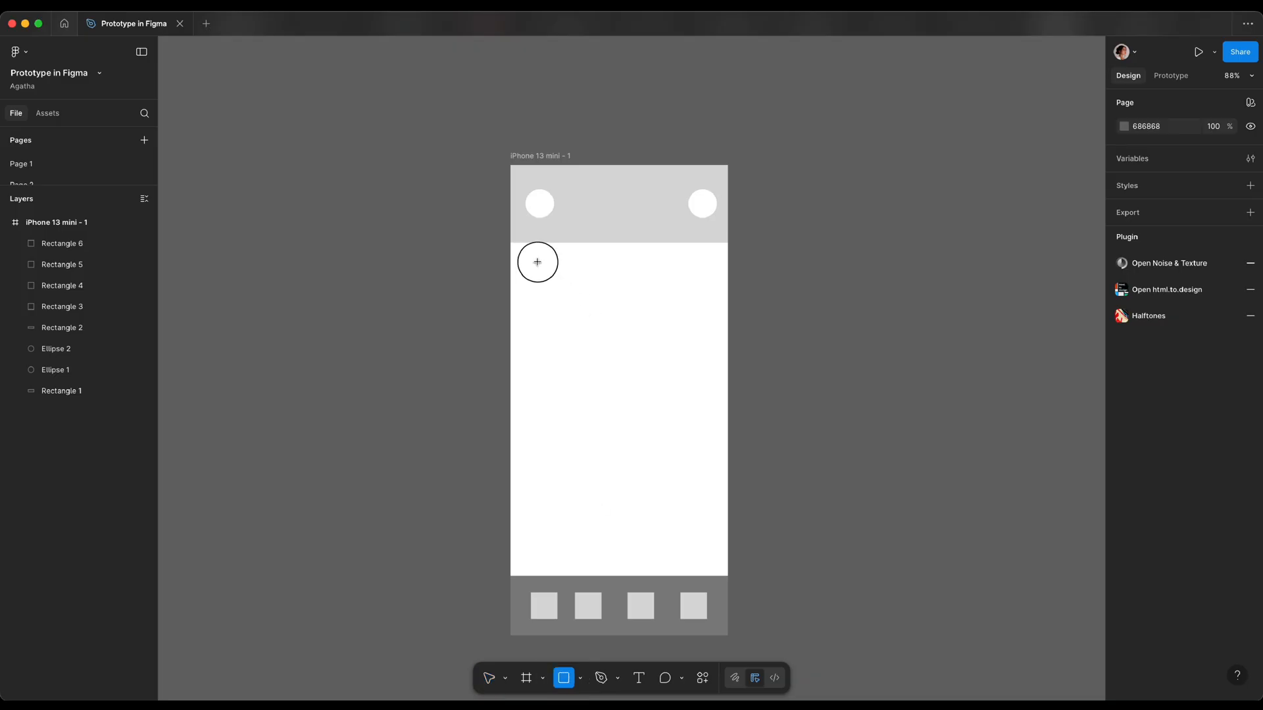
left_click_drag(525, 262, 621, 406)
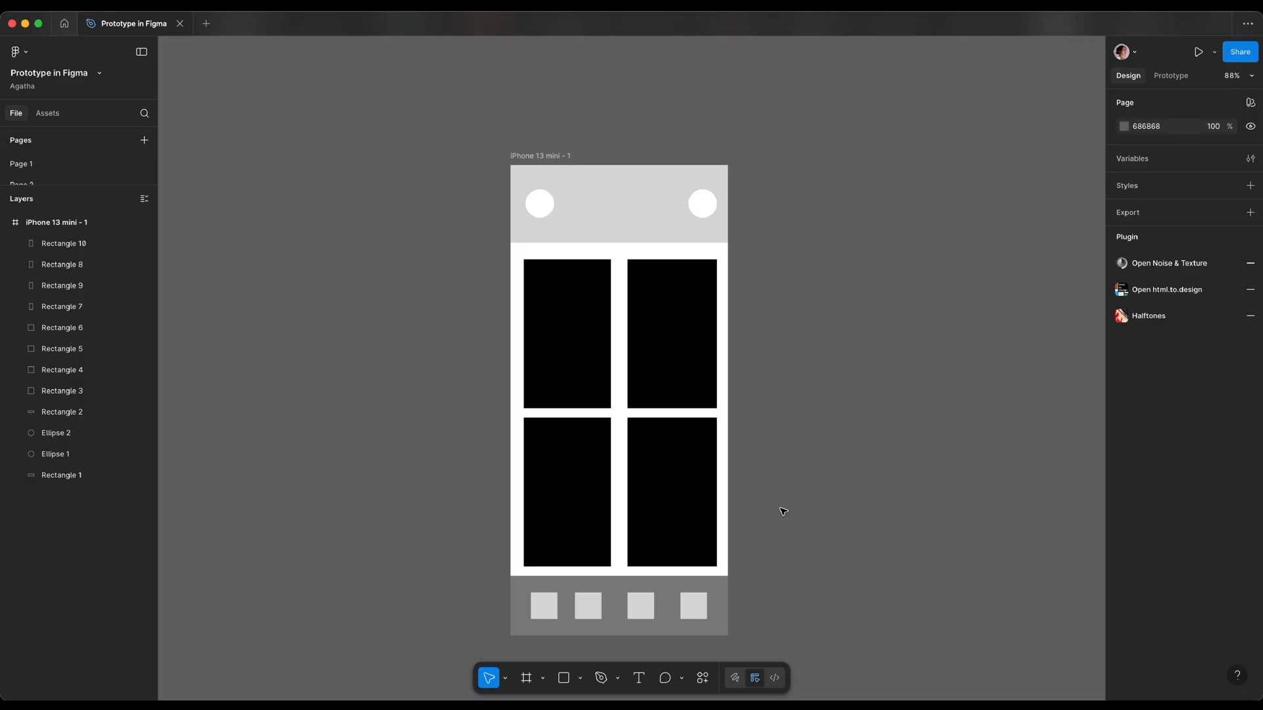
left_click(539, 156)
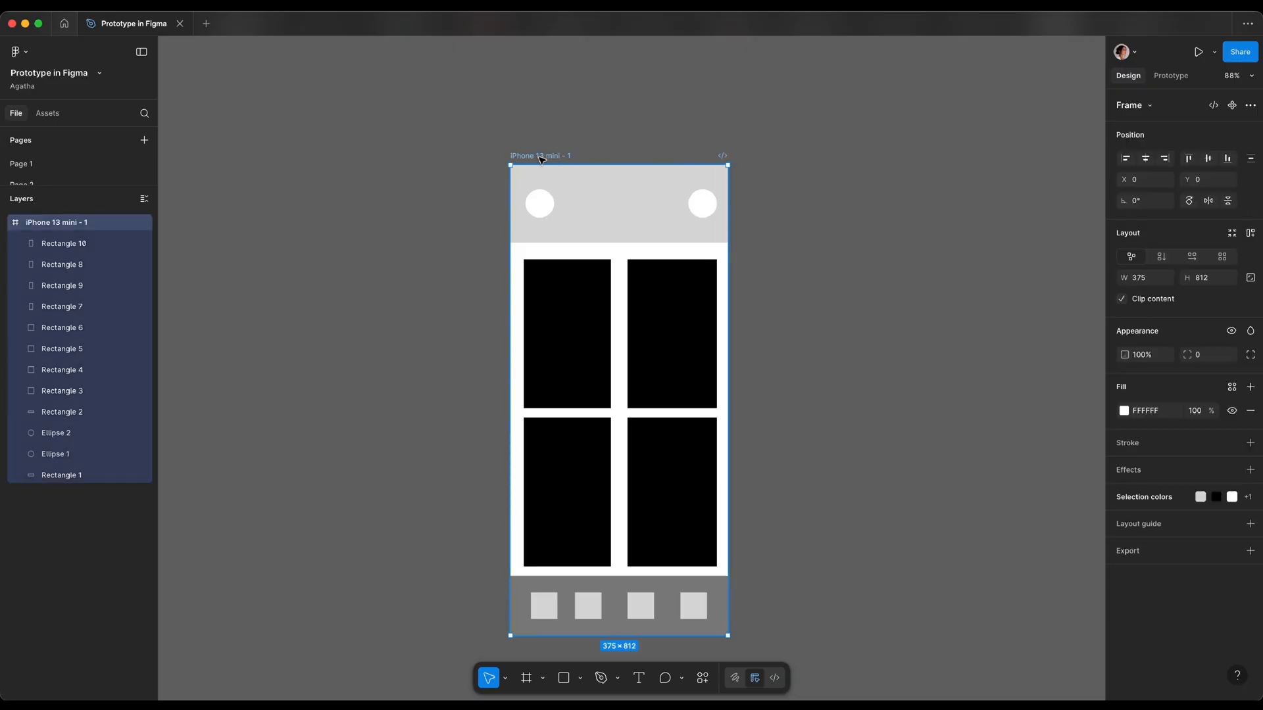
Step: Set iPhone X as the prototype preview device for screen 01
left_click(1170, 75)
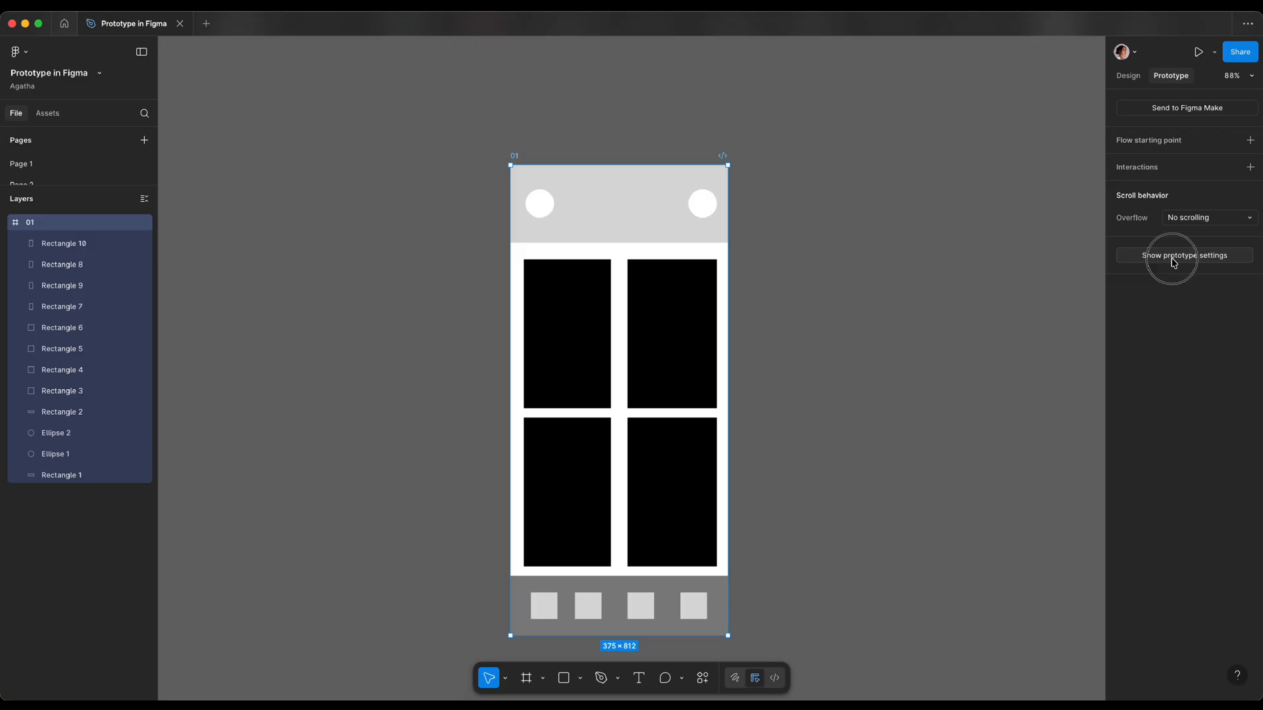
left_click(1184, 255)
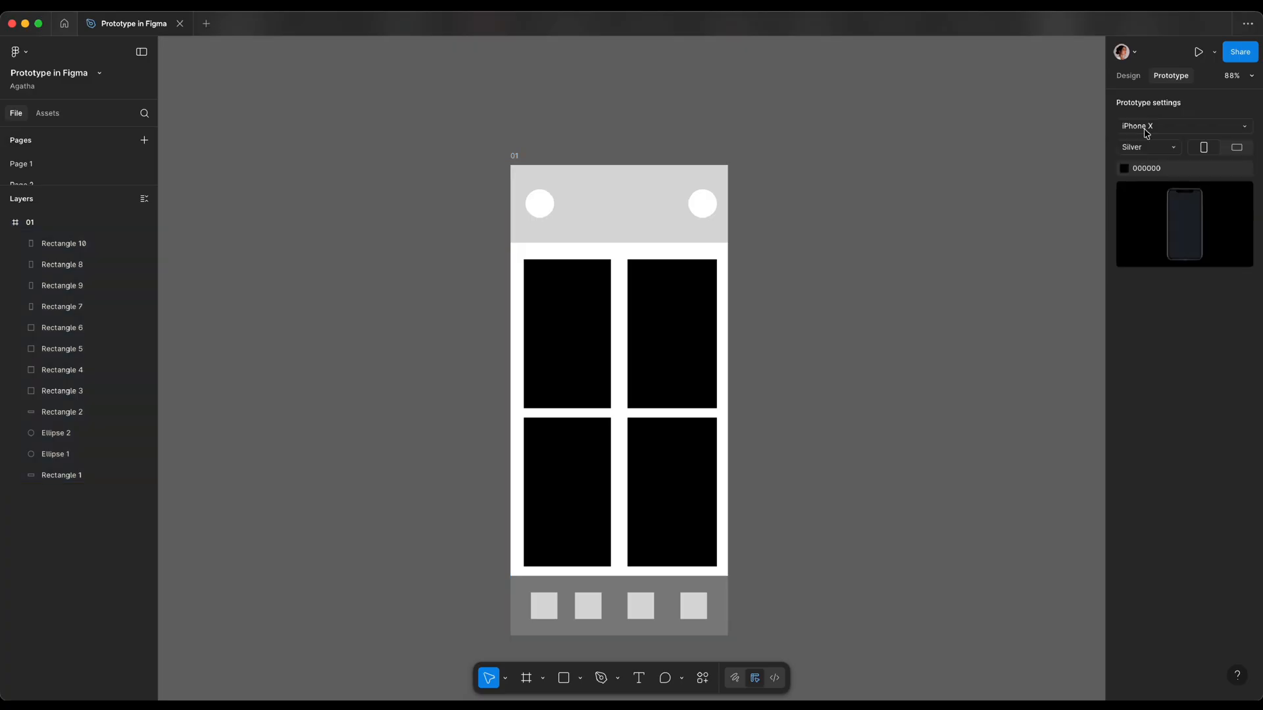
left_click(1183, 126)
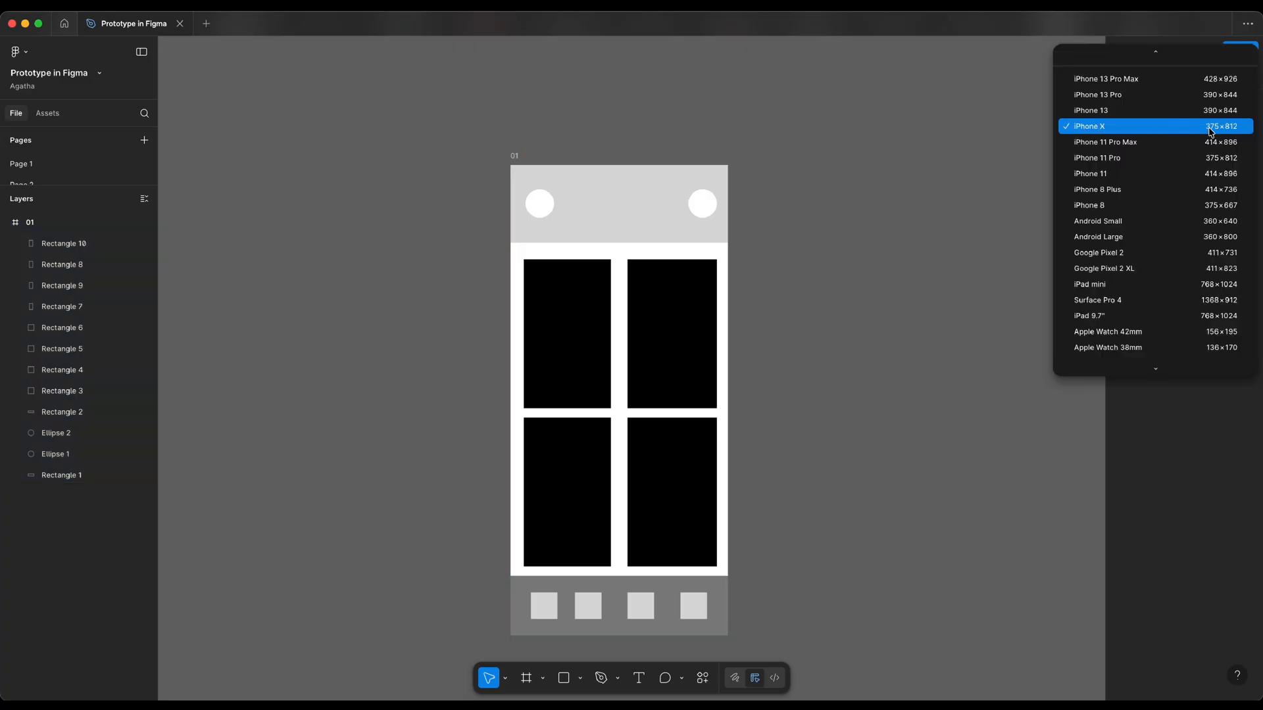
left_click(1089, 125)
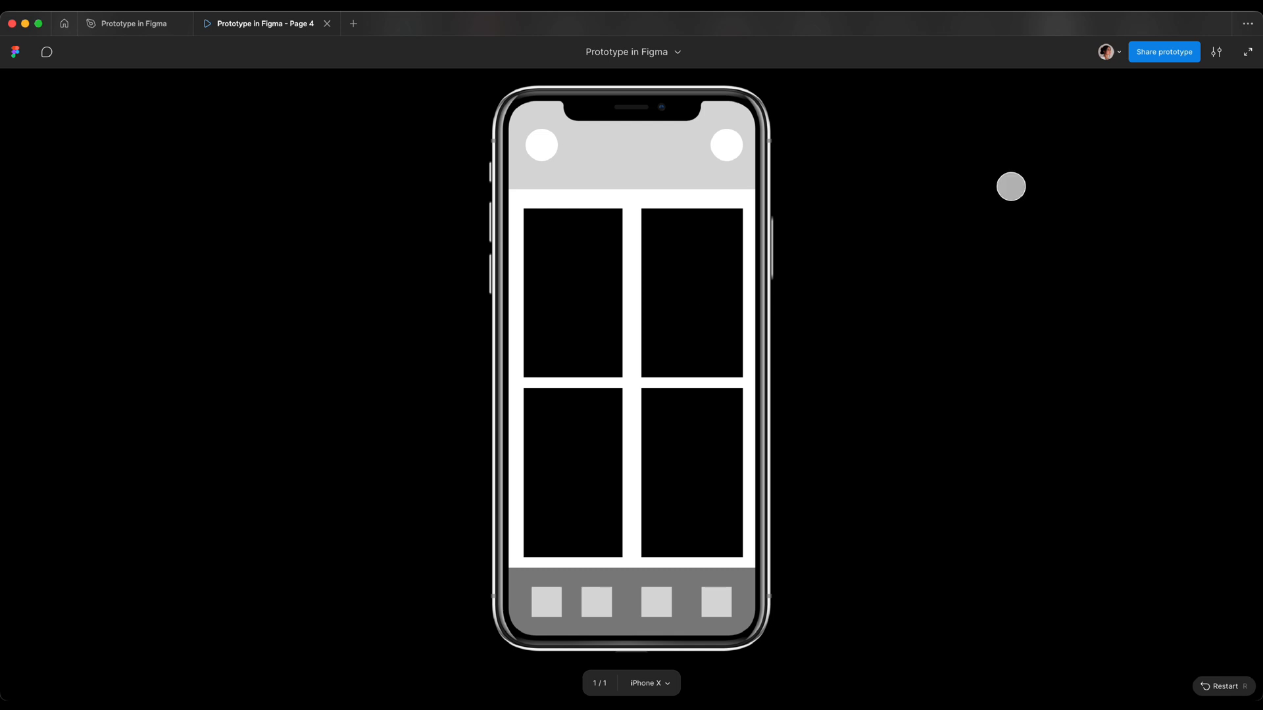
Step: Return to the design file after previewing screen 01 on iPhone X
left_click(1163, 52)
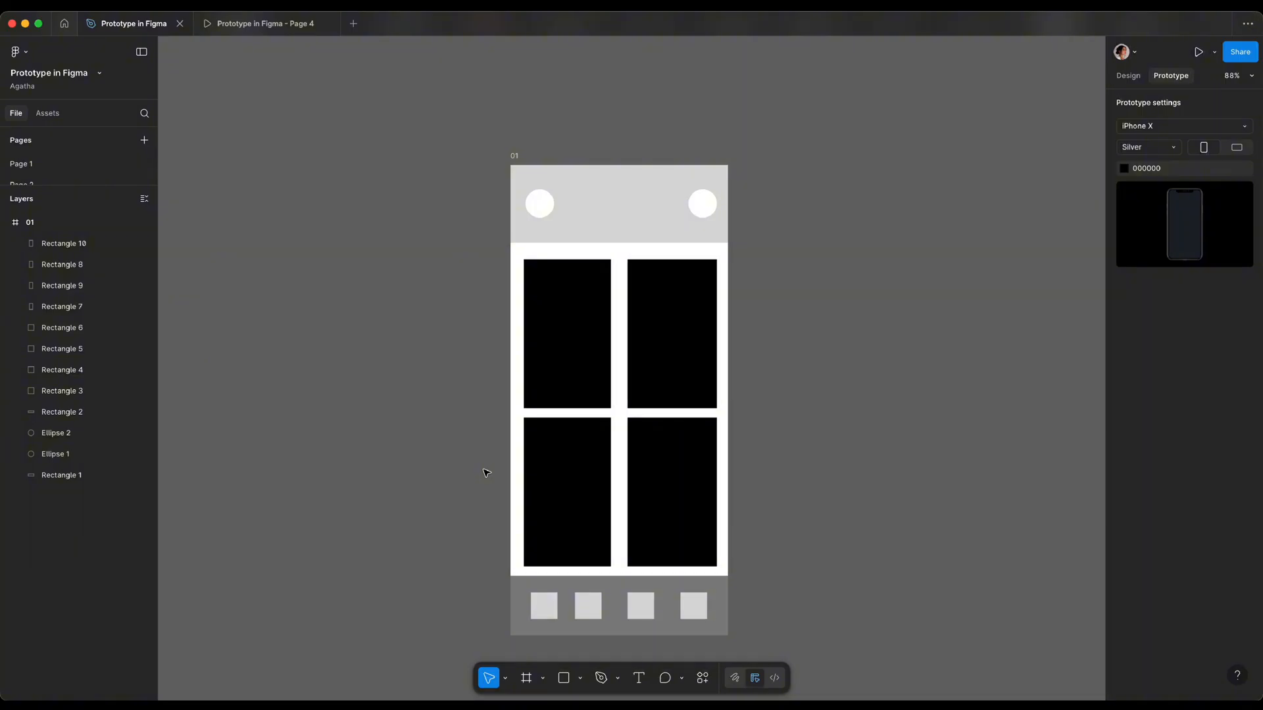
Step: Enlarge frame 01 and add Rectangles 11–14 below the grid
left_click(1128, 76)
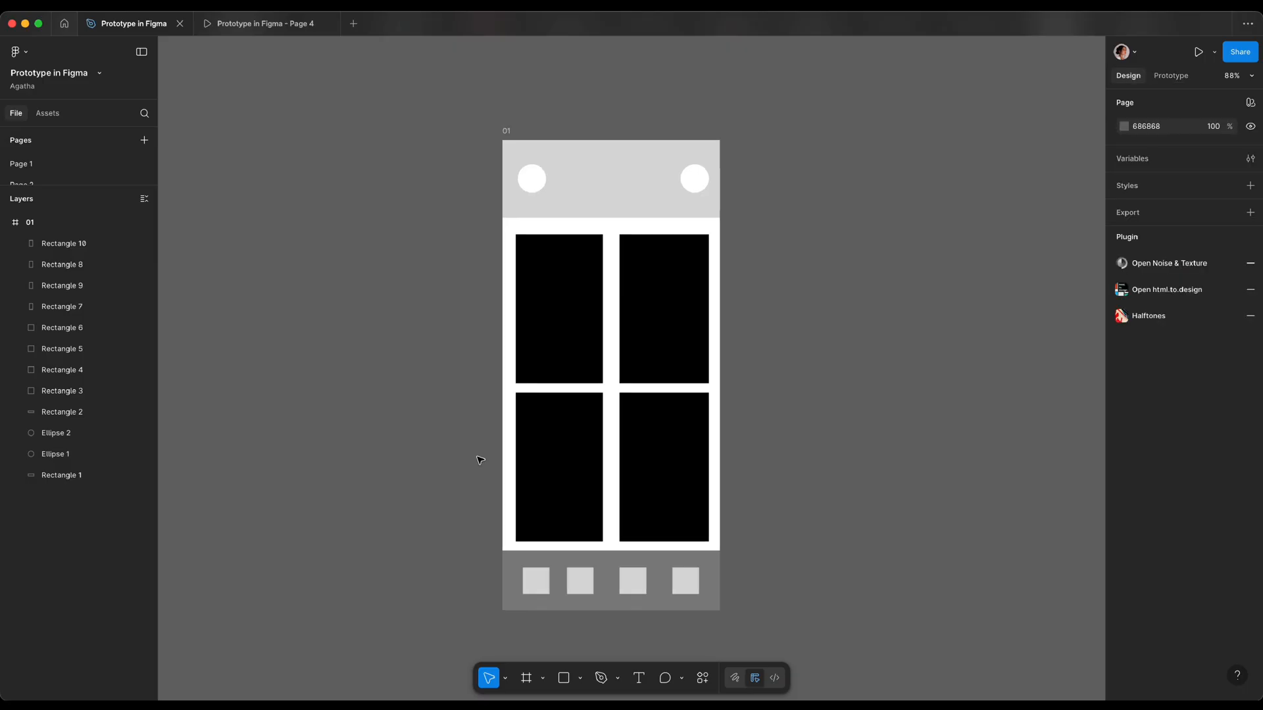
left_click(505, 131)
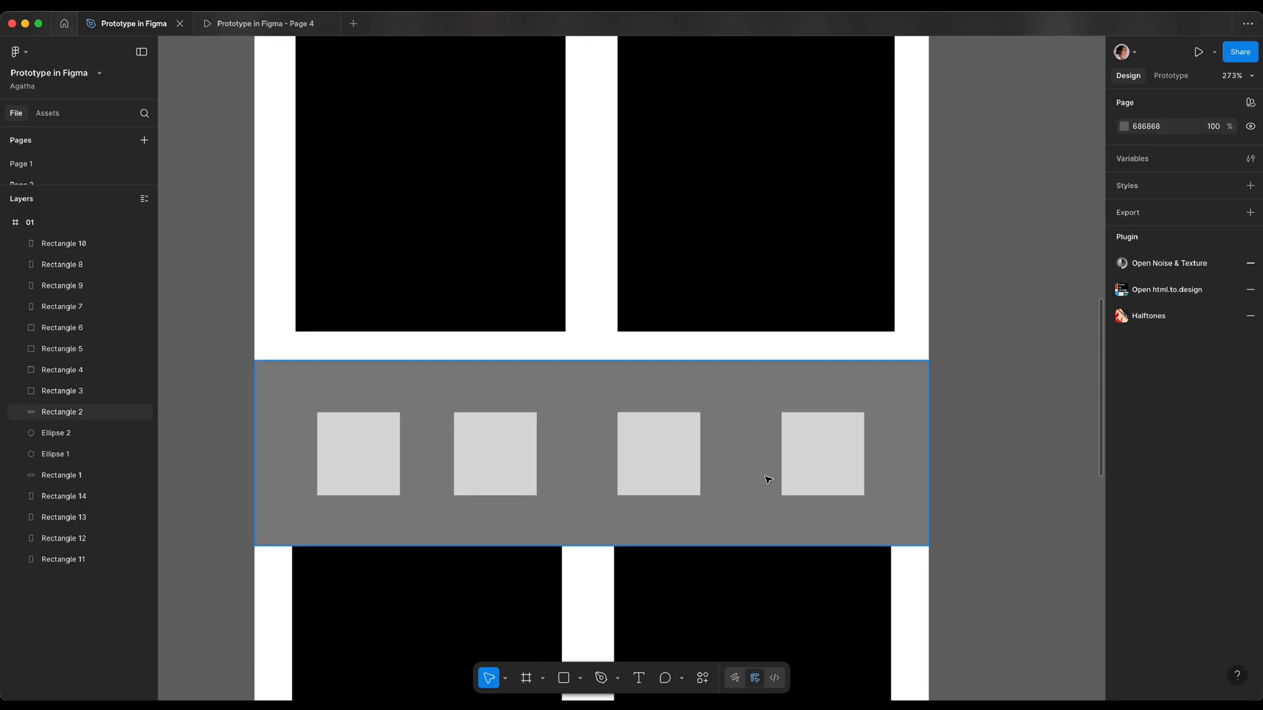
Step: Frame the bottom bar and its four squares as nav
key("shift")
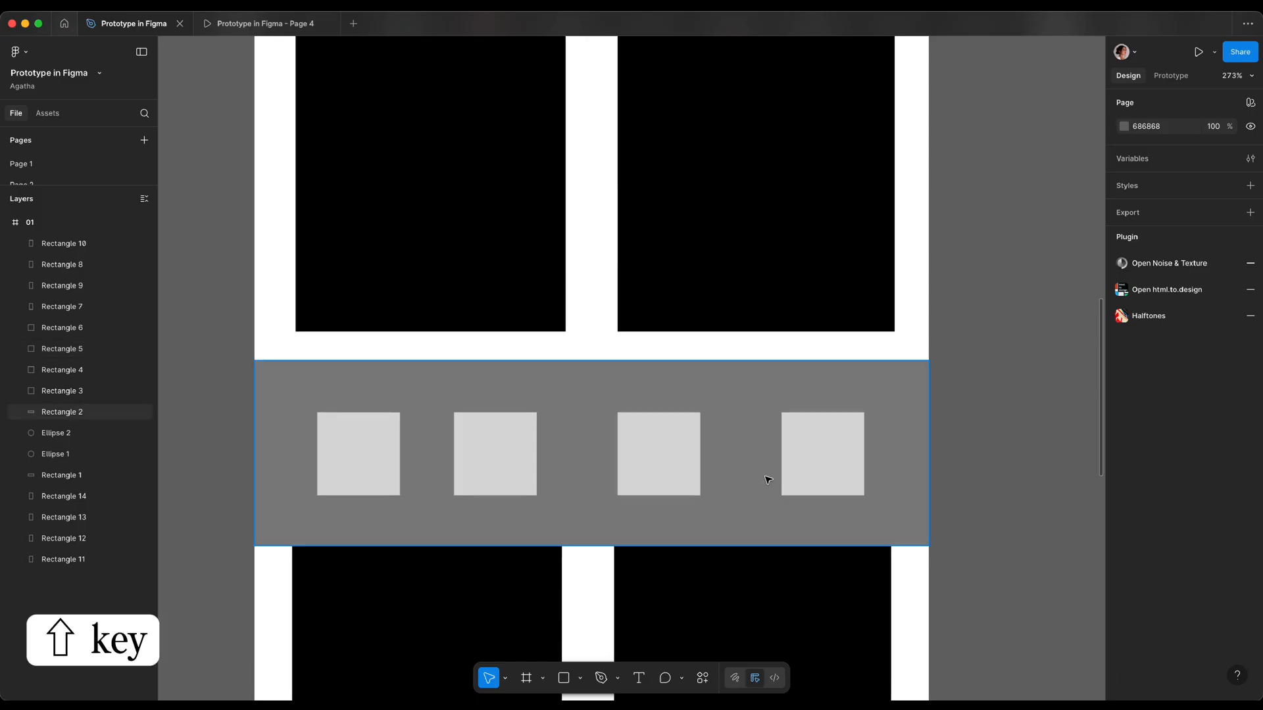
left_click(494, 453)
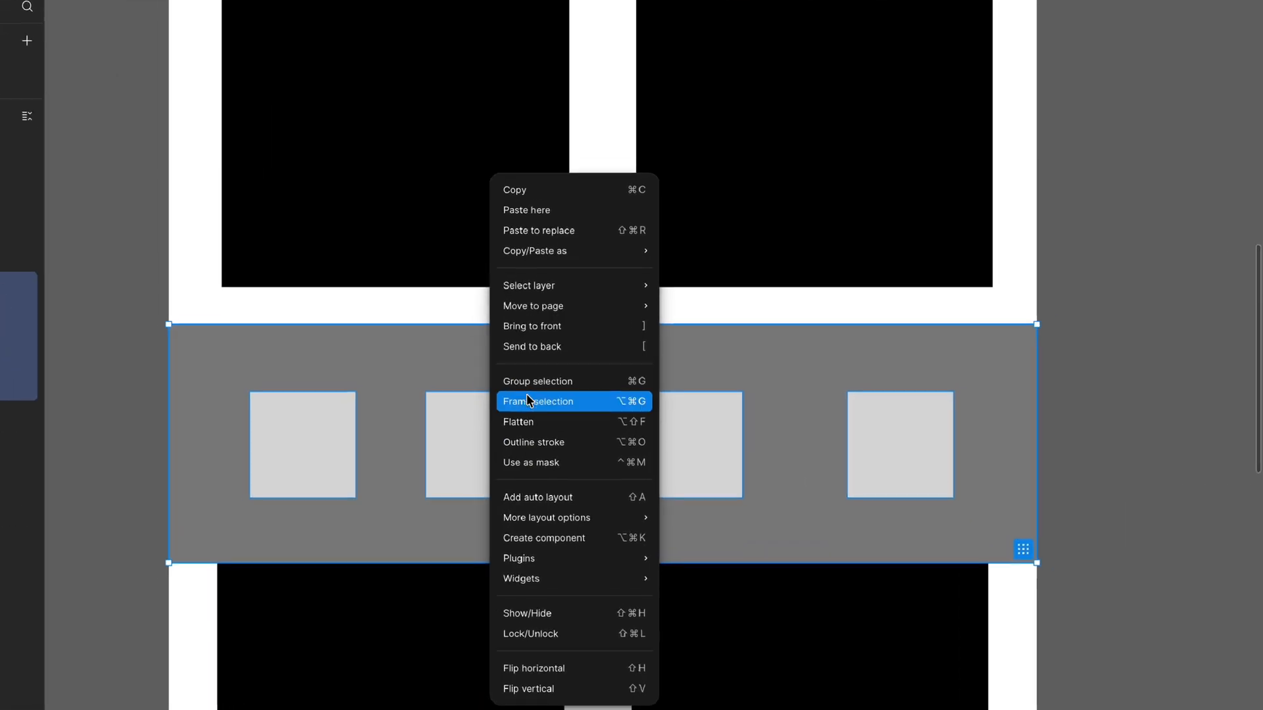
left_click(539, 402)
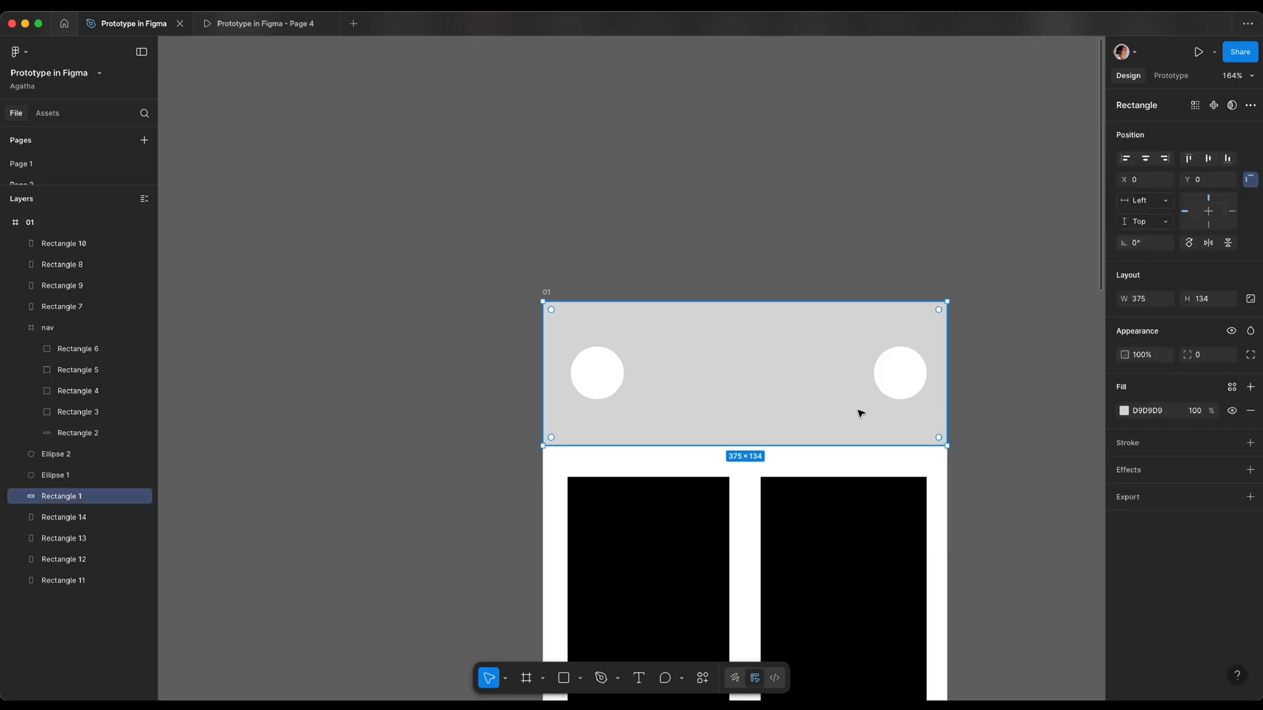
Step: Frame the header and its circles, naming the frame header
right_click(591, 377)
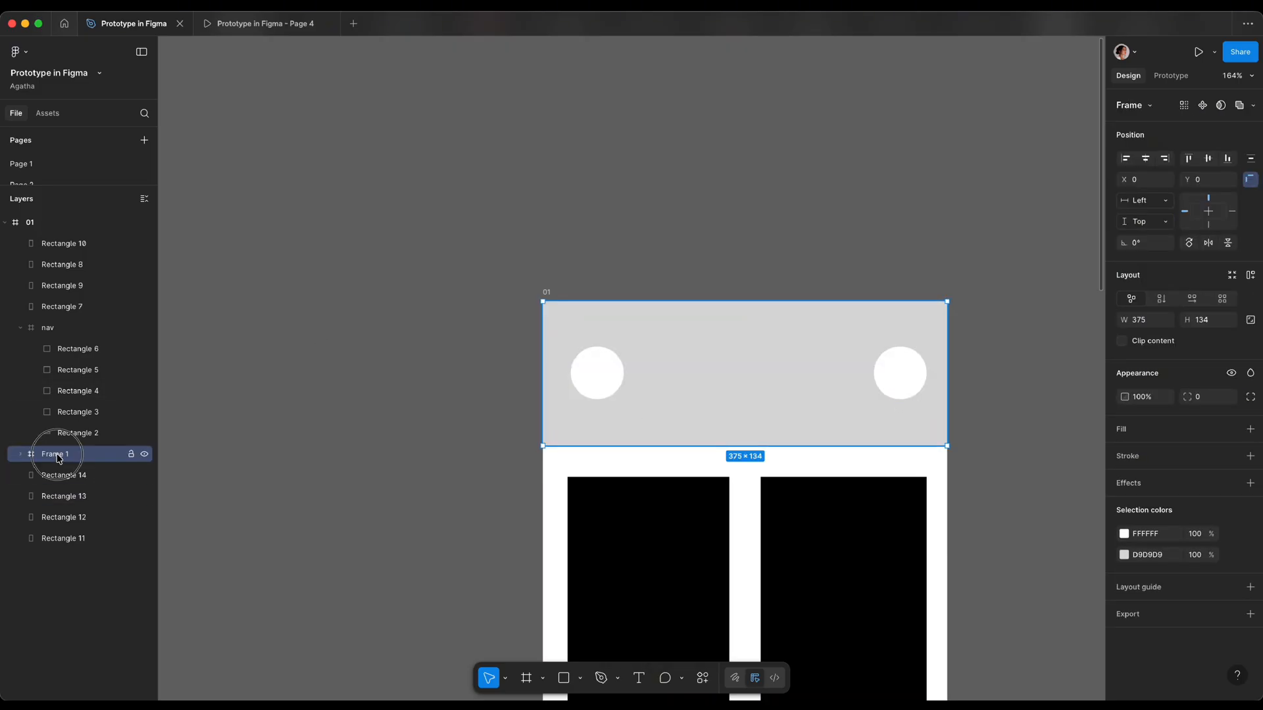
double_click(54, 453)
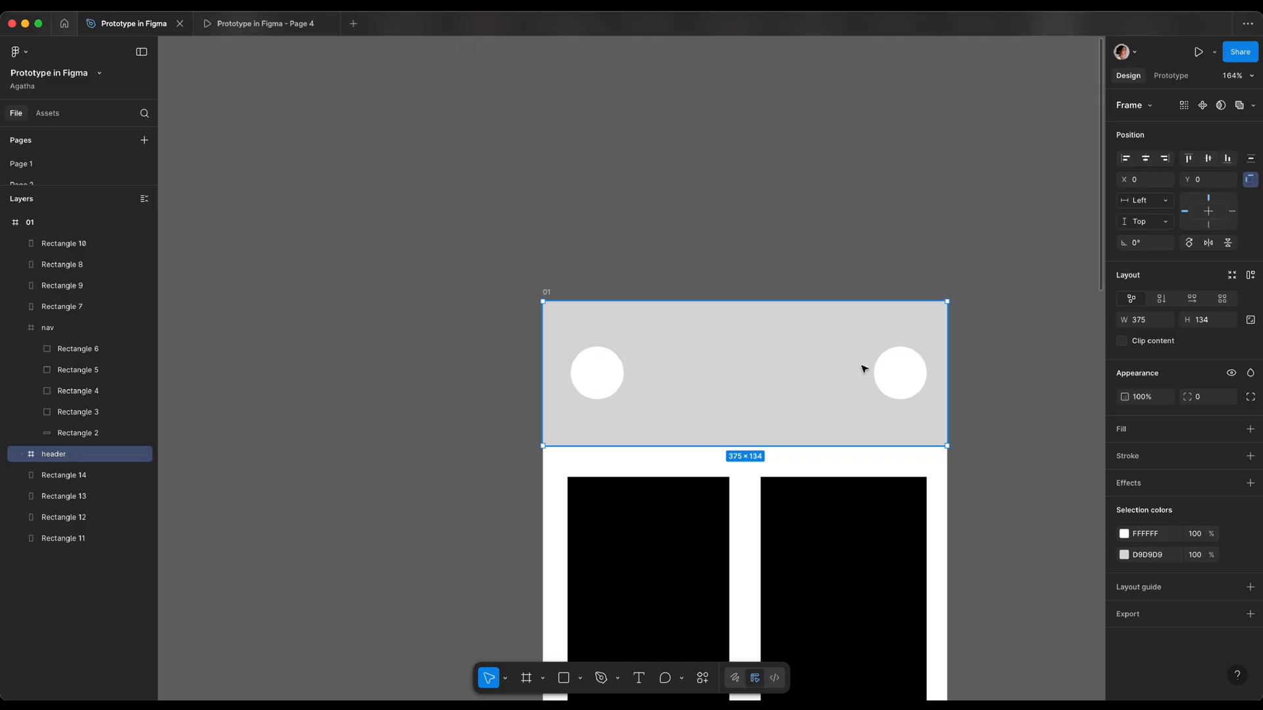
left_click(1171, 75)
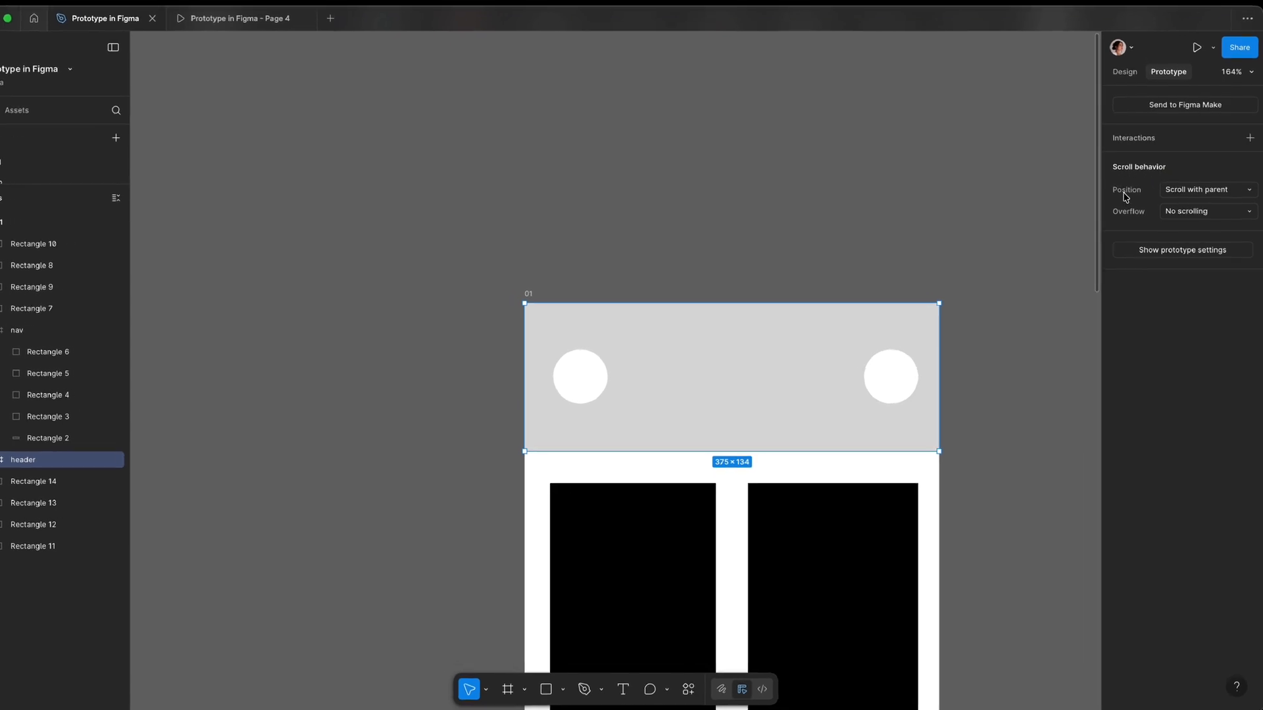
Step: Set Position to Fixed for the header and nav frames
left_click(1206, 190)
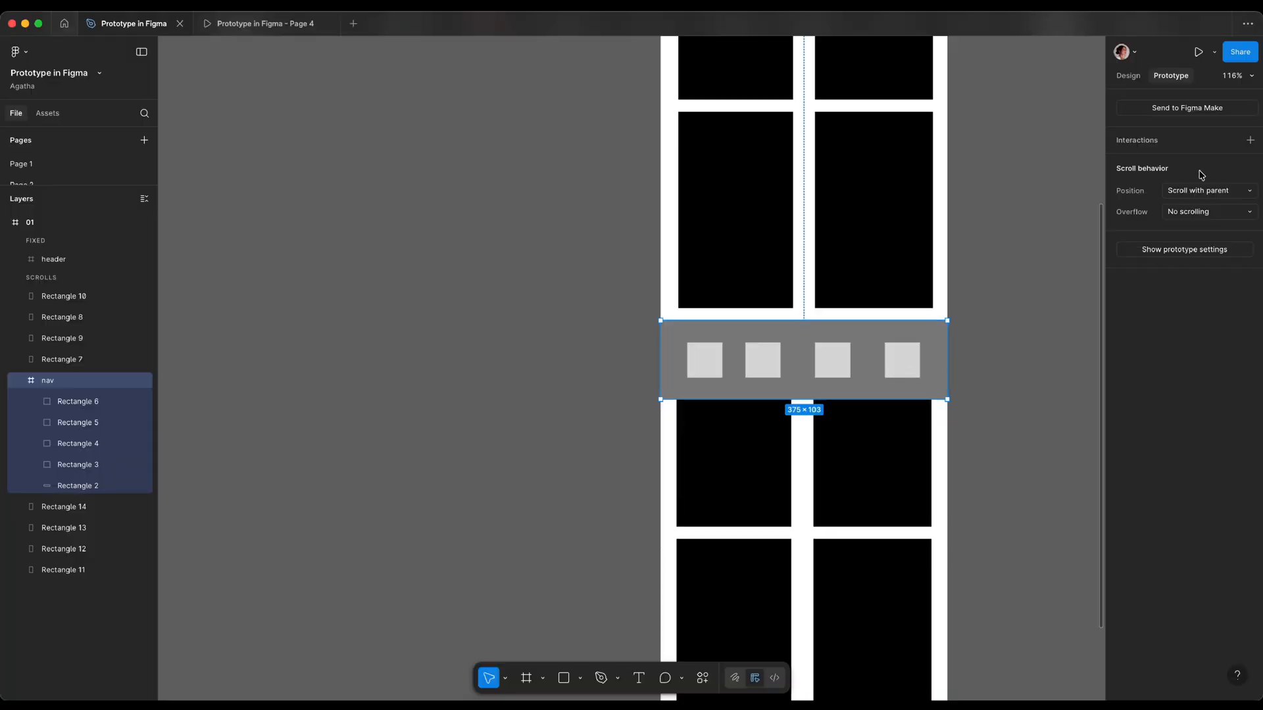
left_click(1127, 75)
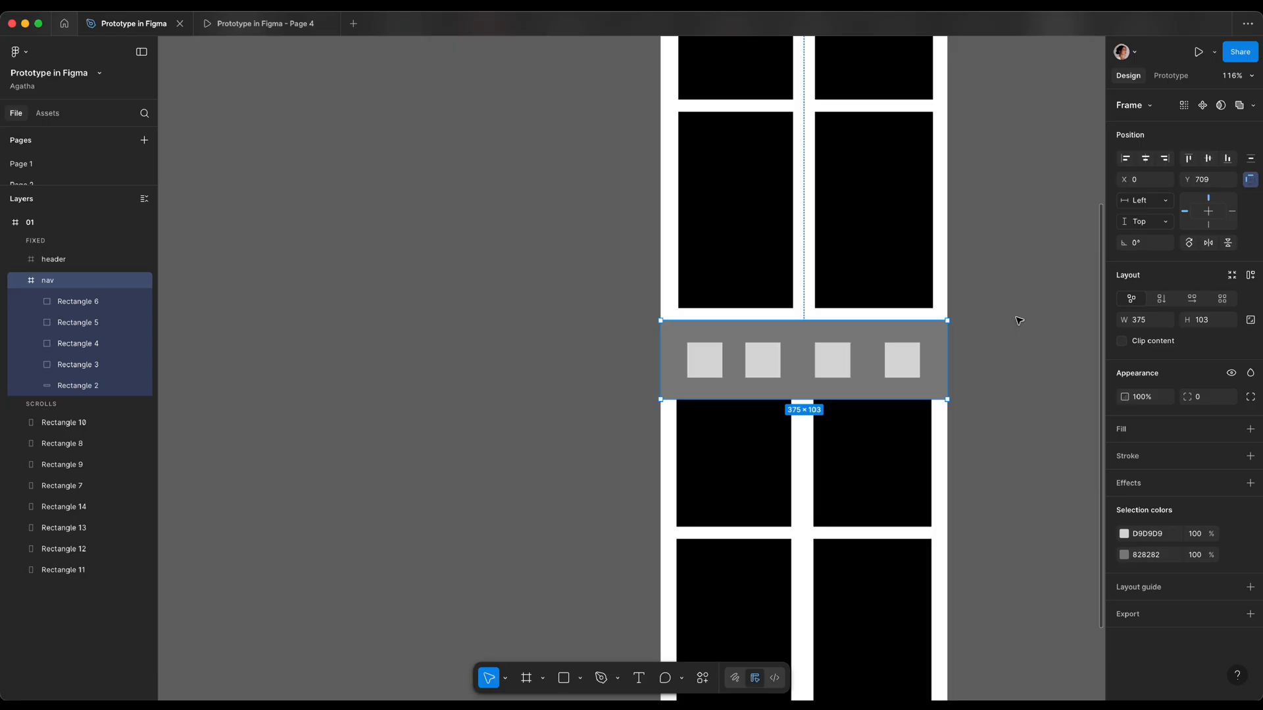
mouse_move(1211, 229)
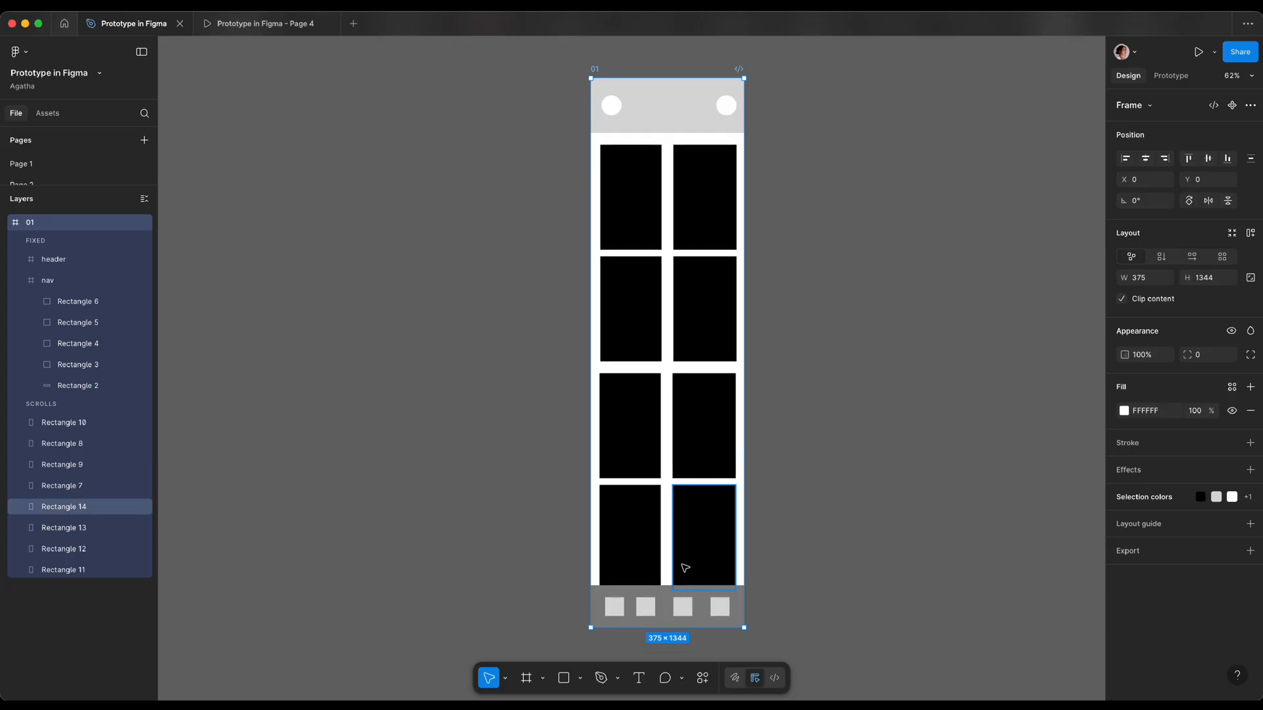
Step: Crop screen 01 to phone height and test tile scrolling in the preview
left_click_drag(666, 628, 697, 434)
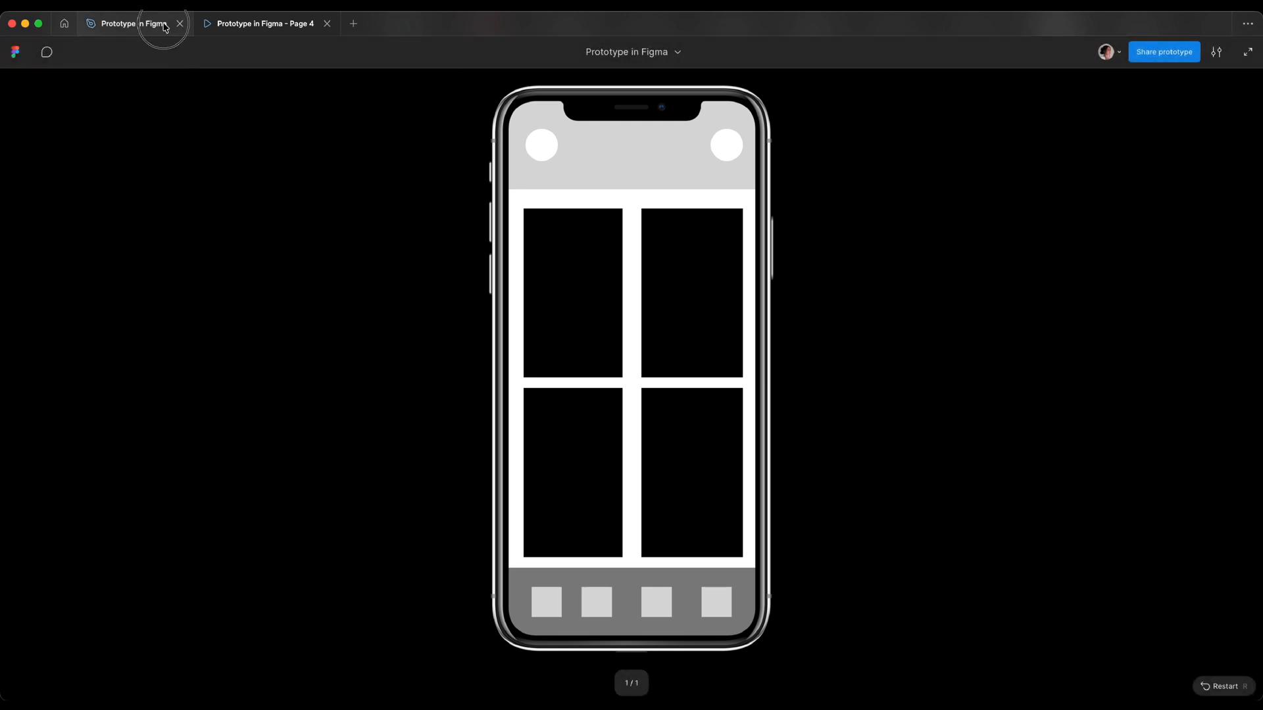
left_click(134, 22)
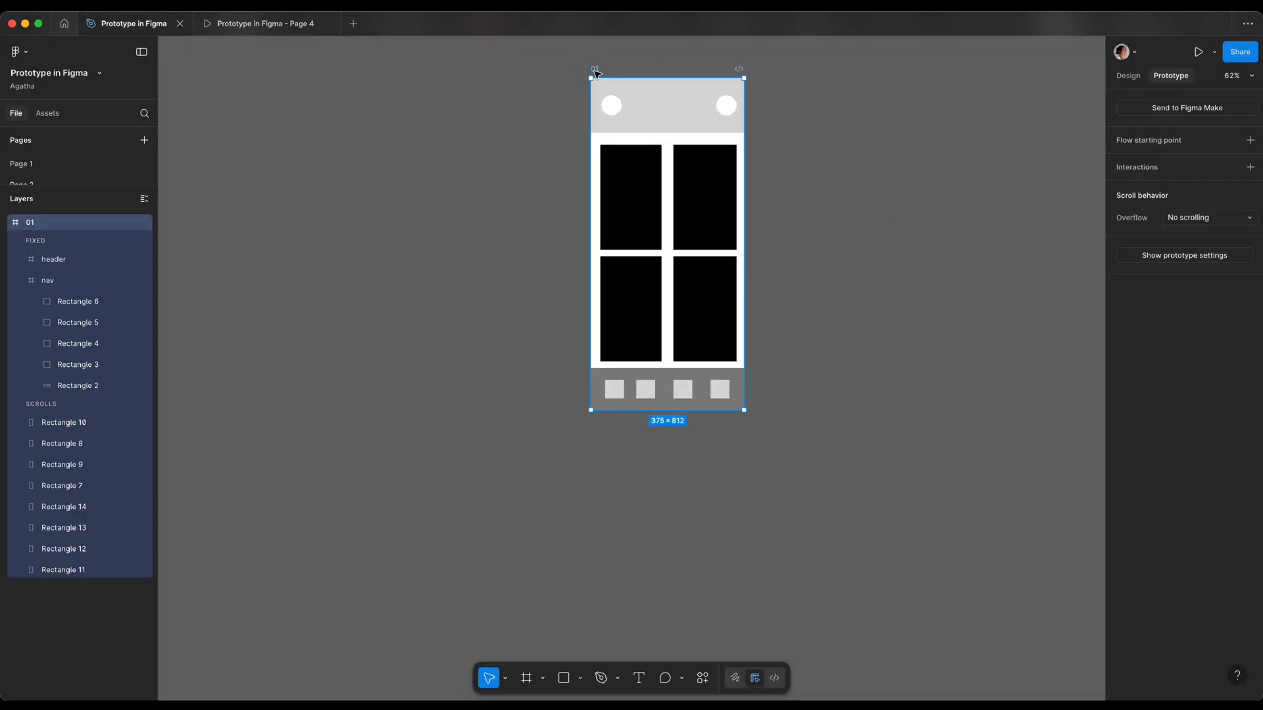
left_click(1209, 218)
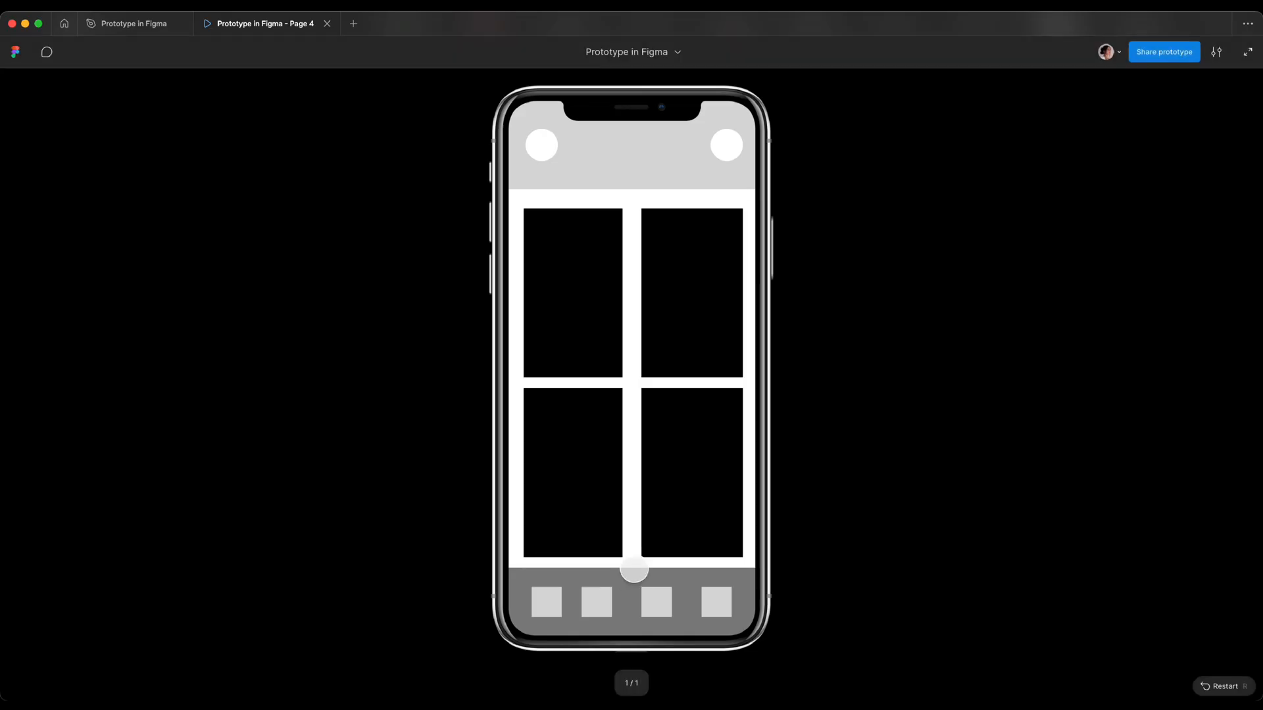
scroll("down", 3)
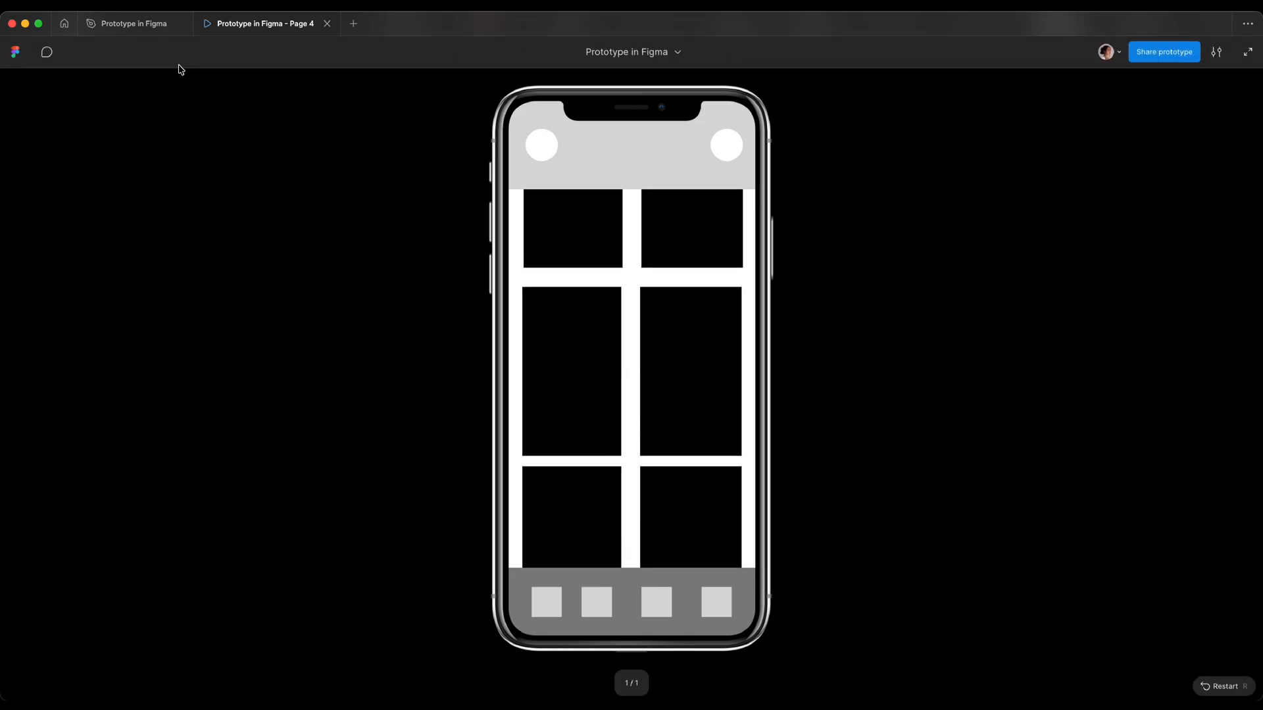
left_click(134, 24)
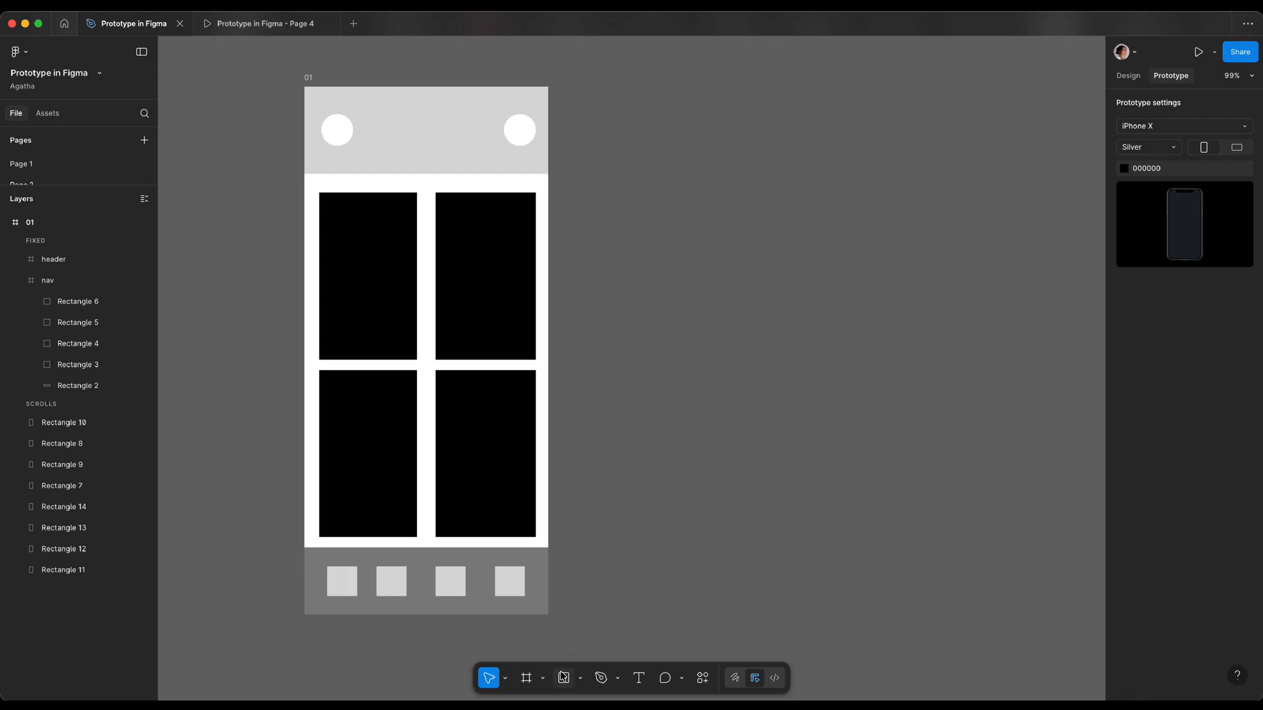
Step: Duplicate the bar into four red tabs wrapped in a frame named tabs
left_click_drag(597, 354, 684, 379)
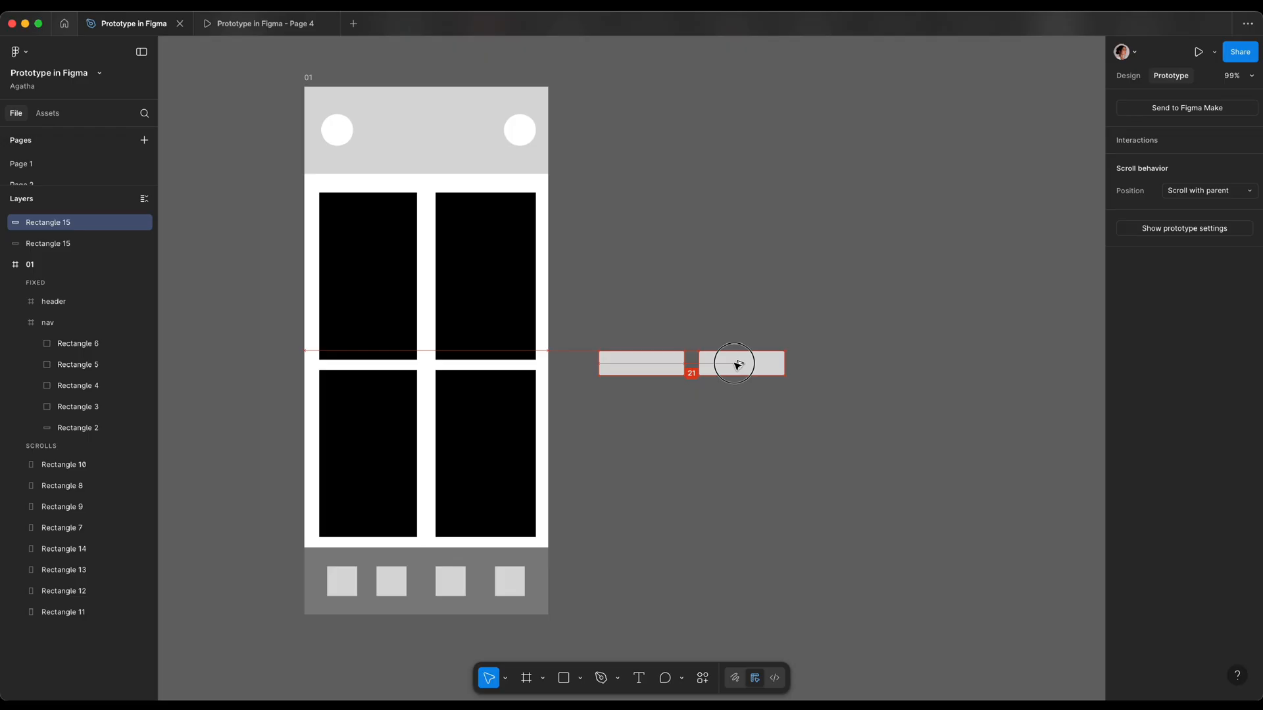
right_click(733, 363)
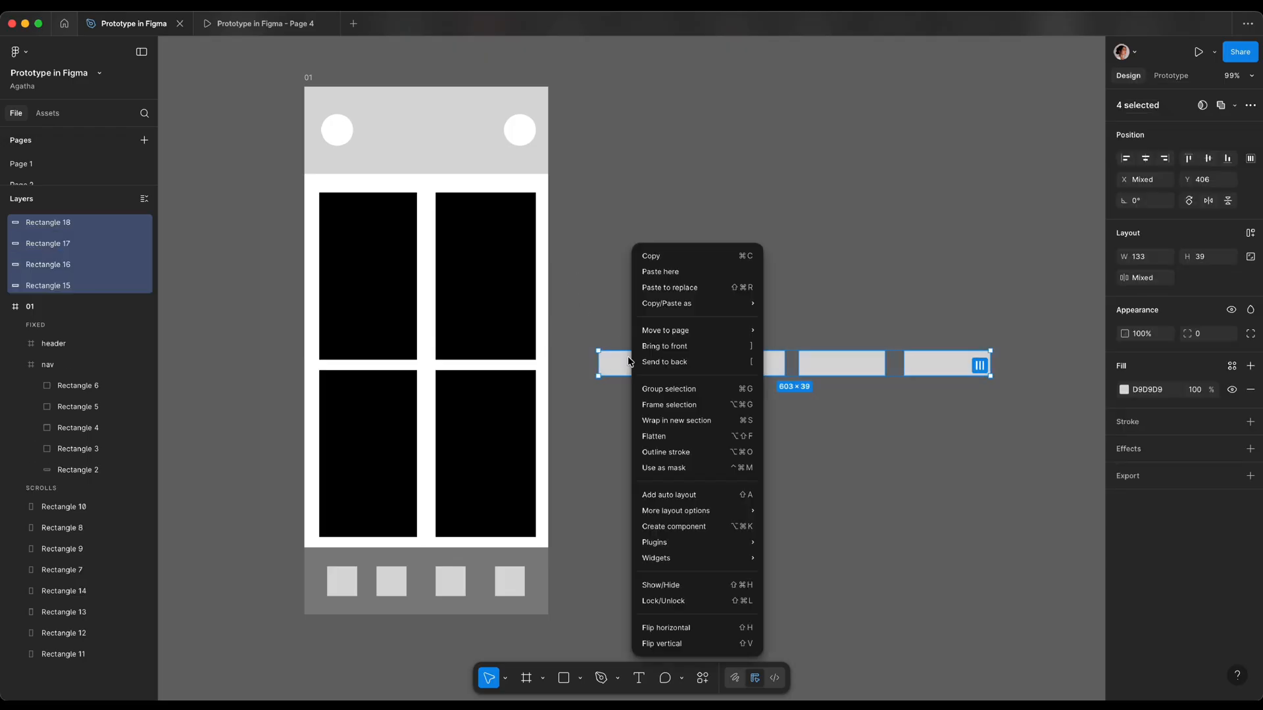
left_click(668, 404)
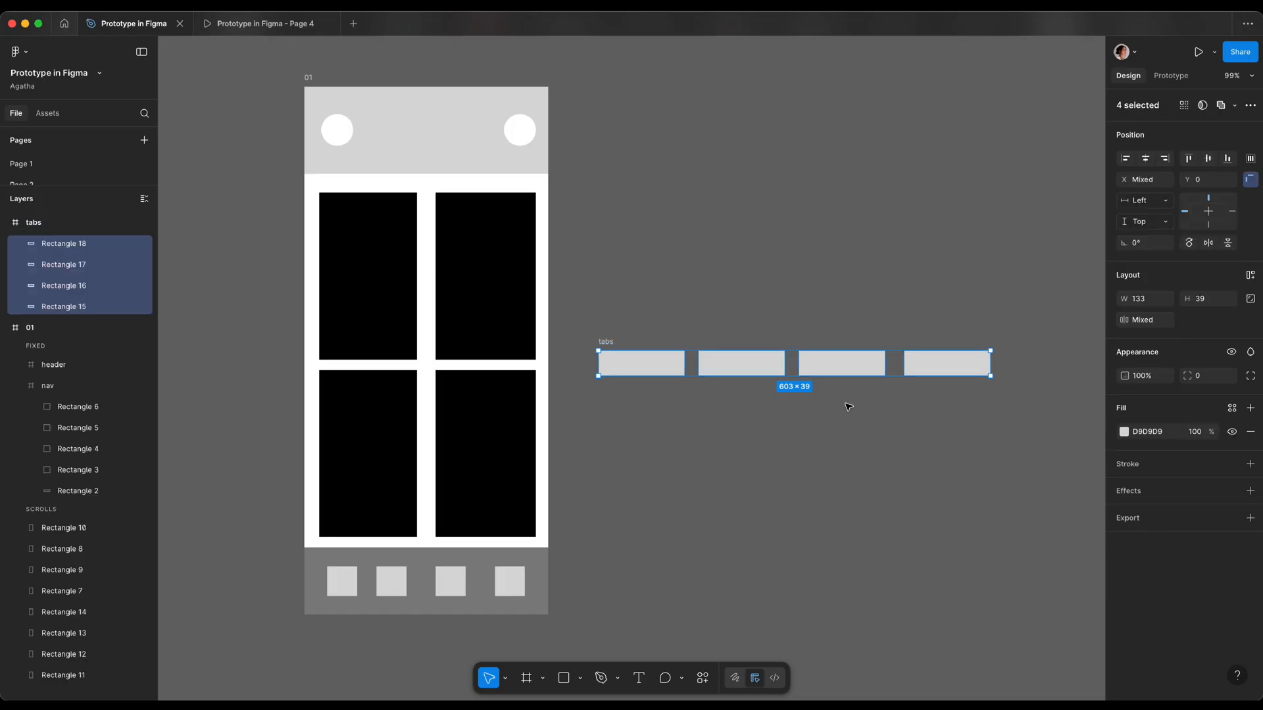
left_click(1124, 431)
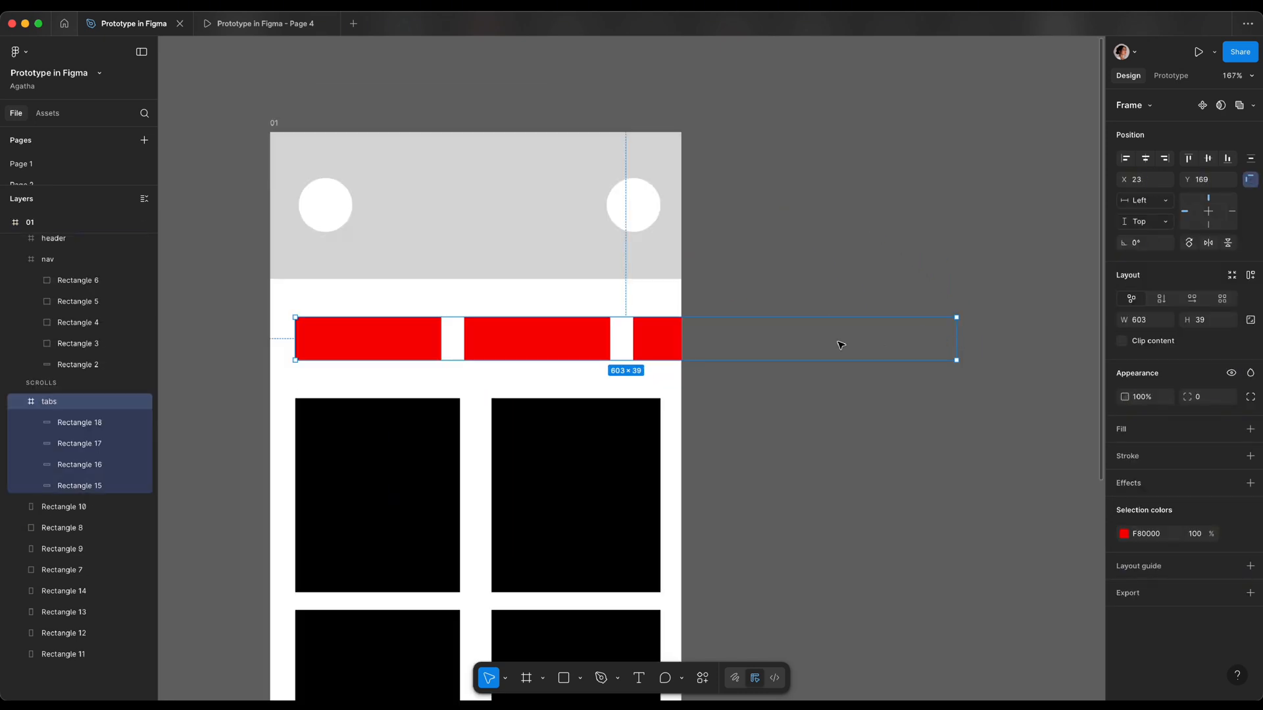
Step: Resize the tabs frame to 333 wide inside the screen
left_click_drag(955, 339, 998, 350)
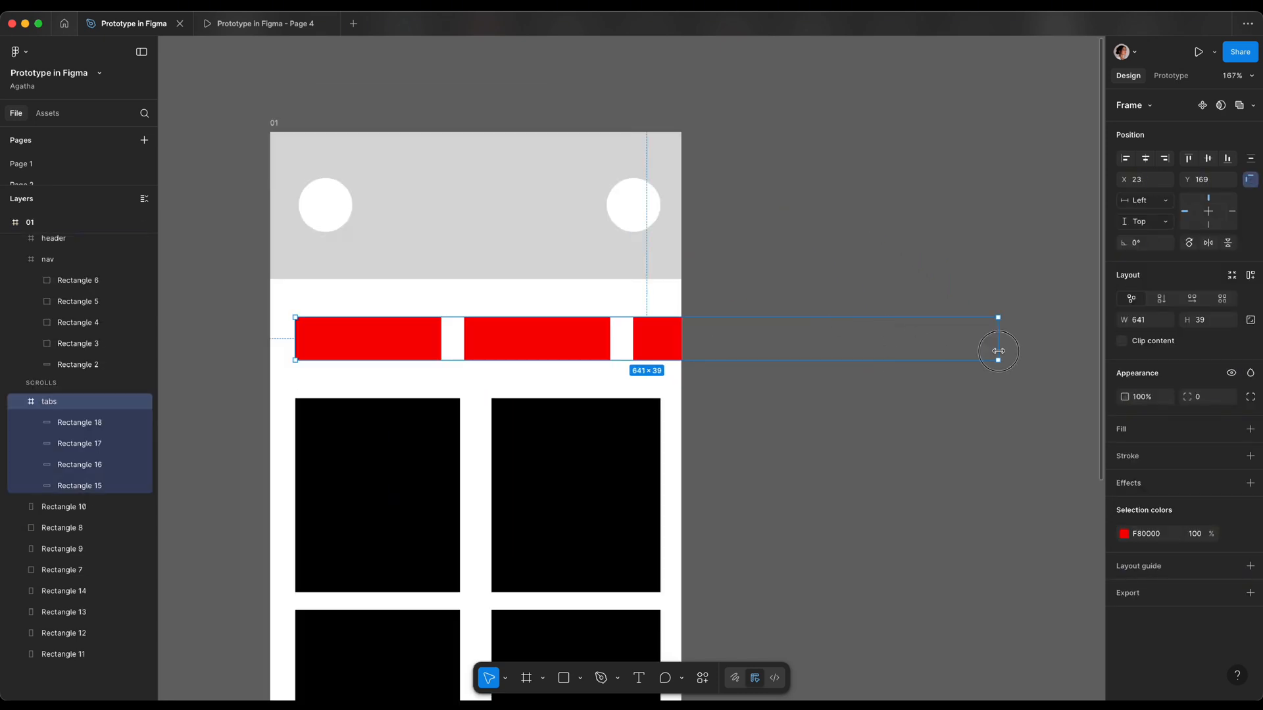
left_click_drag(999, 351, 804, 333)
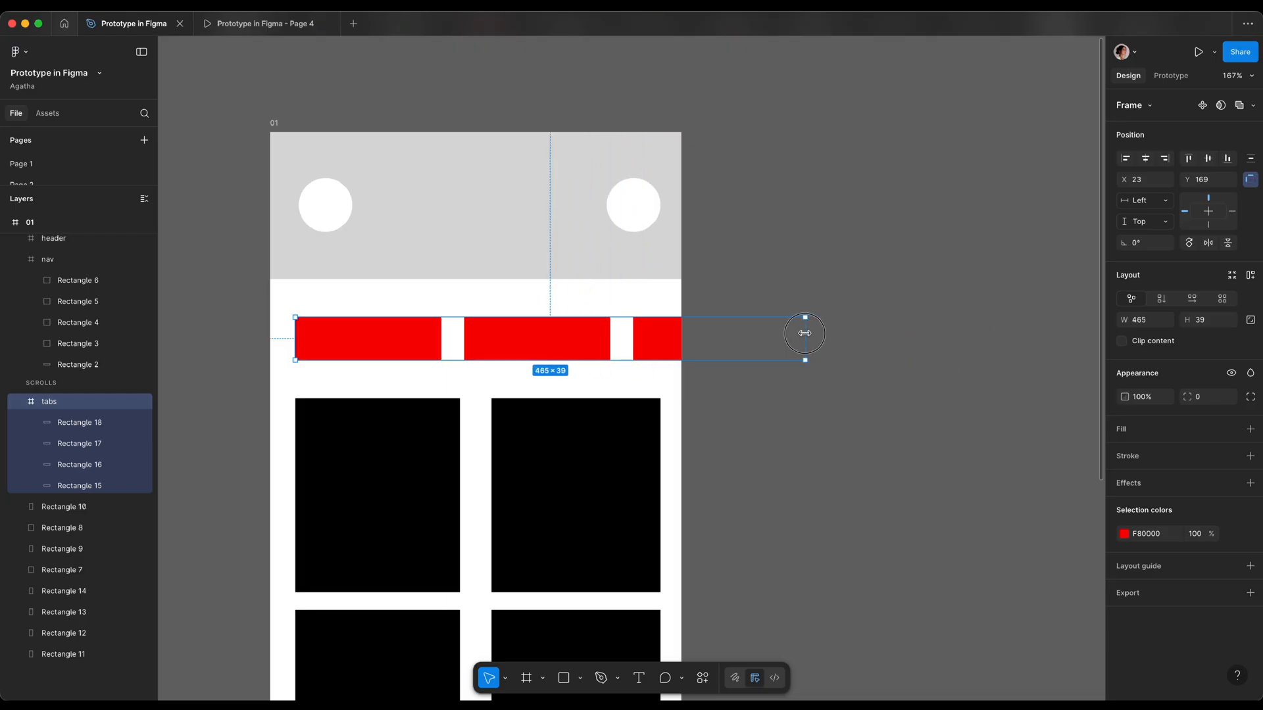
left_click_drag(804, 333, 661, 338)
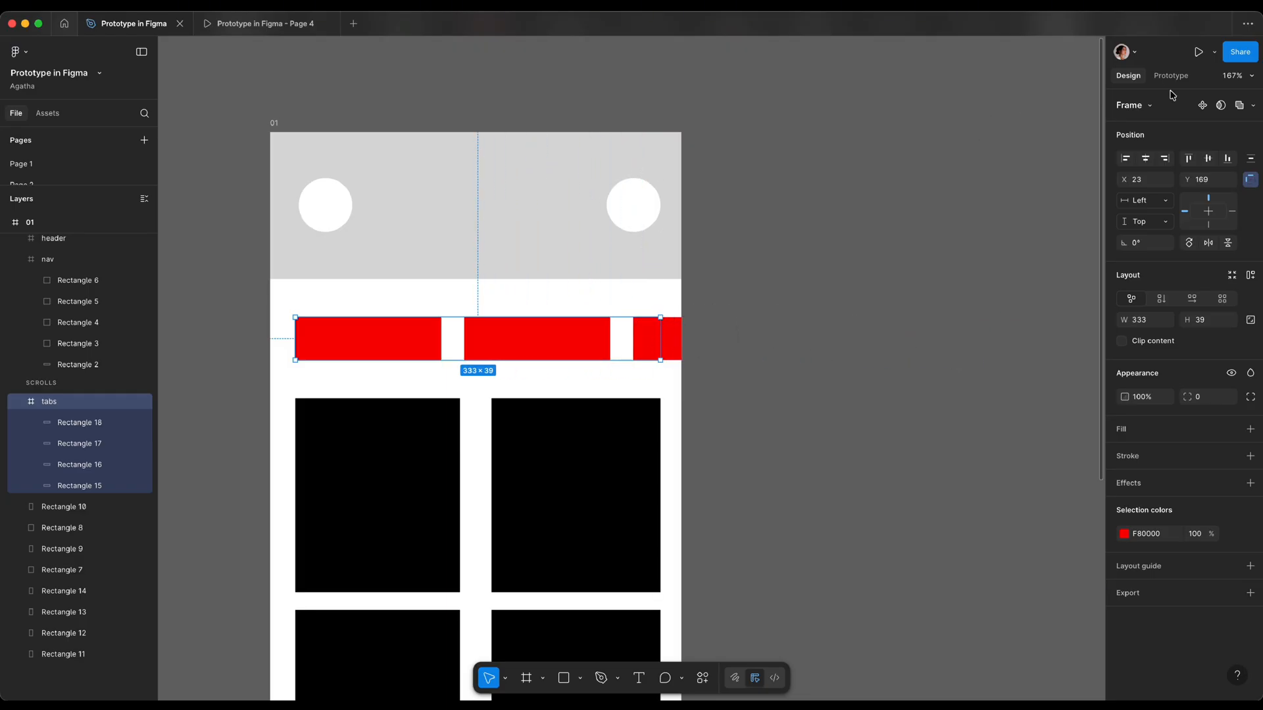
Step: Set the tabs frame's Overflow to Horizontal scrolling
left_click(1170, 75)
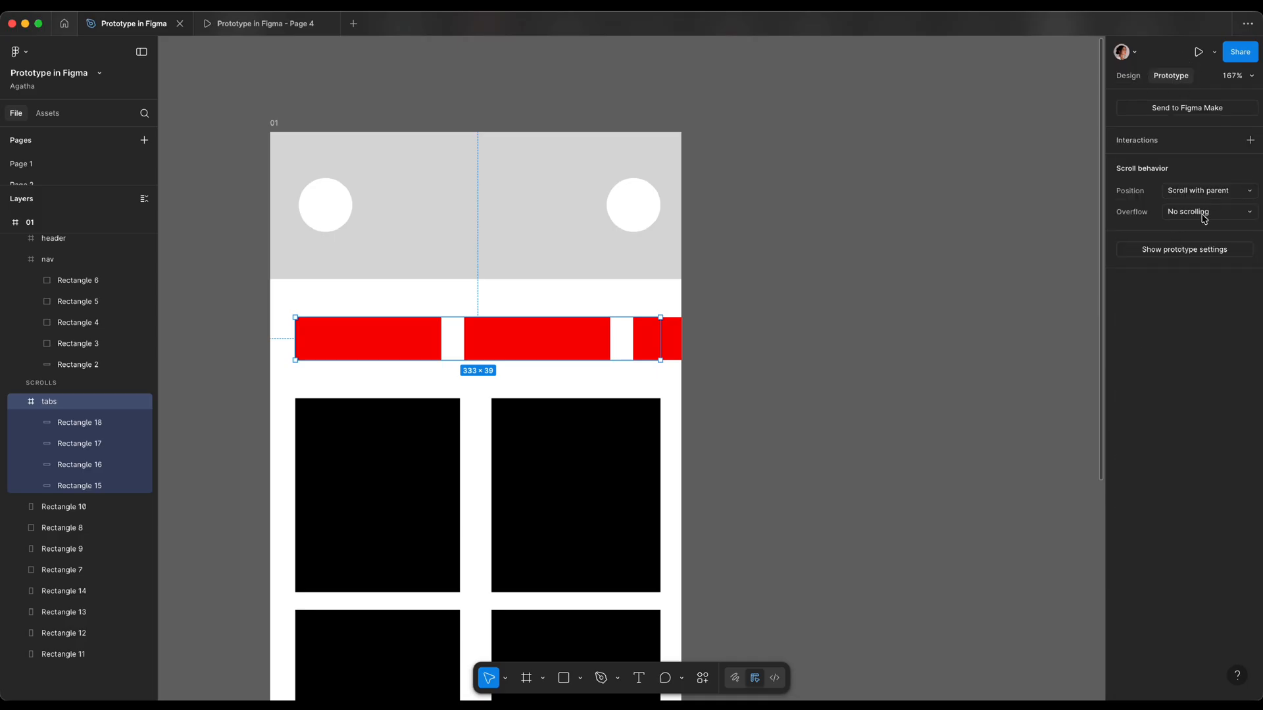
left_click(1206, 212)
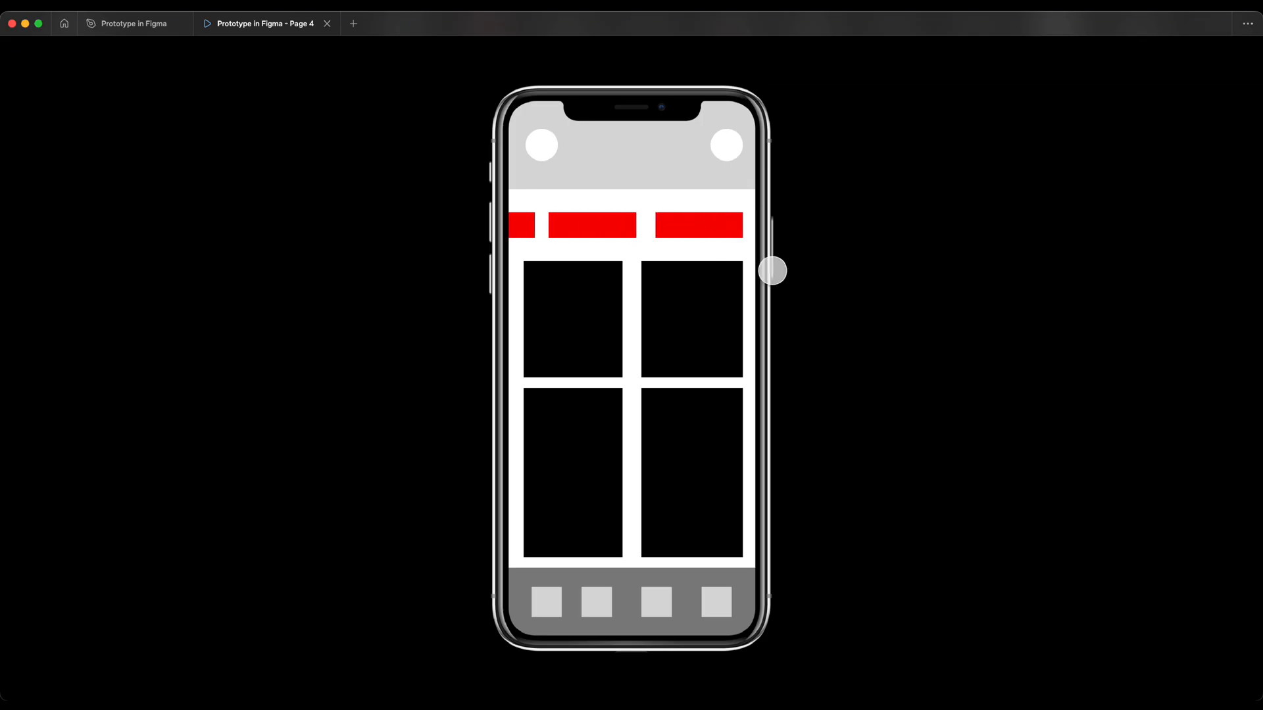
mouse_move(742, 259)
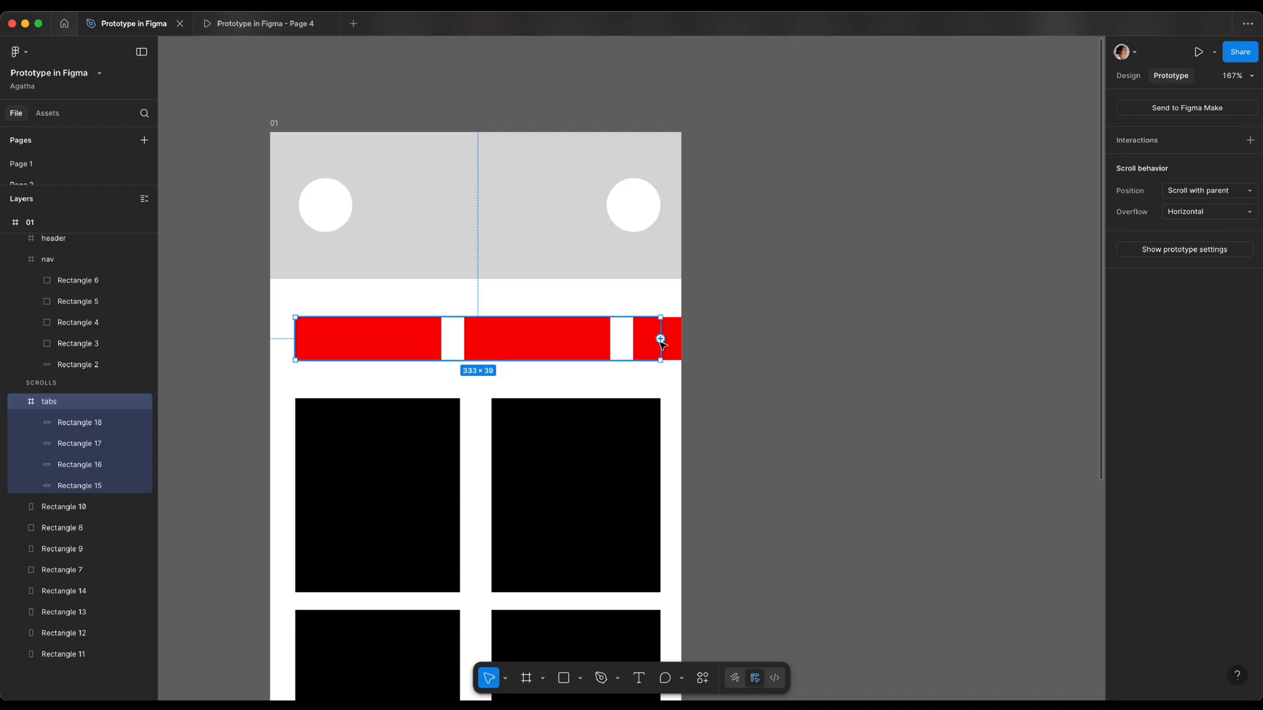
left_click_drag(659, 338, 503, 347)
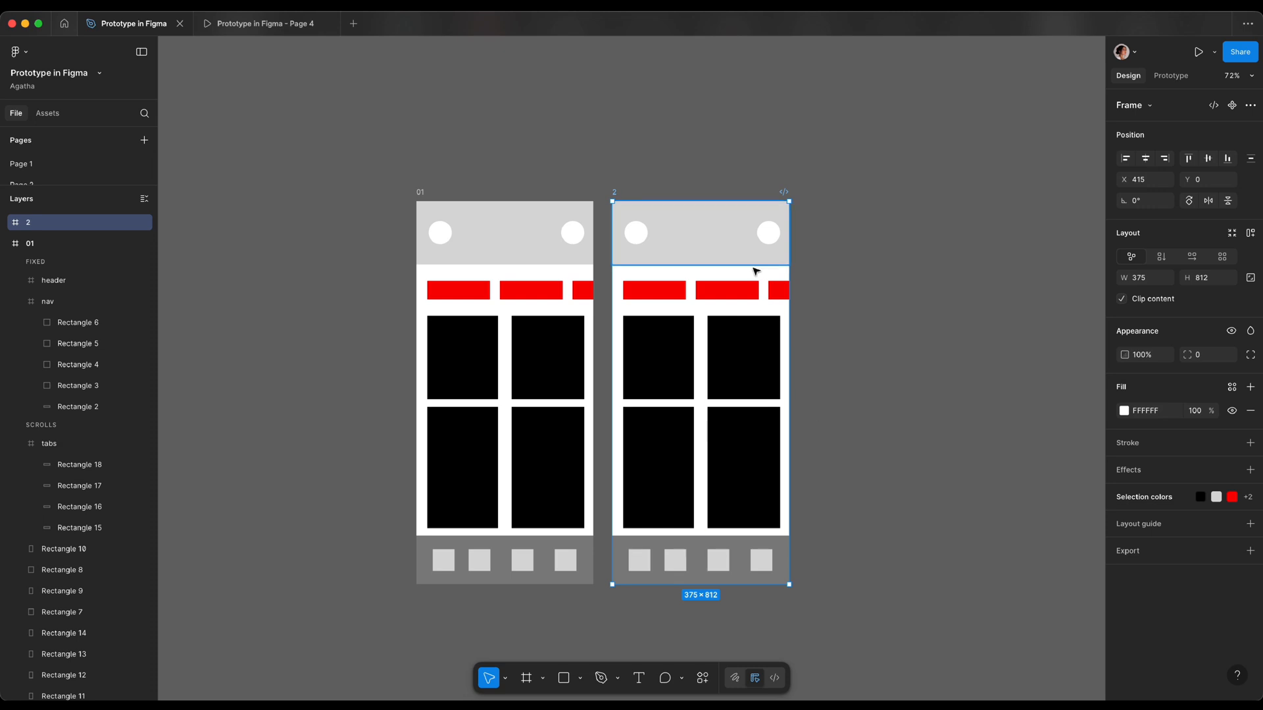
Step: Draw and resize a large image placeholder rectangle on screen 2
left_click_drag(634, 280, 699, 444)
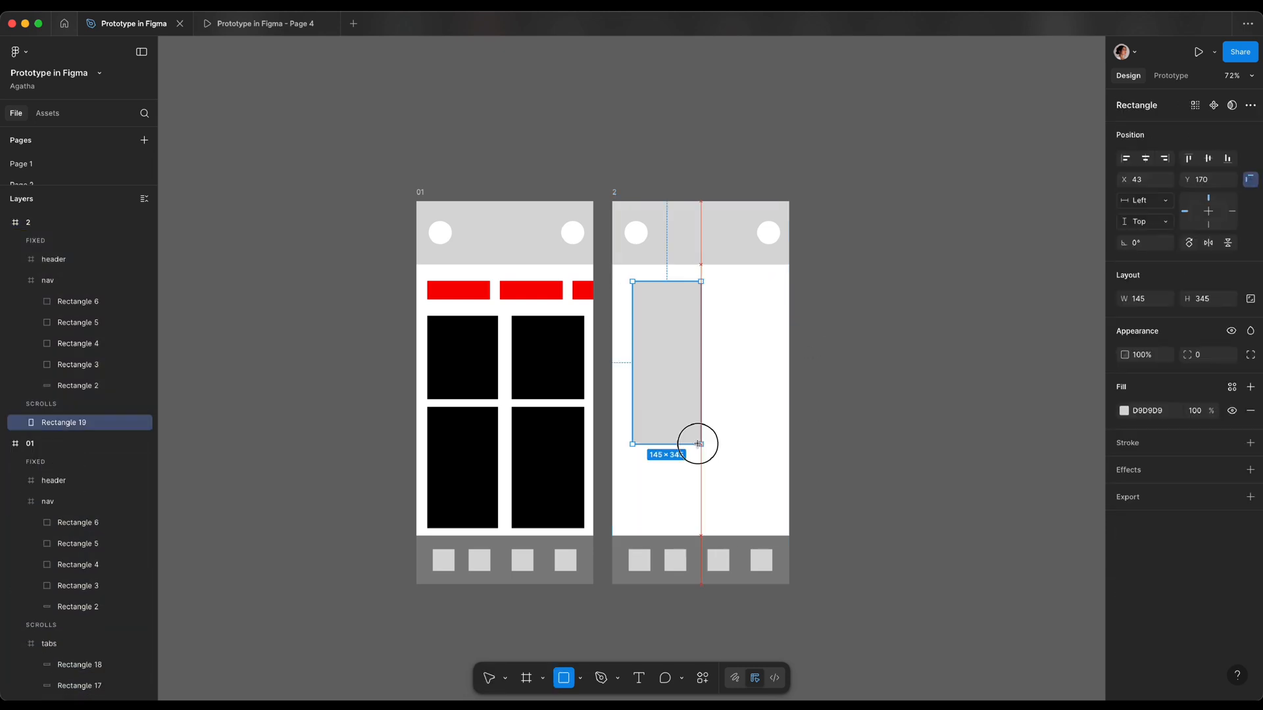
left_click_drag(697, 443, 780, 451)
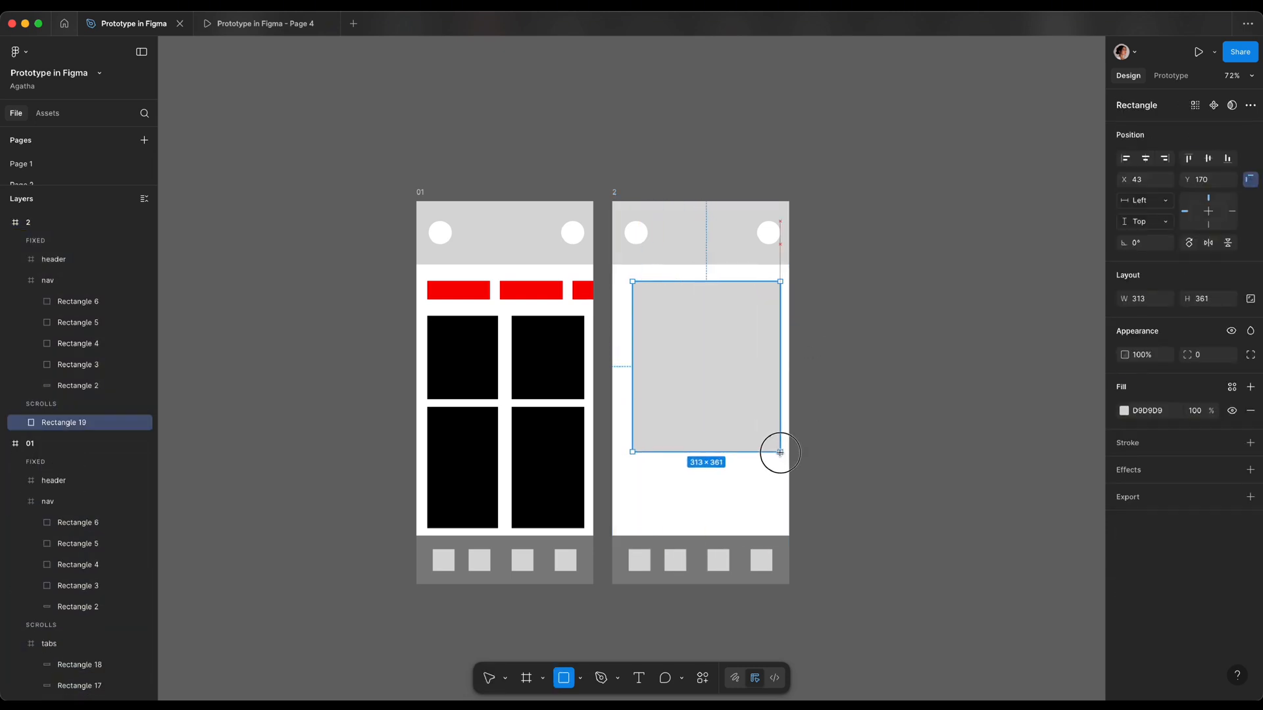
left_click_drag(779, 452, 648, 466)
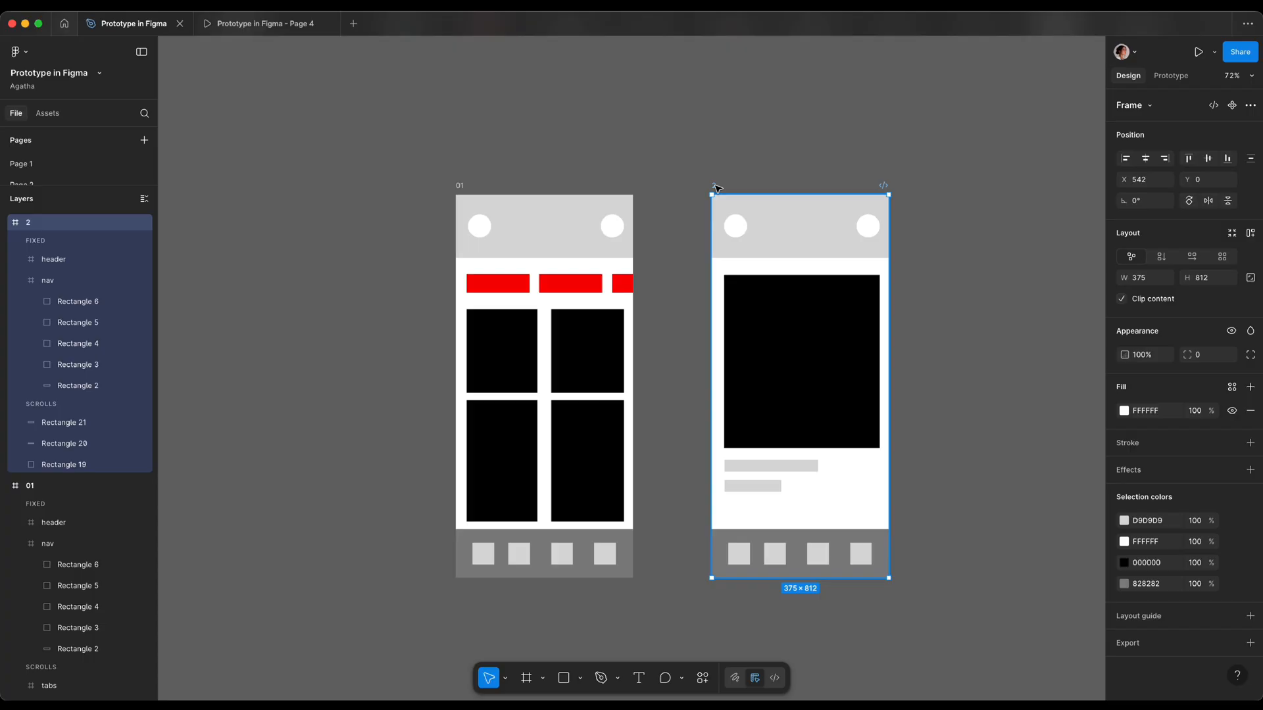
Step: Link screen 01's top-right product card to screen 2, then play the prototype
left_click(1170, 75)
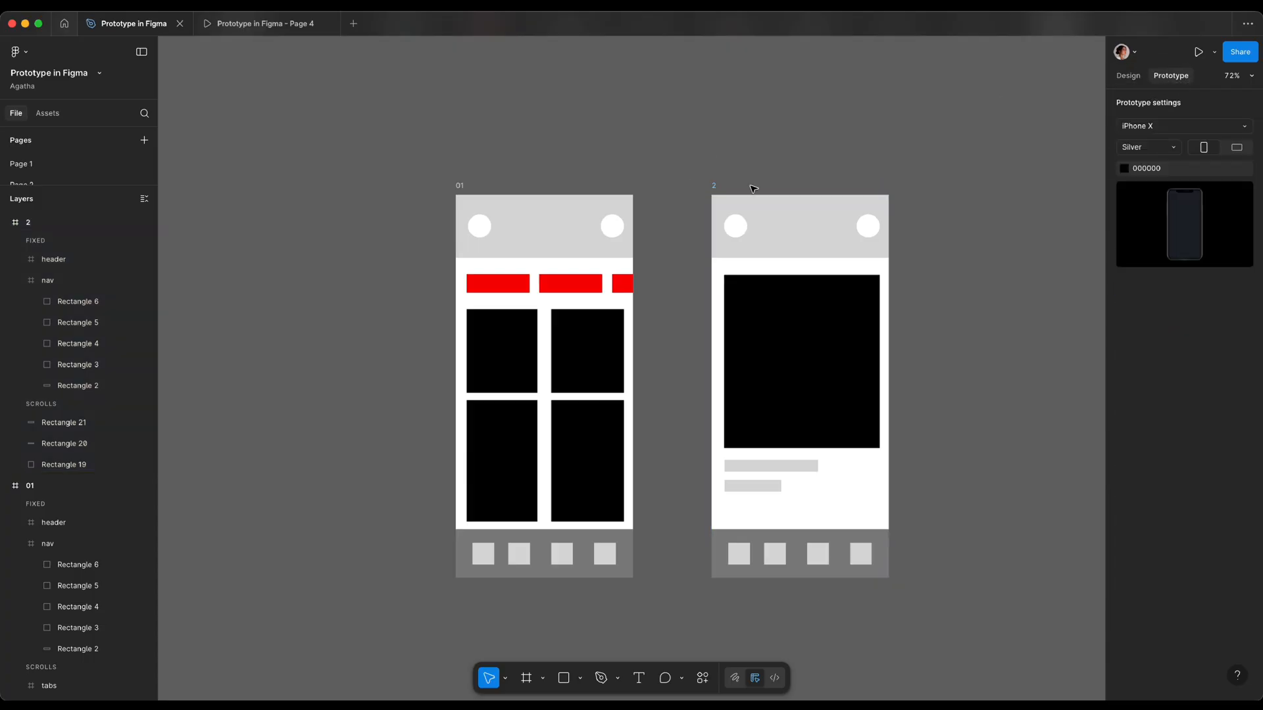
left_click(586, 352)
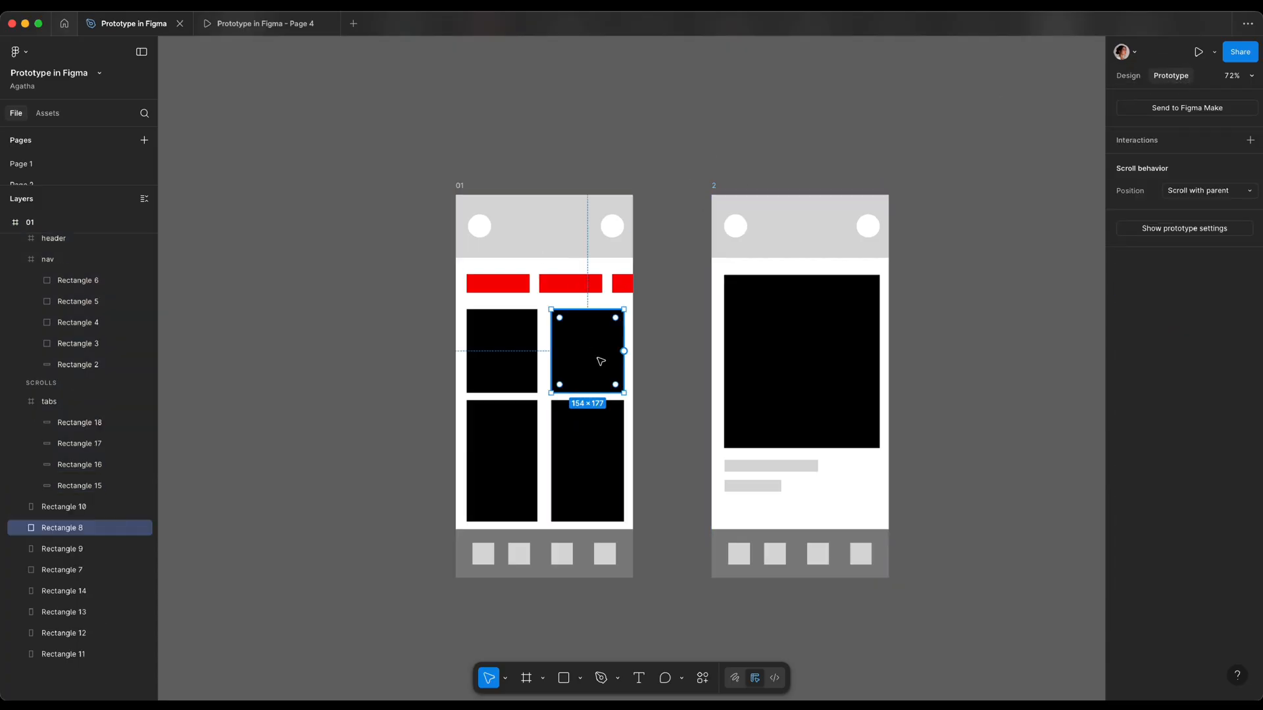
left_click_drag(624, 351, 707, 351)
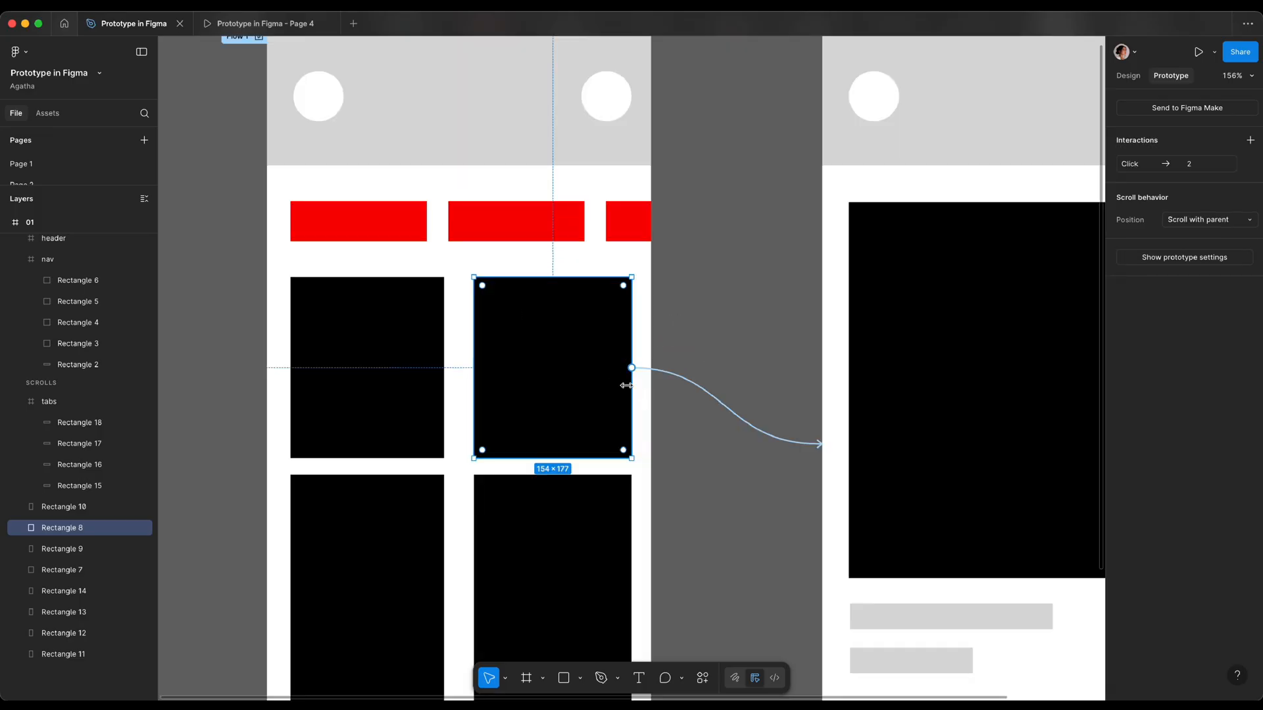
mouse_move(604, 387)
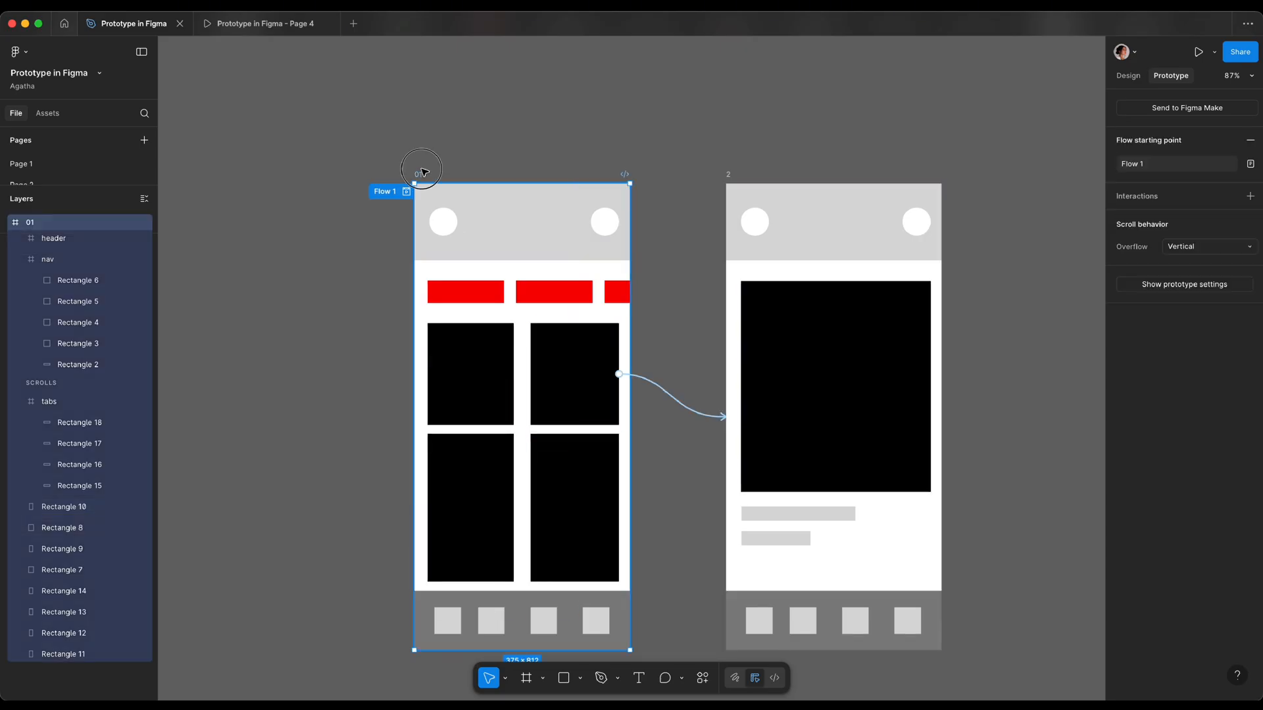
left_click(573, 373)
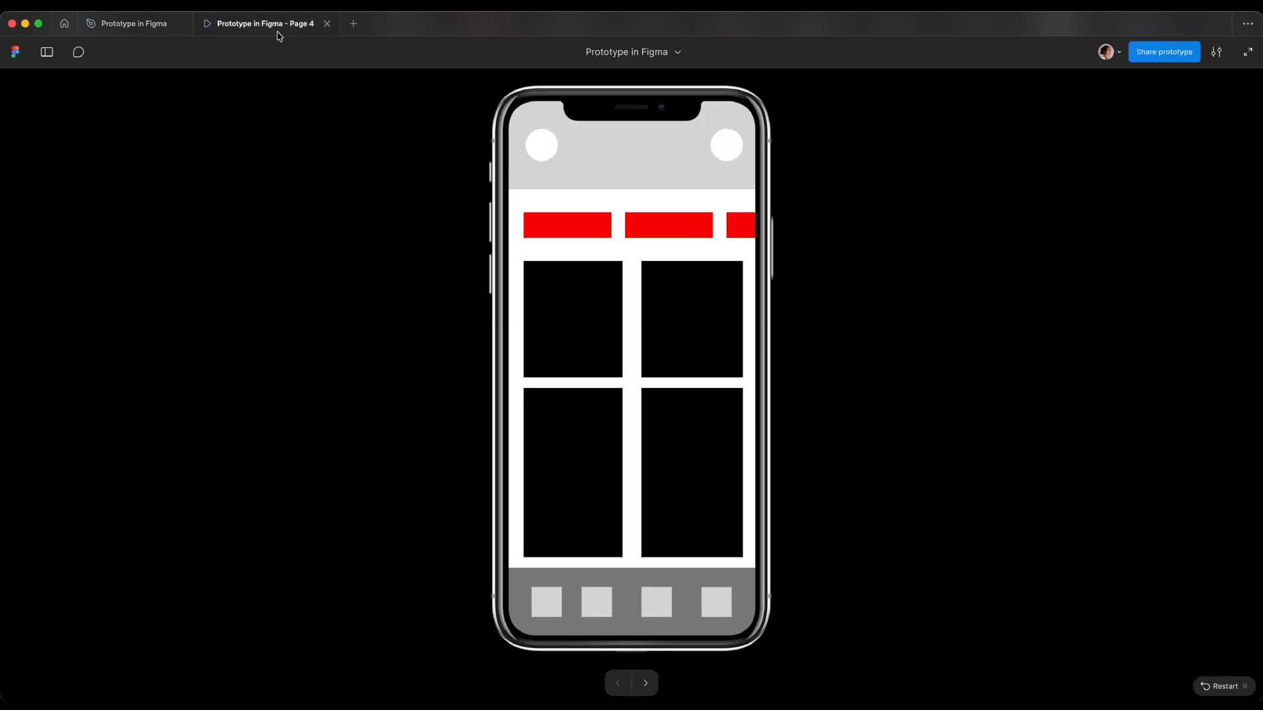
Step: Return from the prototype preview to the Figma file after testing the card link
left_click(132, 22)
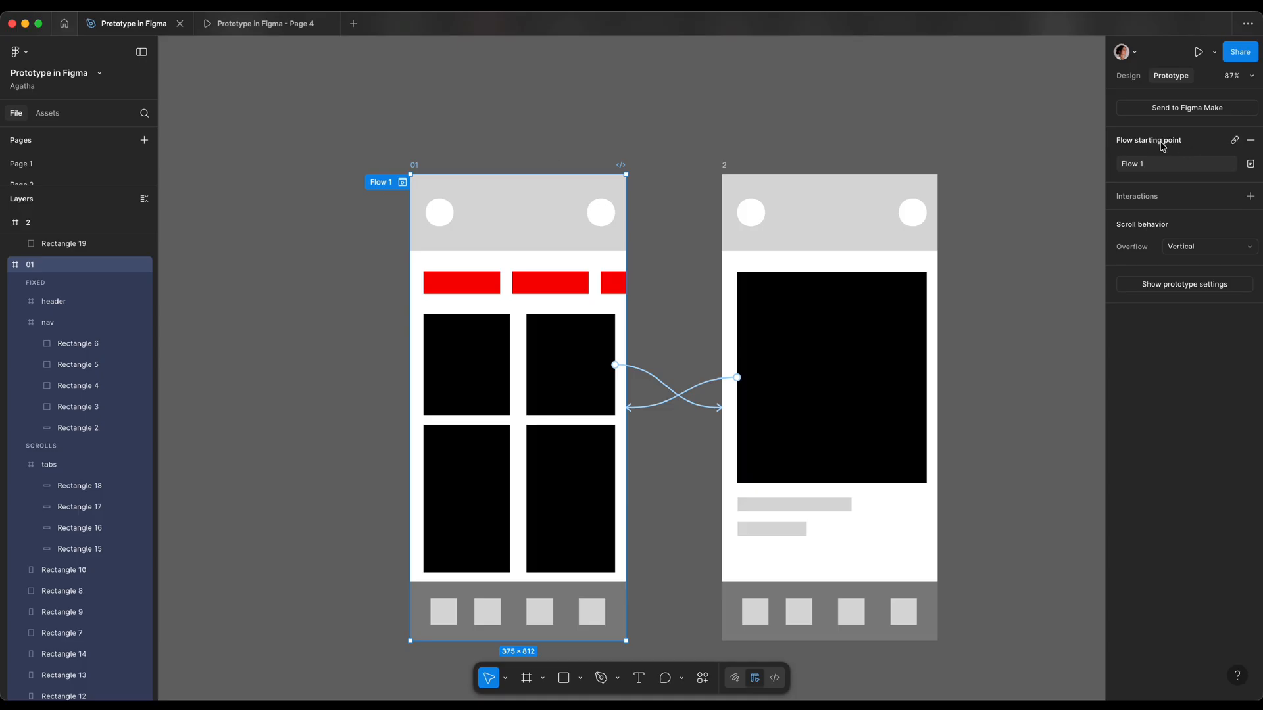
Step: Remove screen 01's flow starting point and make screen 2 the flow start
left_click(1251, 140)
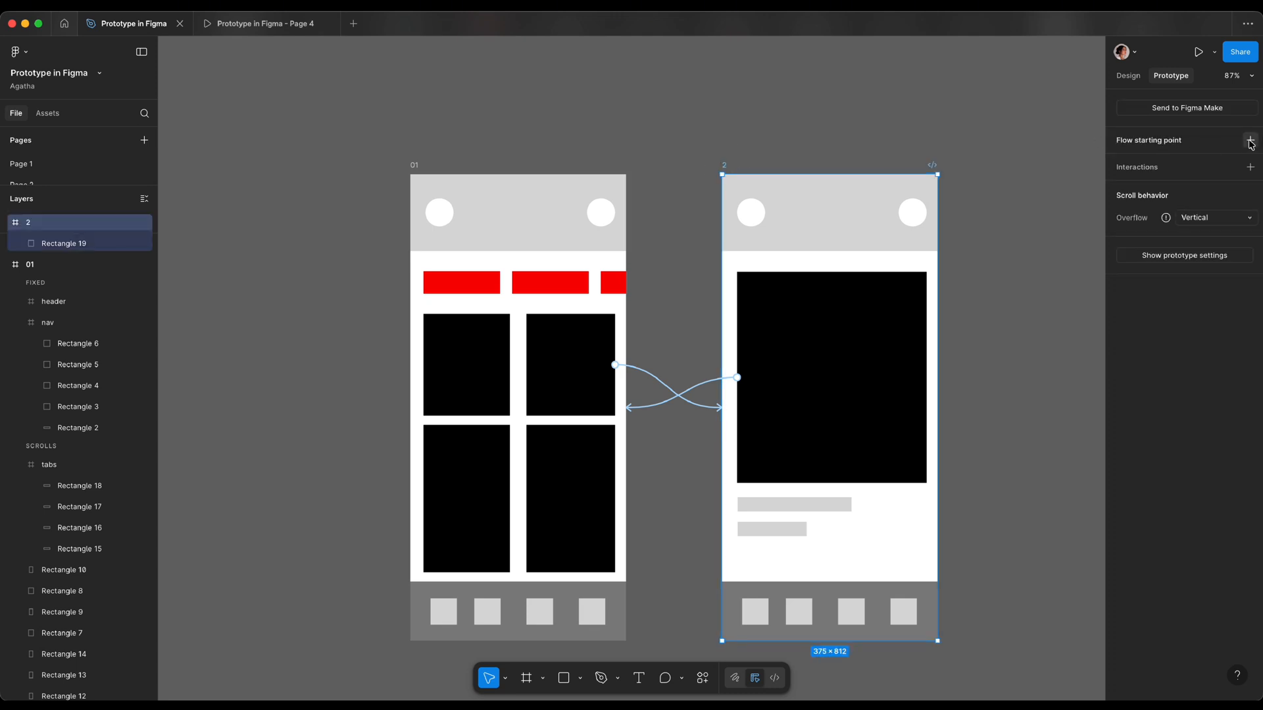
left_click(1249, 141)
type("strart")
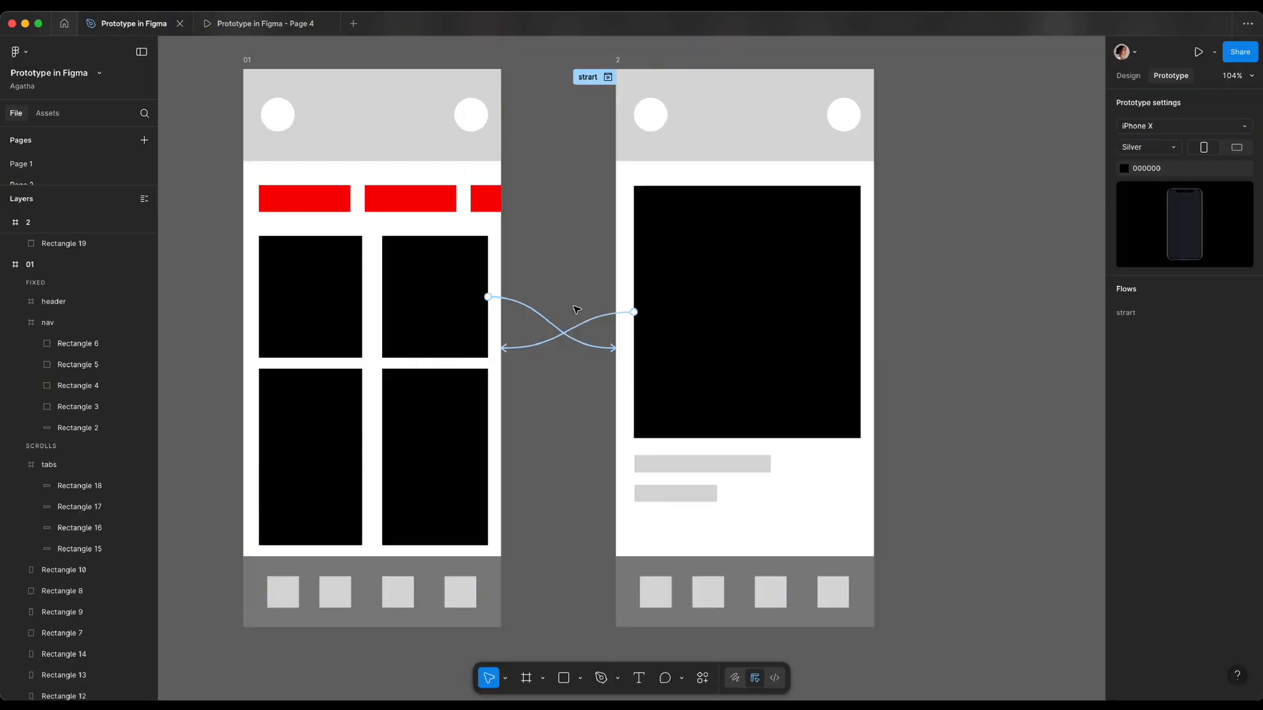
mouse_move(600, 342)
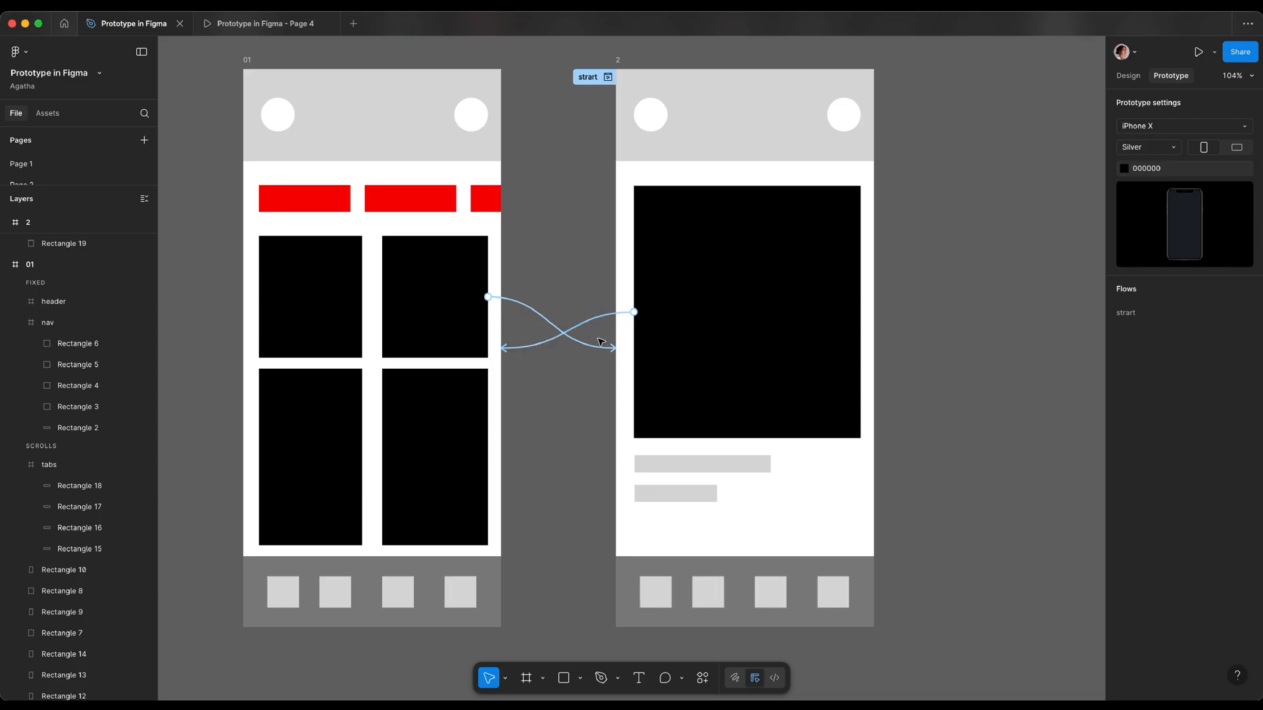
mouse_move(1181, 83)
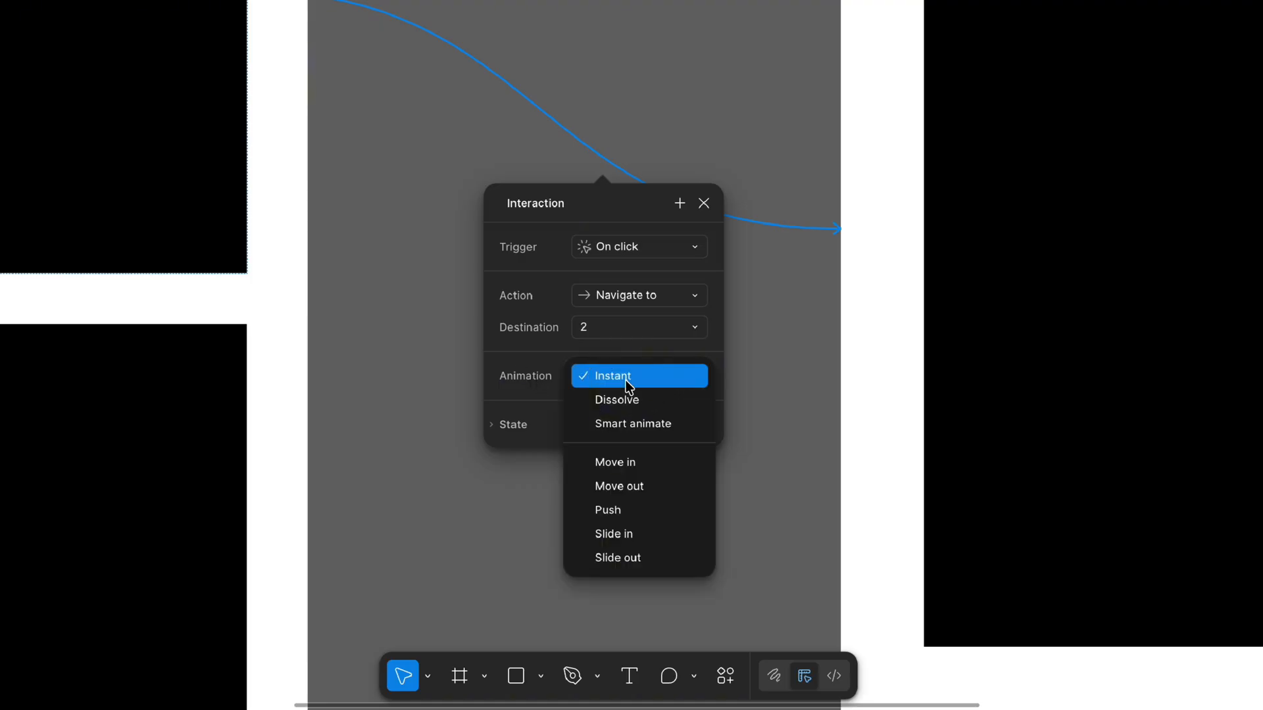
mouse_move(635, 385)
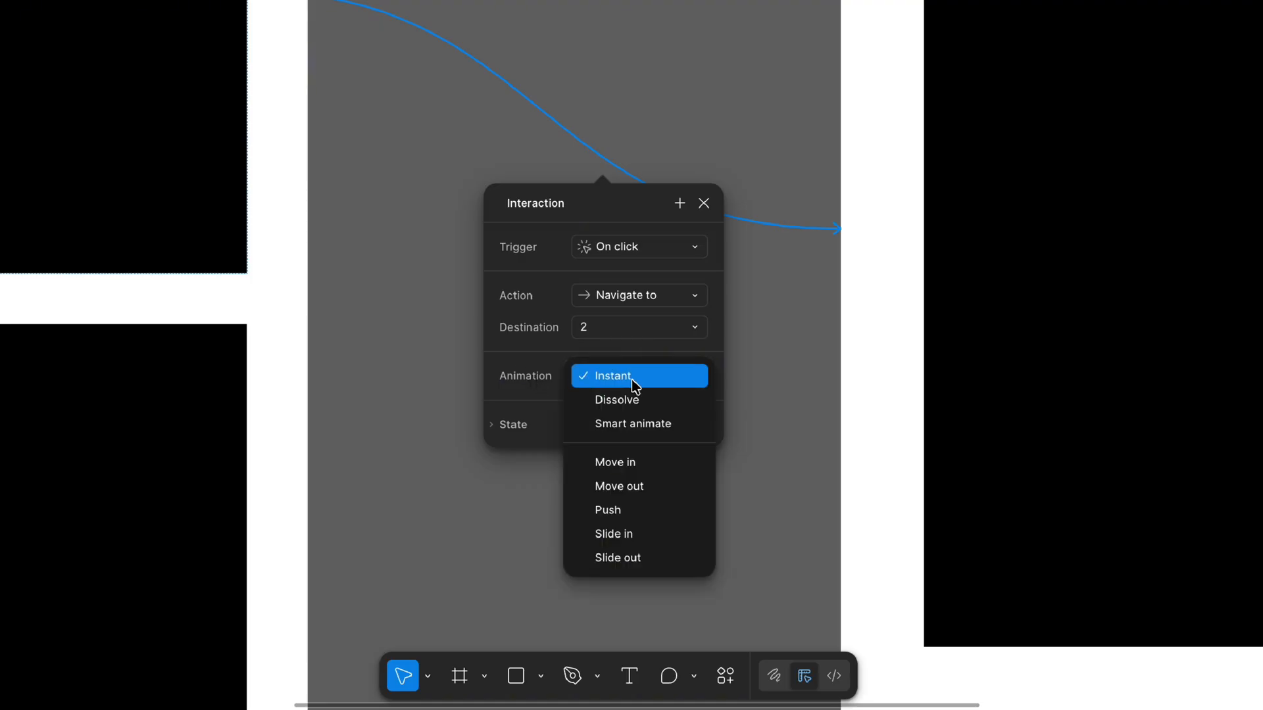
mouse_move(636, 424)
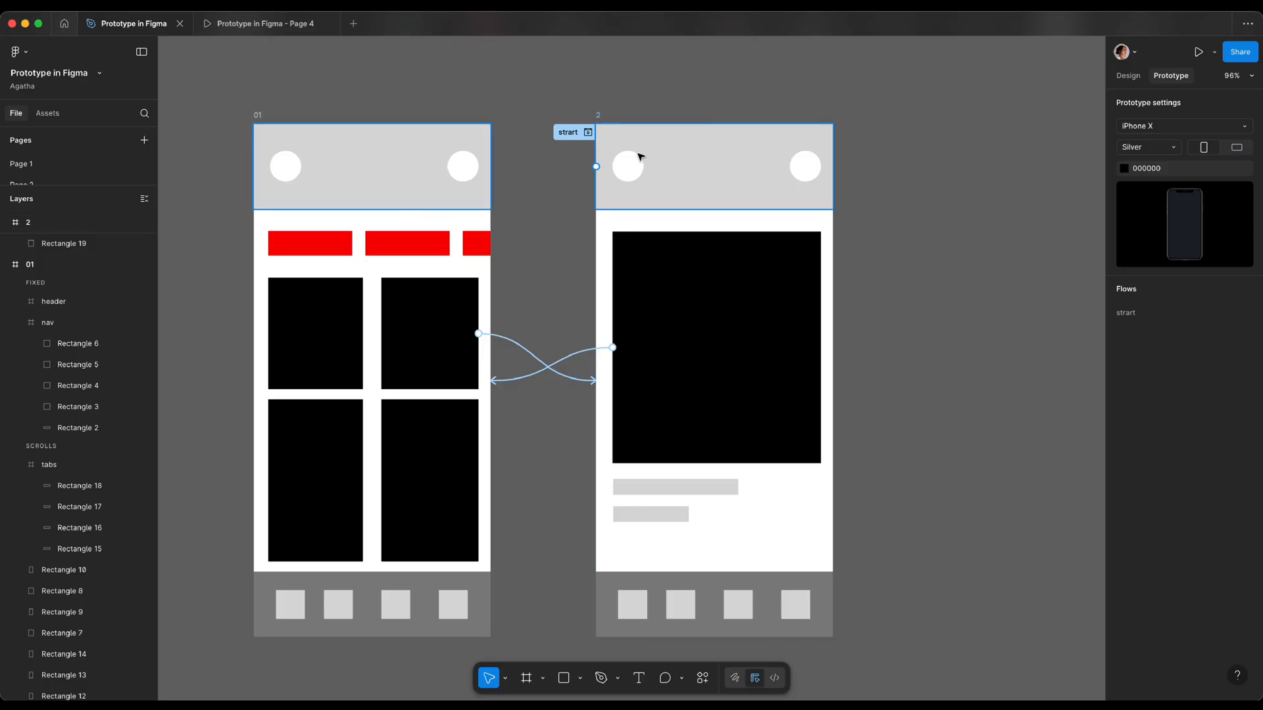
Step: Select the left circle in screen 2's header and close its interaction details
left_click(627, 166)
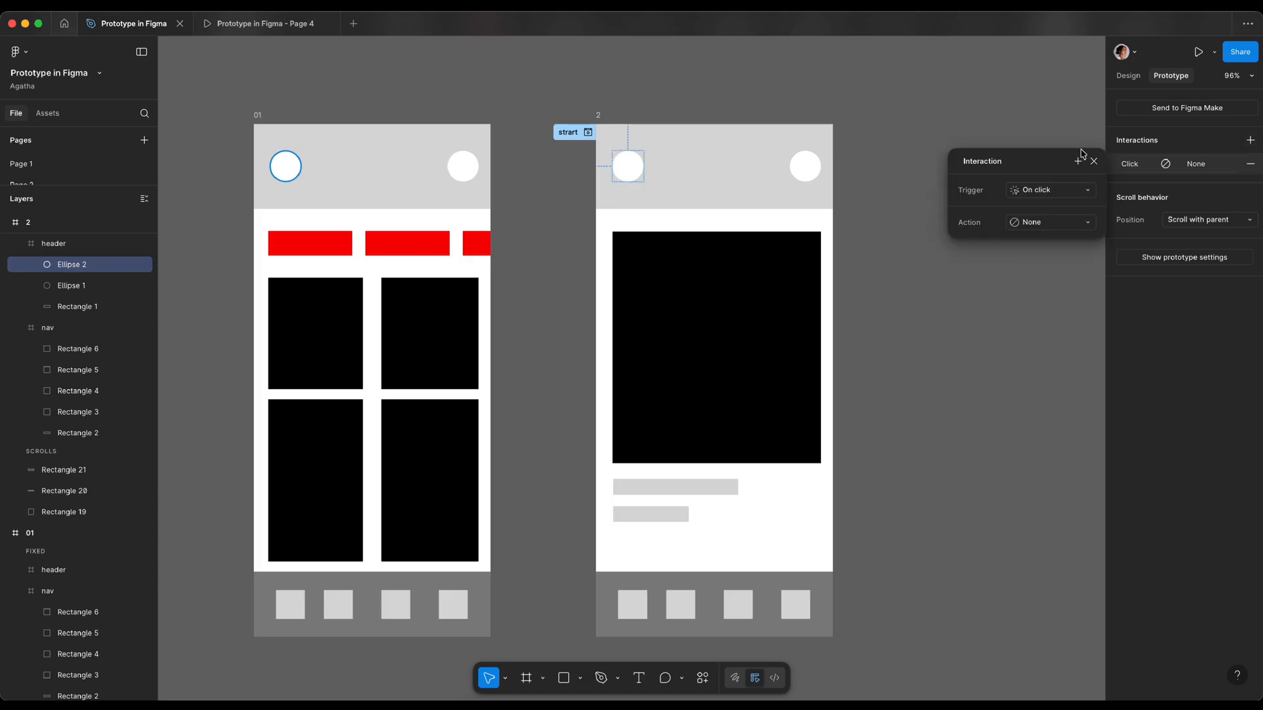
left_click(1047, 222)
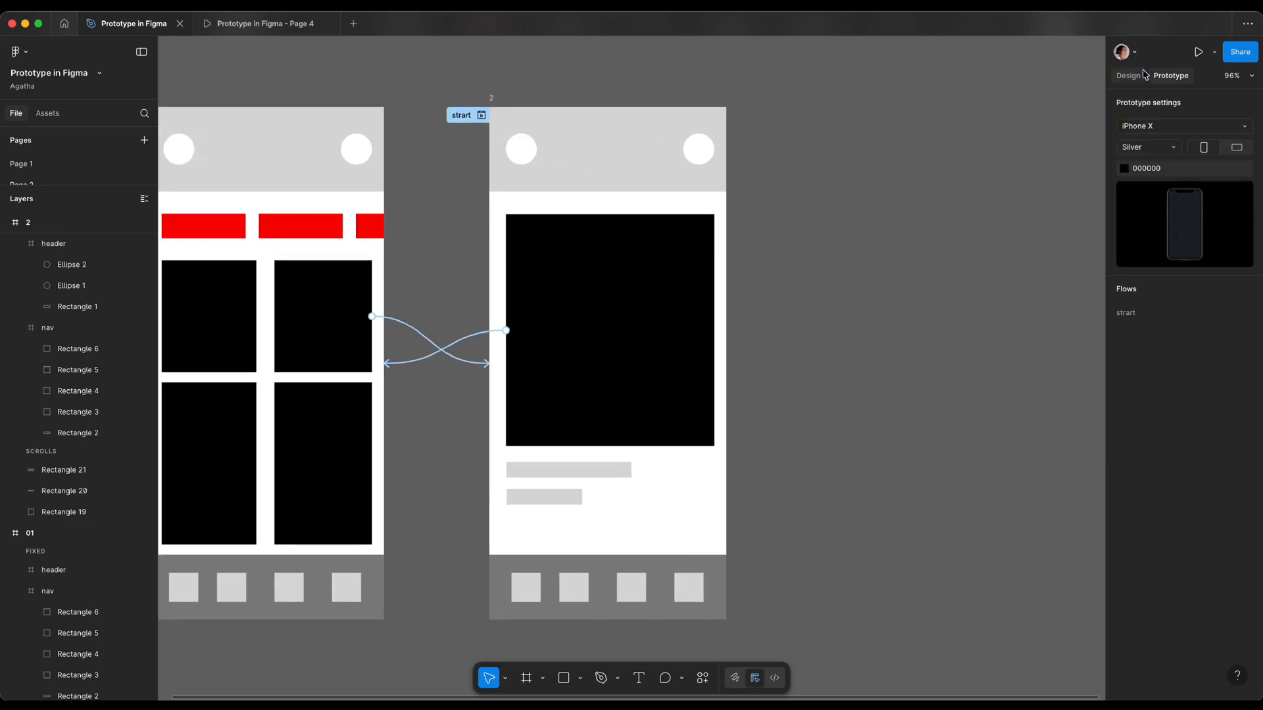
Step: Draw a 300×300 white rectangle beside screen 2, add a grey circle, and frame it
left_click(1127, 75)
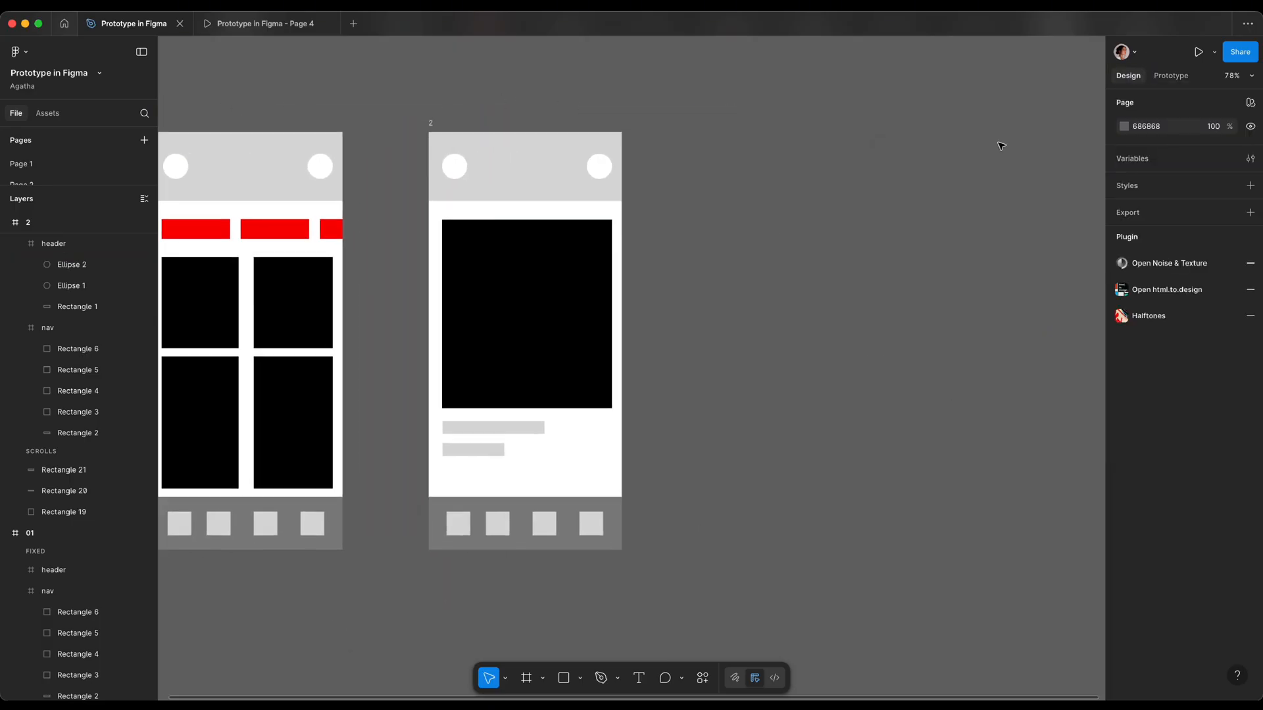
left_click(563, 678)
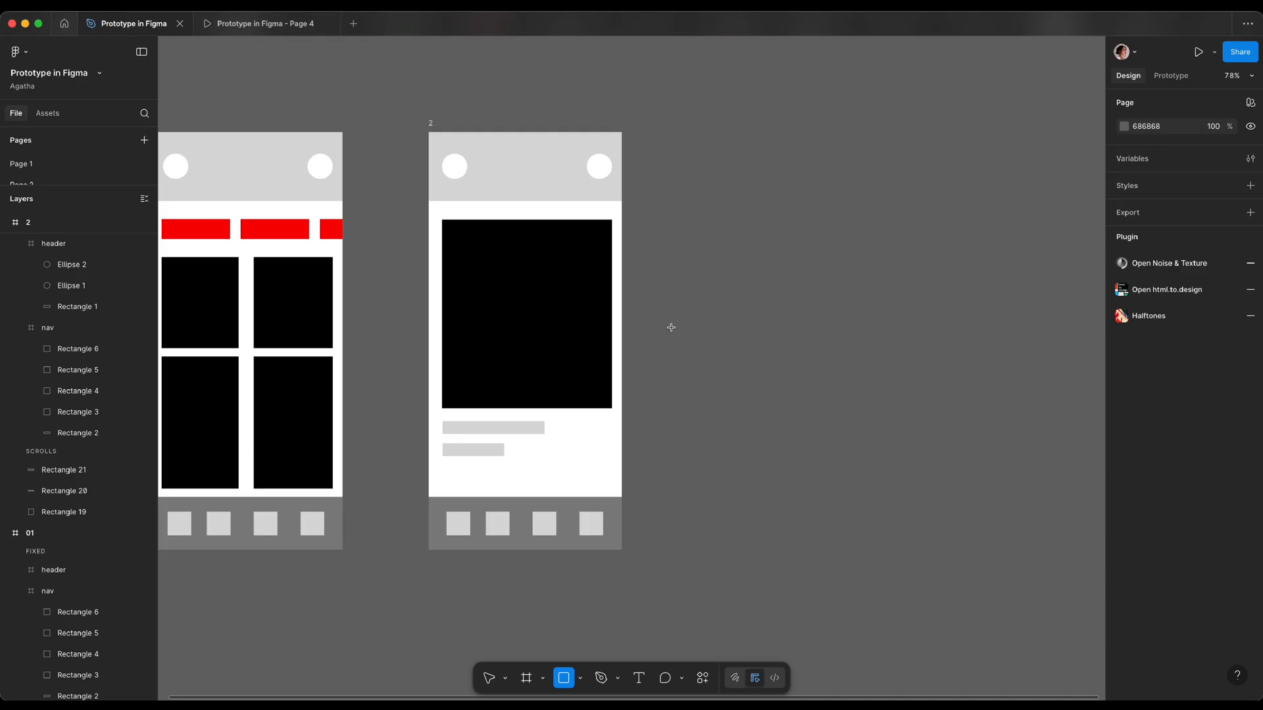
left_click_drag(671, 328, 831, 451)
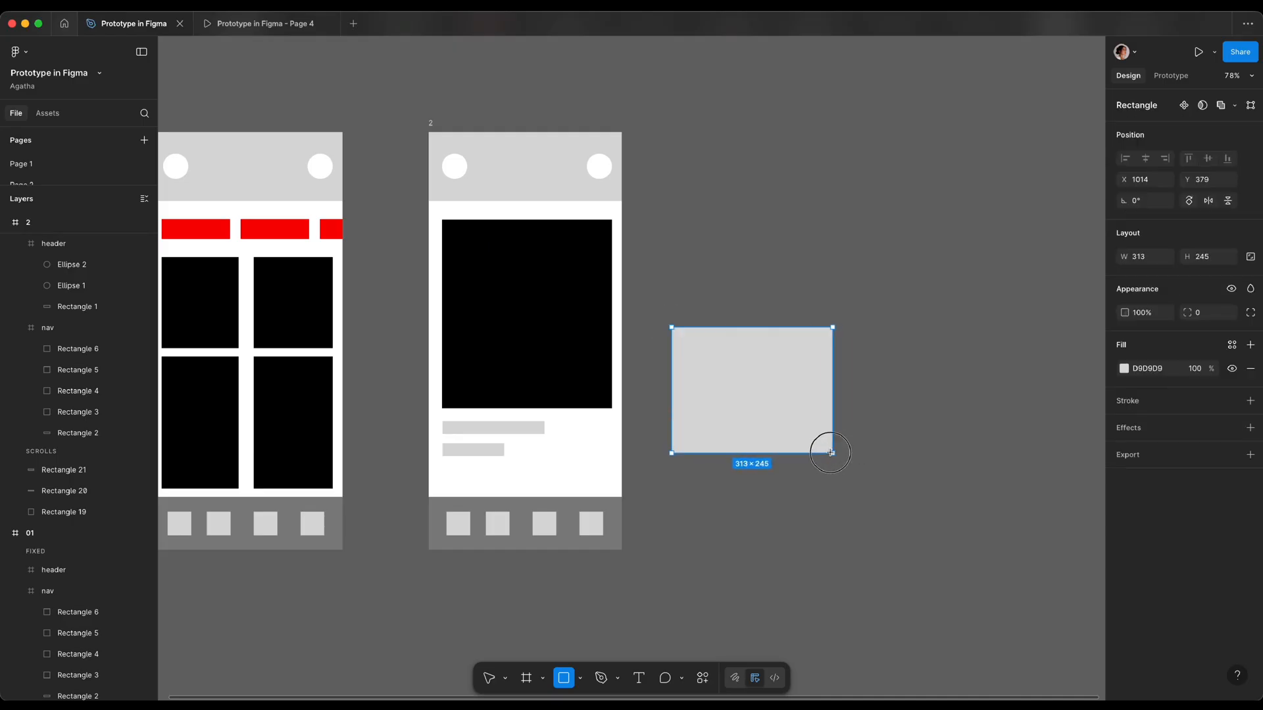
left_click_drag(832, 452, 817, 438)
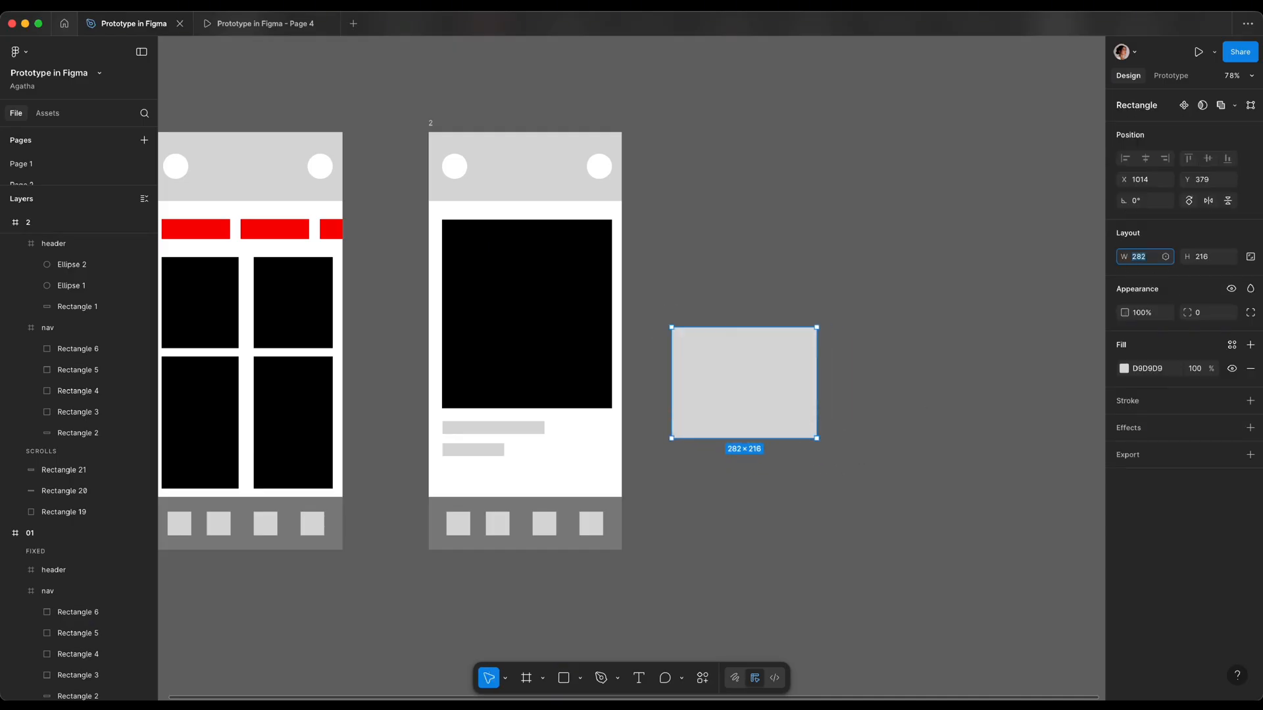
left_click(1124, 368)
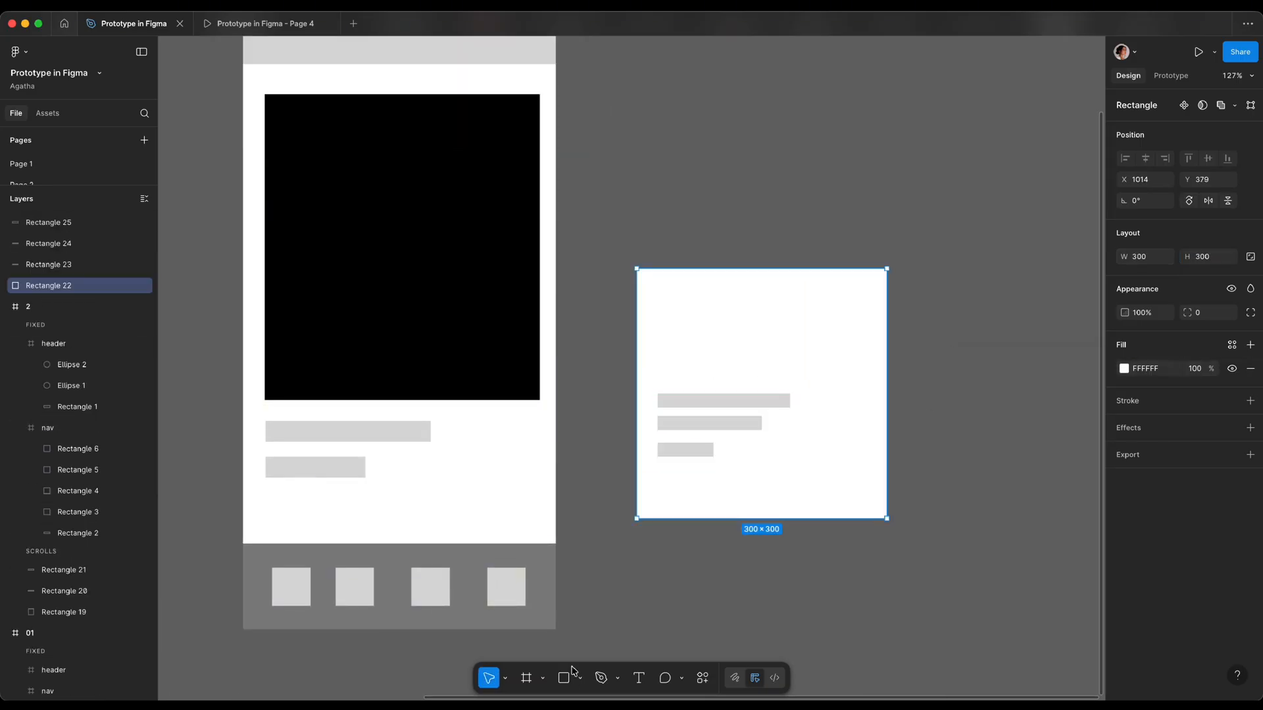
left_click(566, 677)
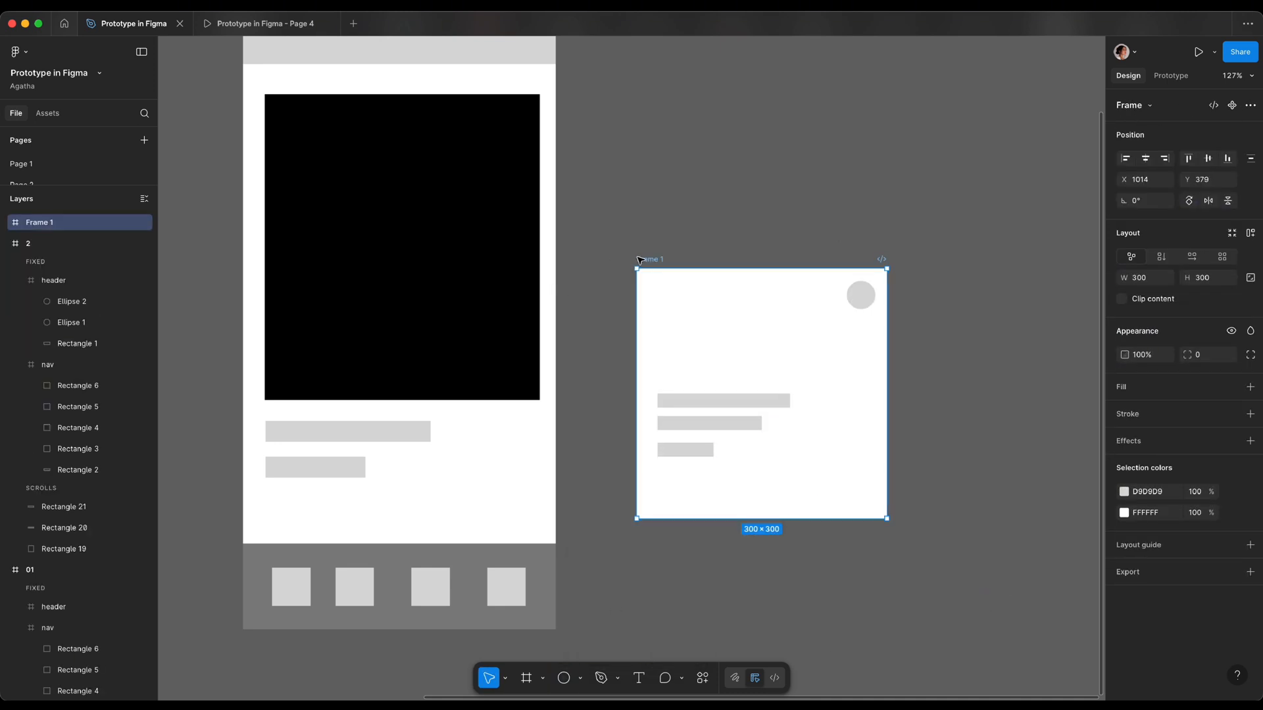
left_click(1170, 75)
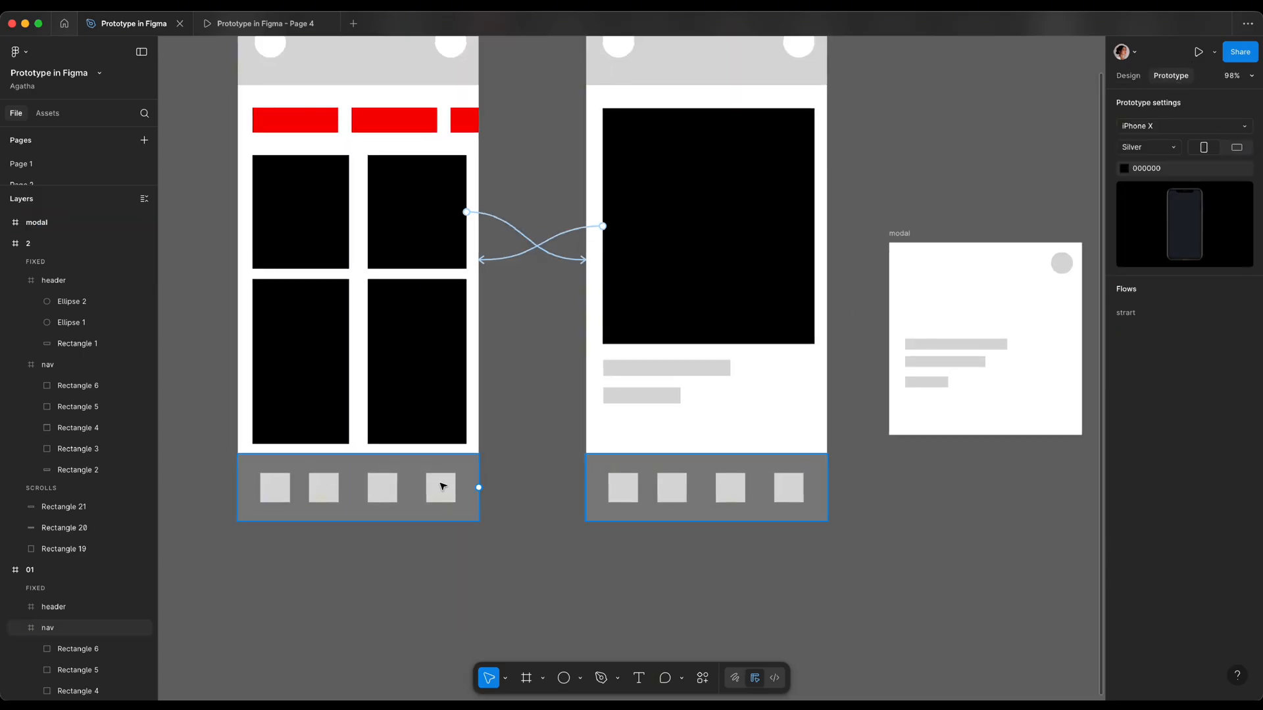
Step: Make screen 01's last nav square open an overlay, positioned manually, with instant animation
left_click(441, 488)
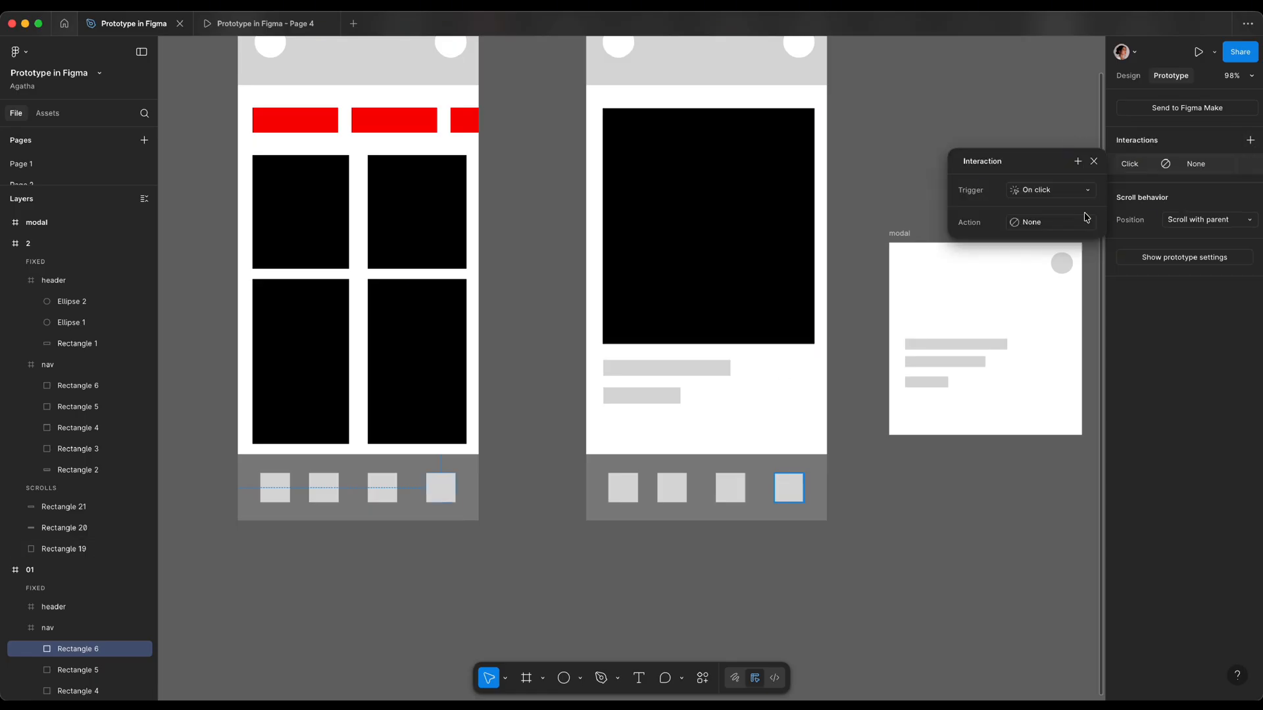
left_click(1049, 222)
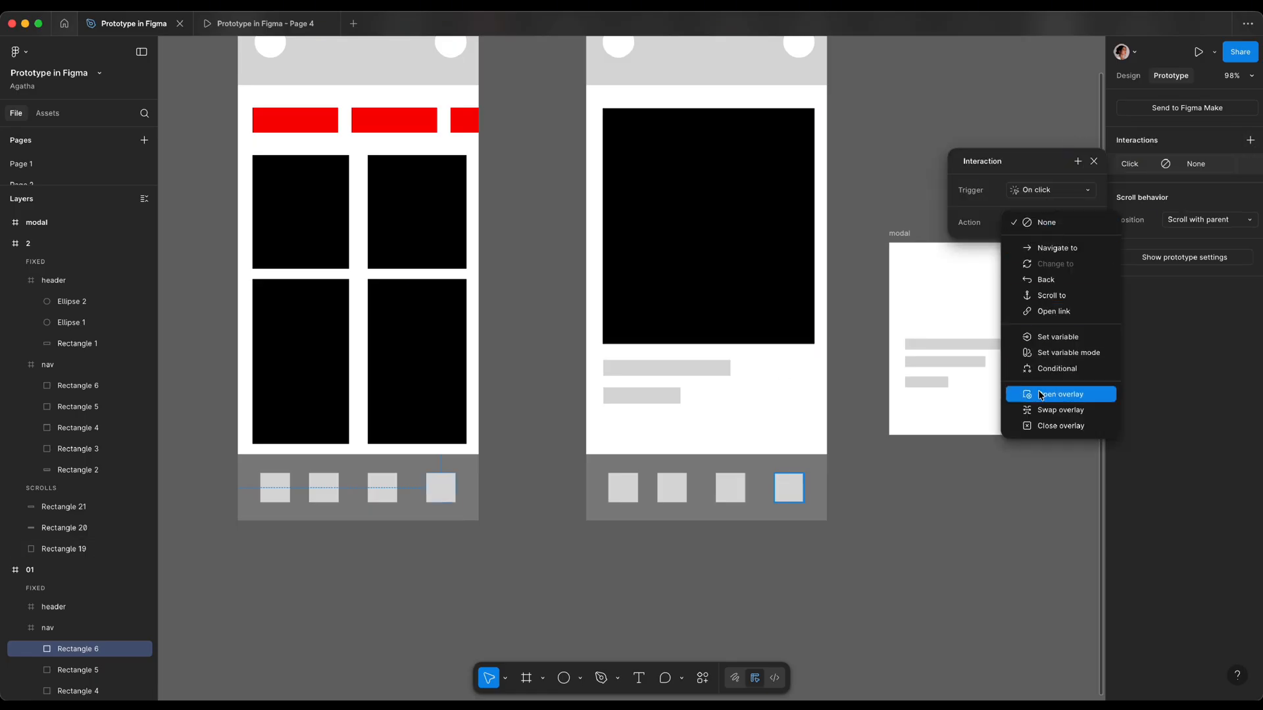
left_click(1060, 394)
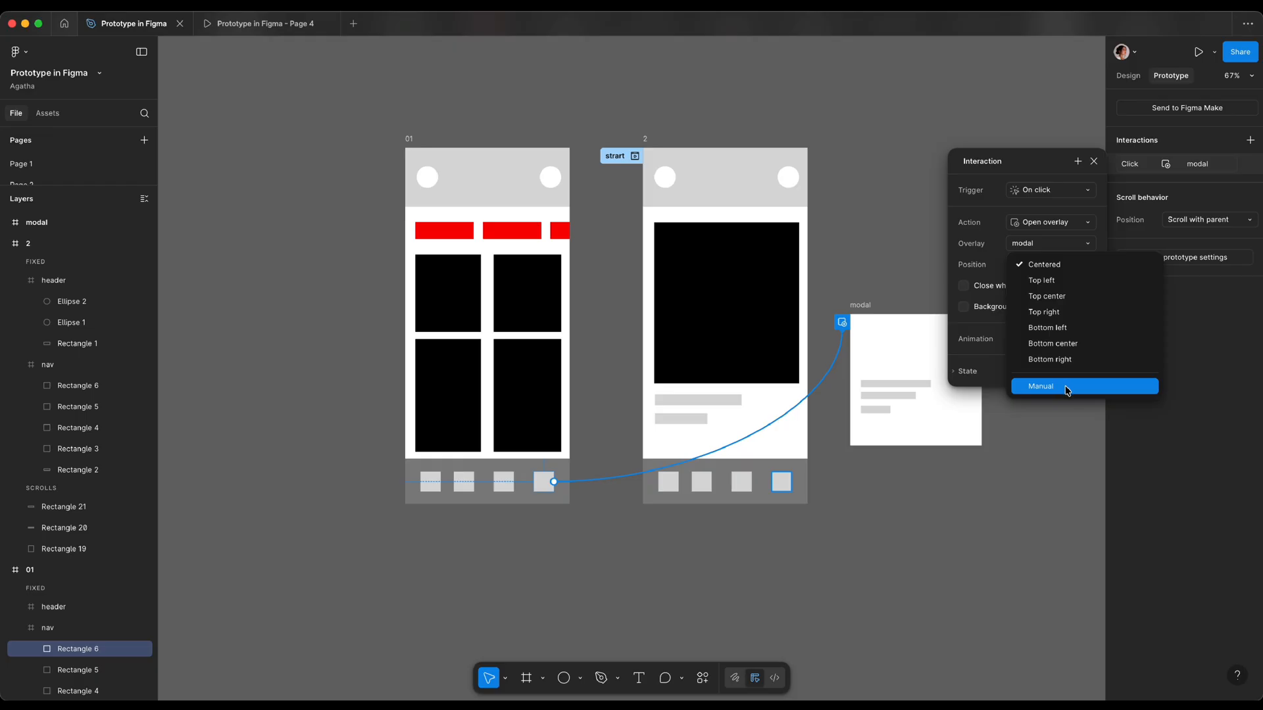
left_click(1040, 386)
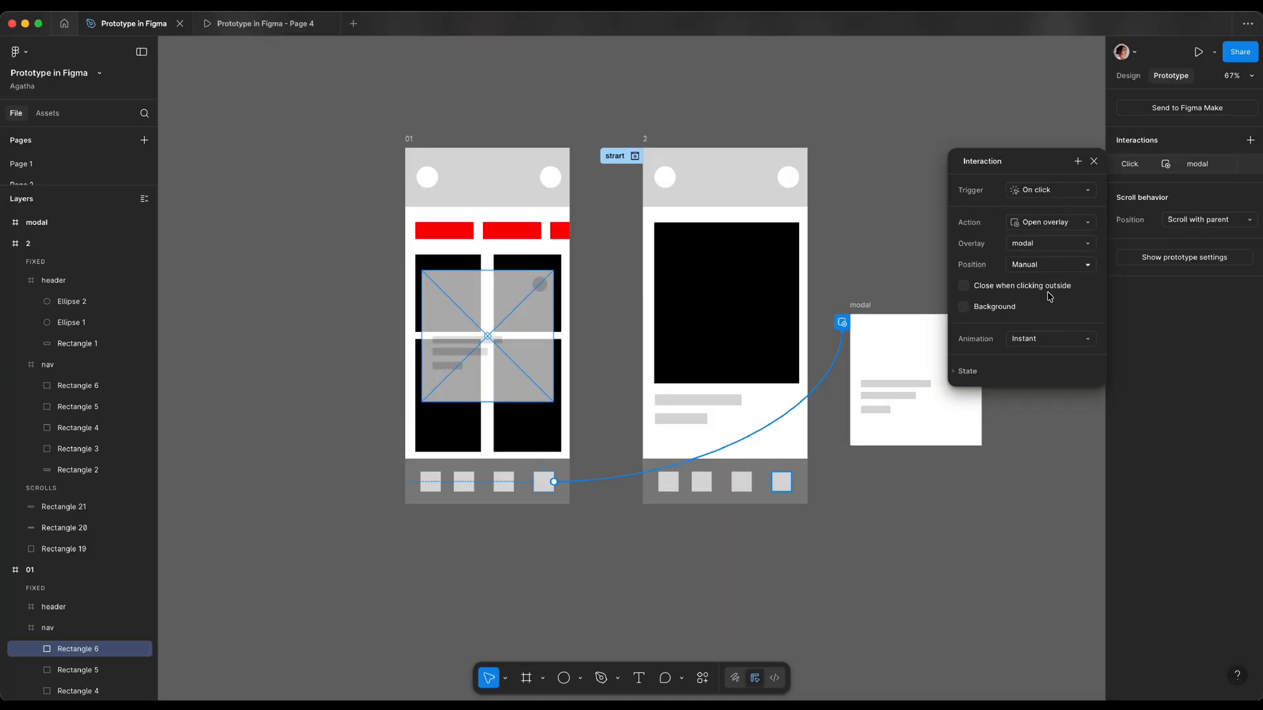
left_click(1050, 338)
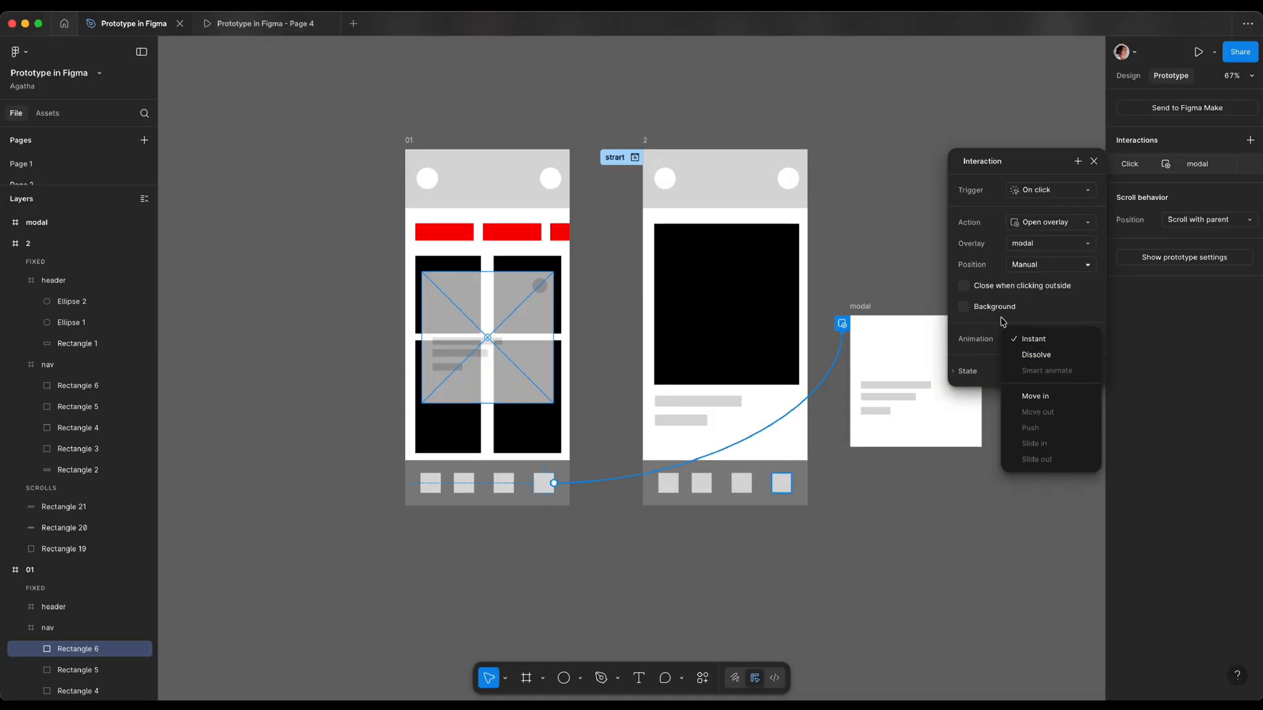
left_click(1034, 338)
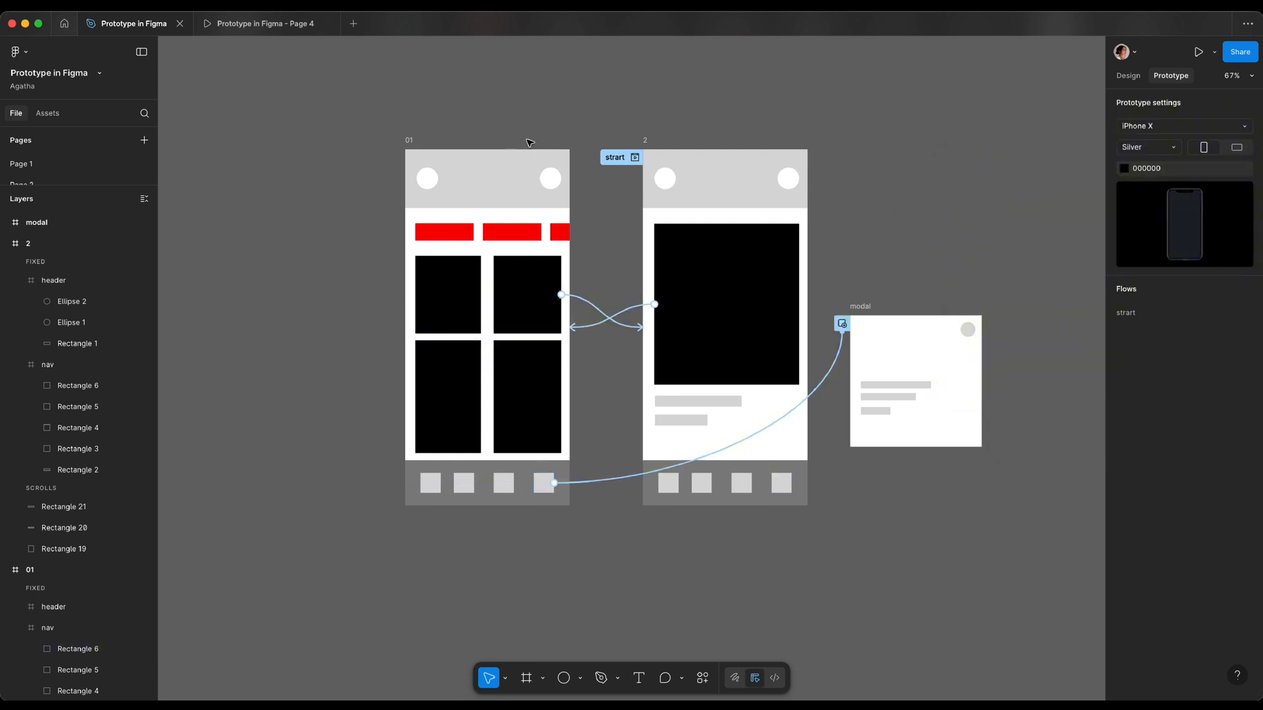
left_click(1198, 52)
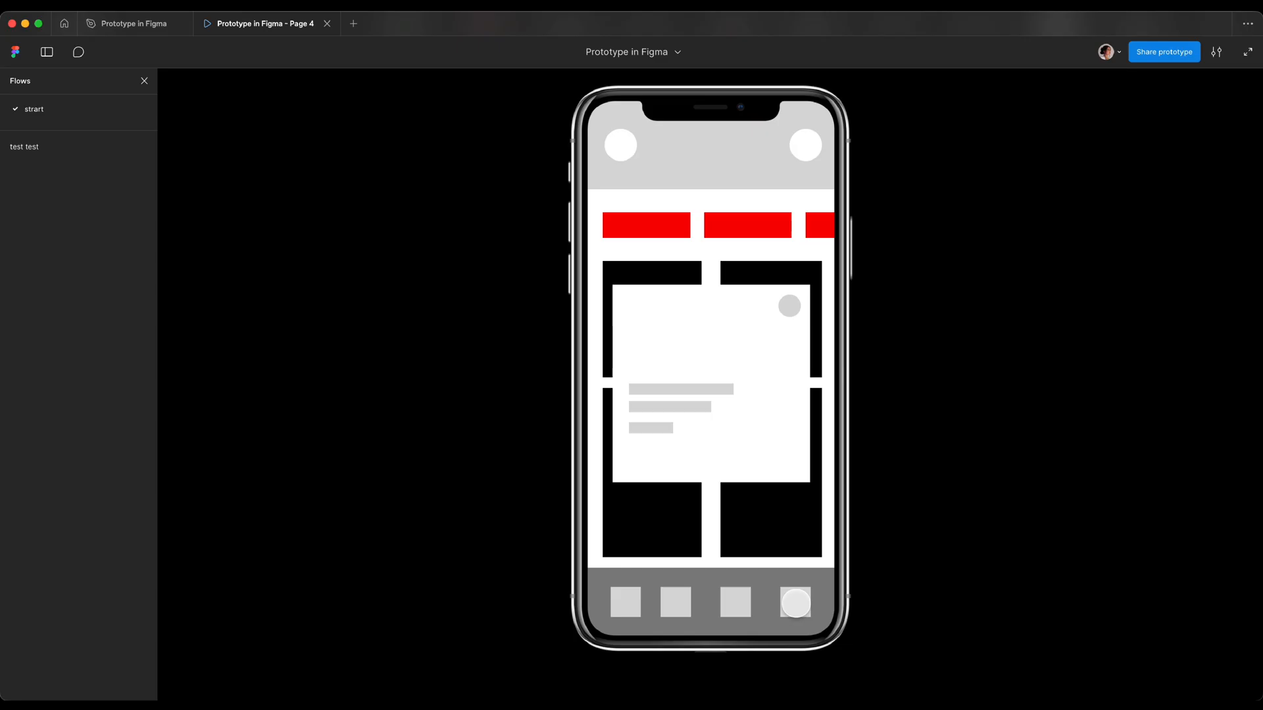
left_click(613, 227)
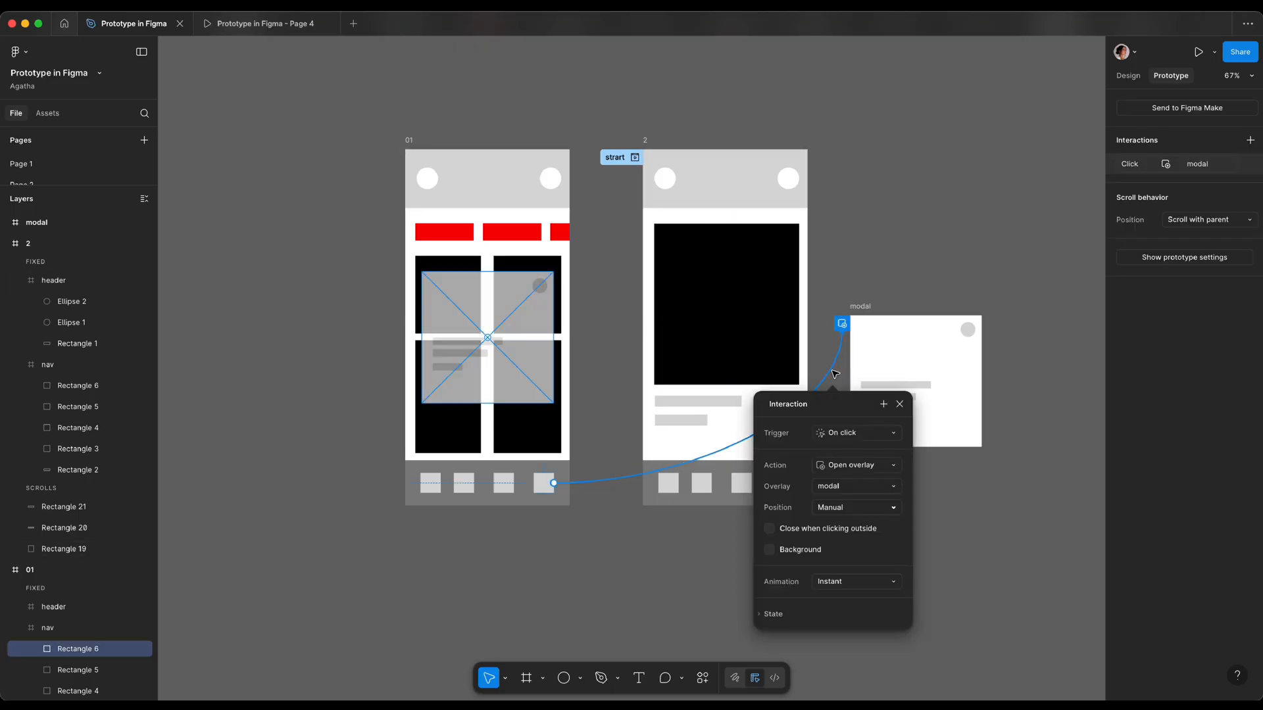
Step: Give the modal's grey circle a tap action and add a 25% black overlay background
left_click(768, 549)
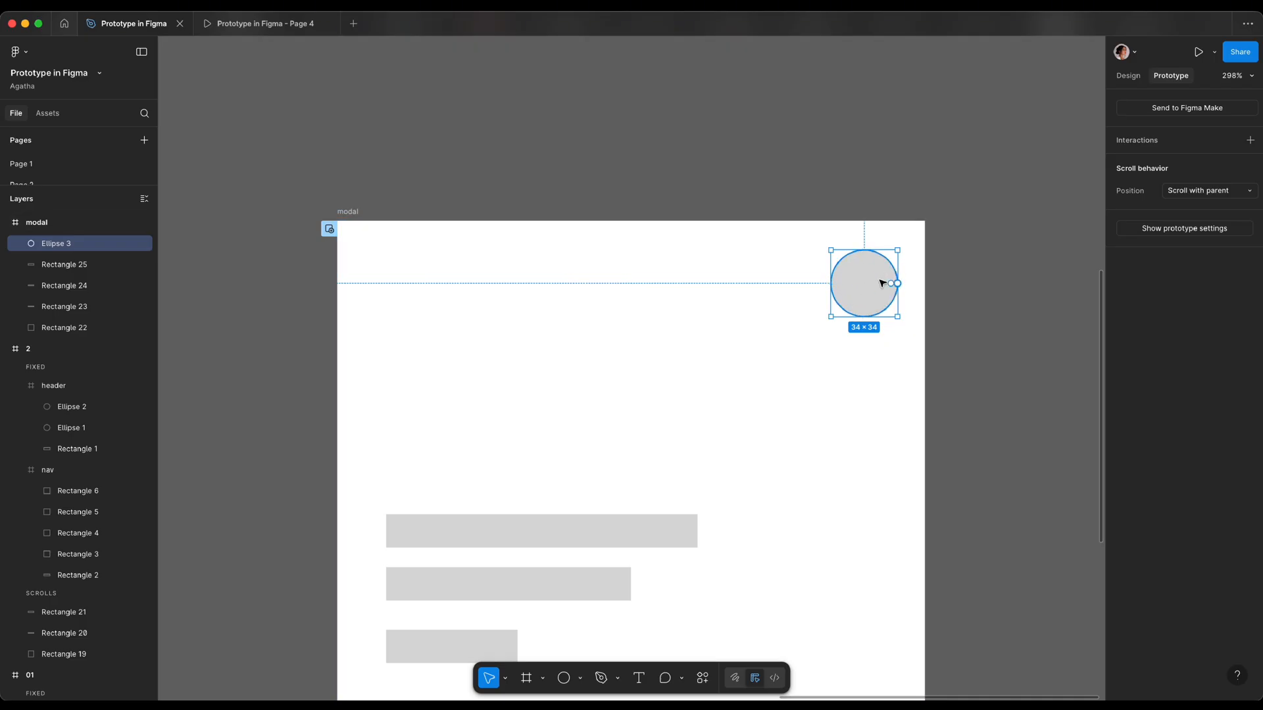
left_click(1251, 140)
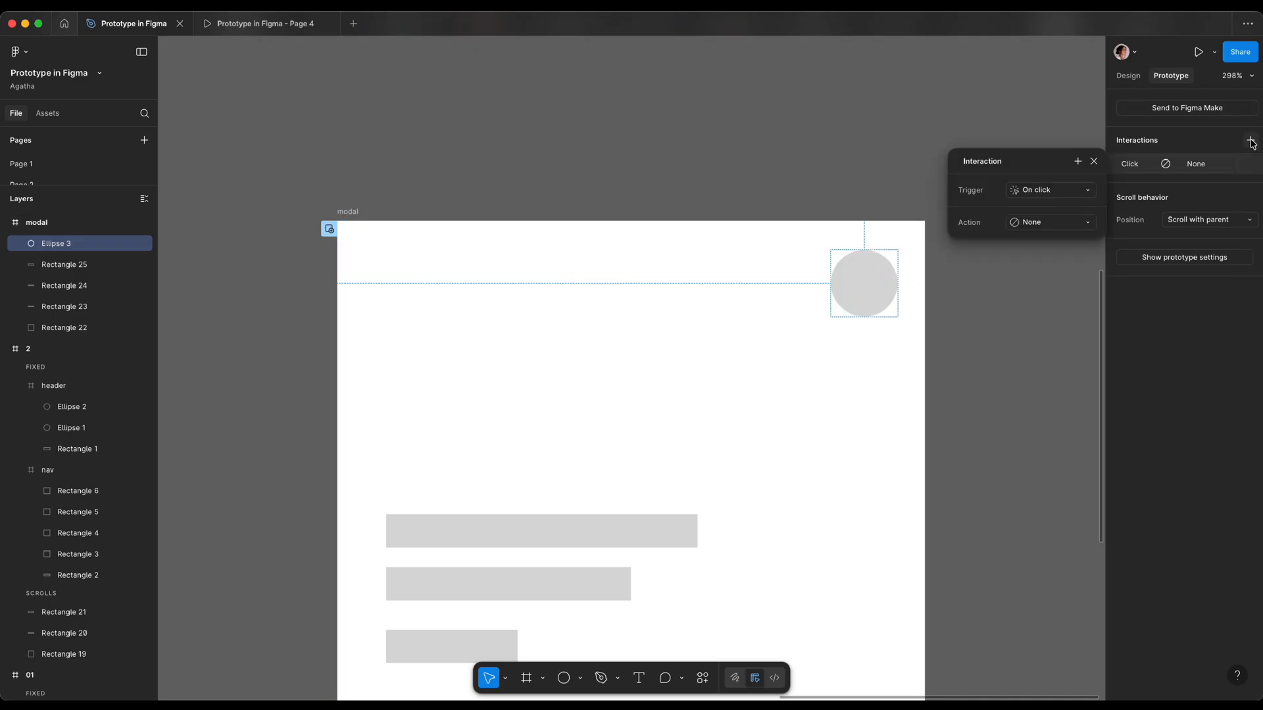
left_click(1050, 222)
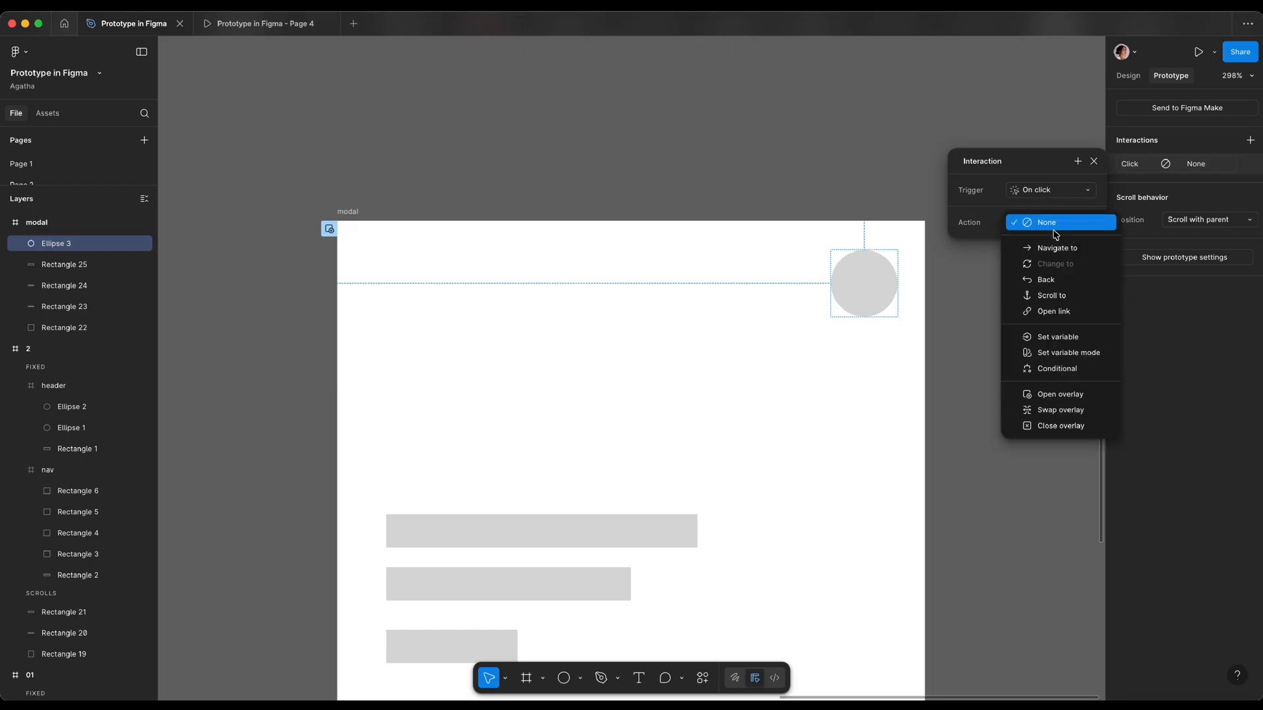
left_click(1061, 426)
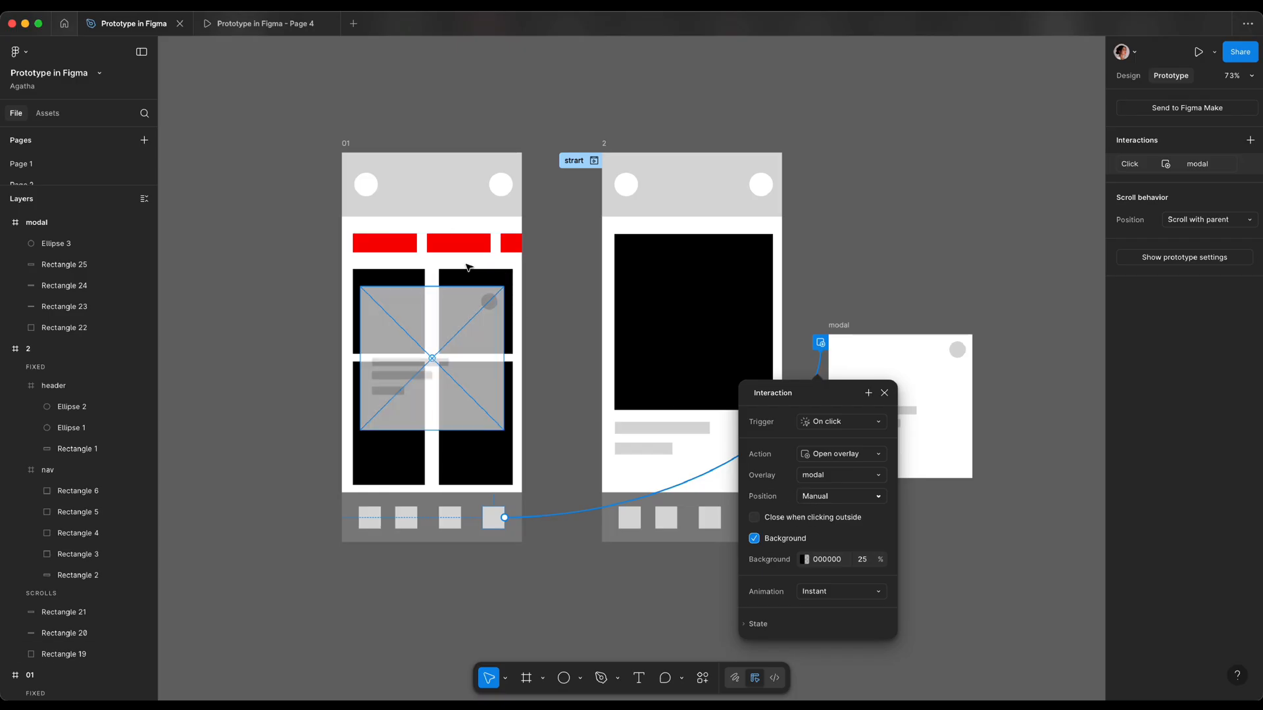
left_click(1127, 75)
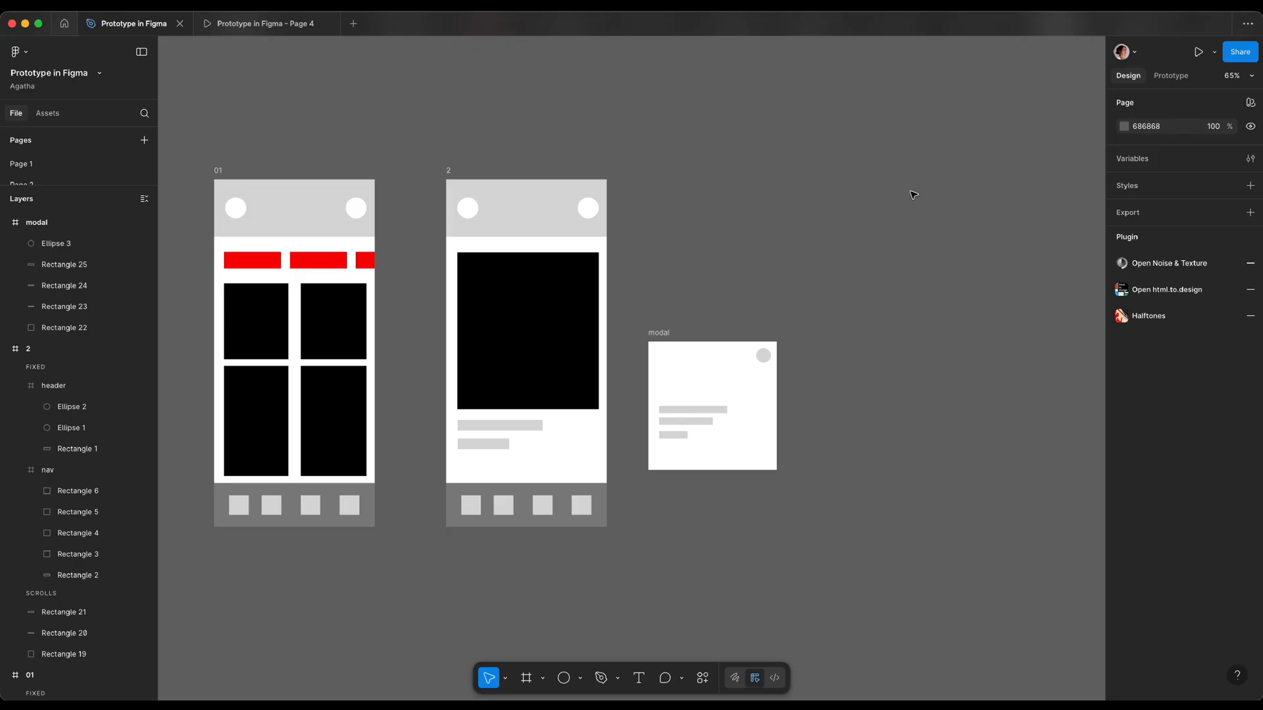
mouse_move(457, 177)
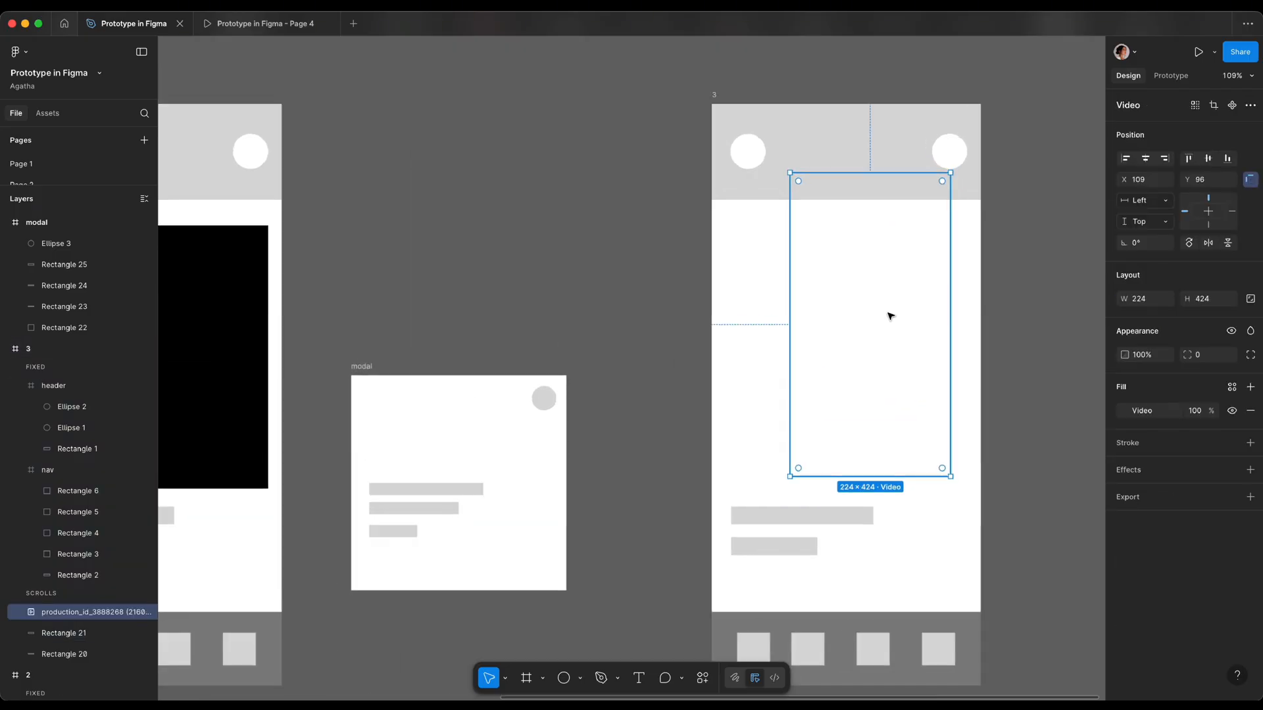
Step: Select the duplicated screen 3 frame holding the video
left_click(1171, 75)
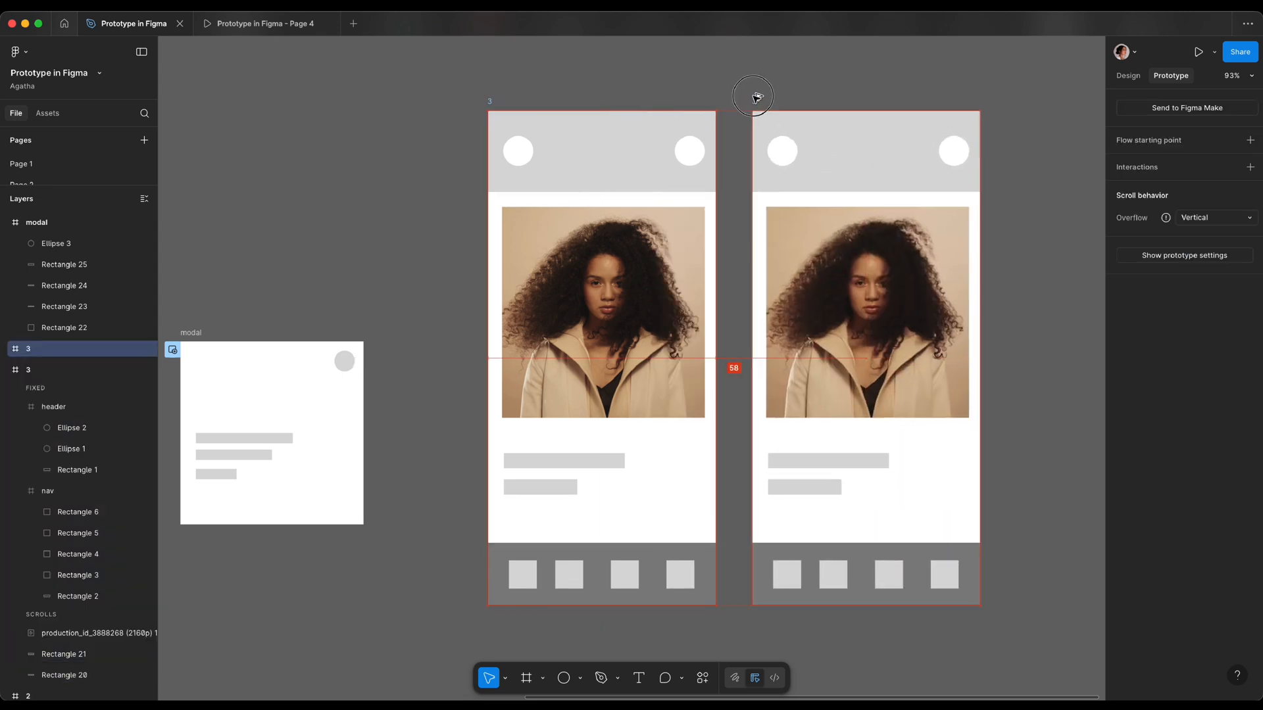
Step: Link a play triangle on screen 3 to screen 4, then set screen 4's video trigger
left_click(855, 313)
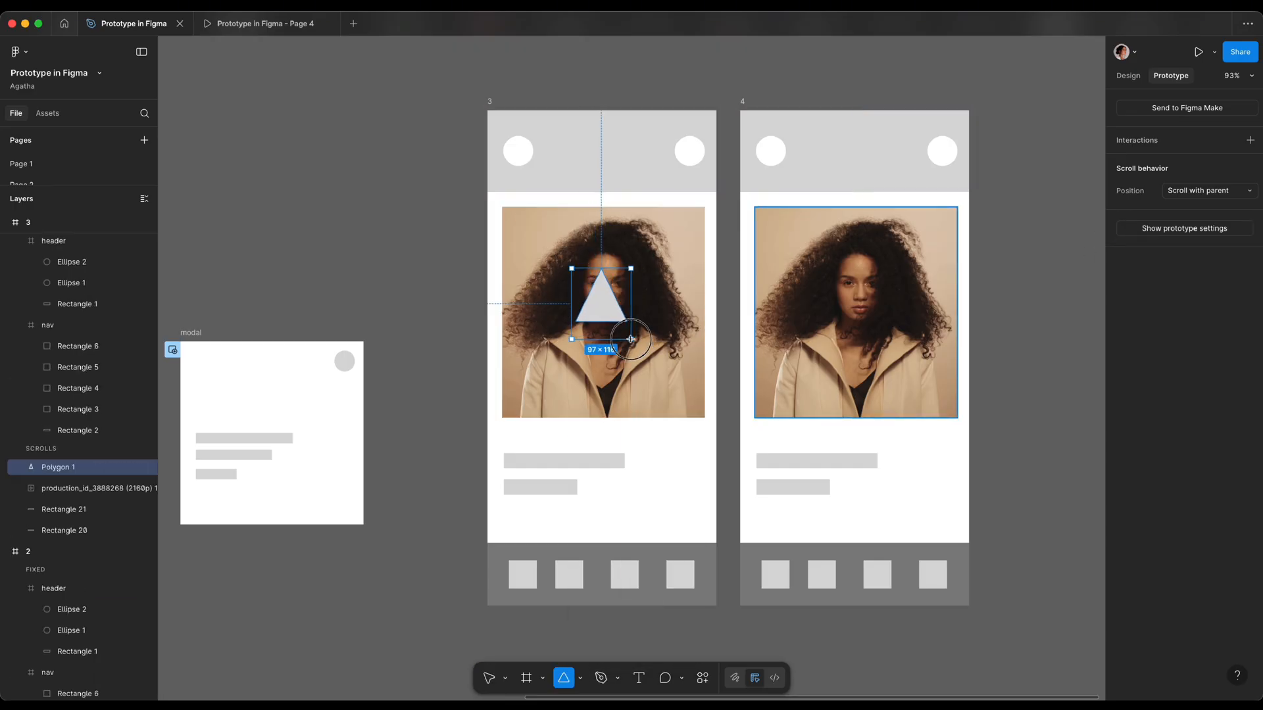
left_click(1127, 75)
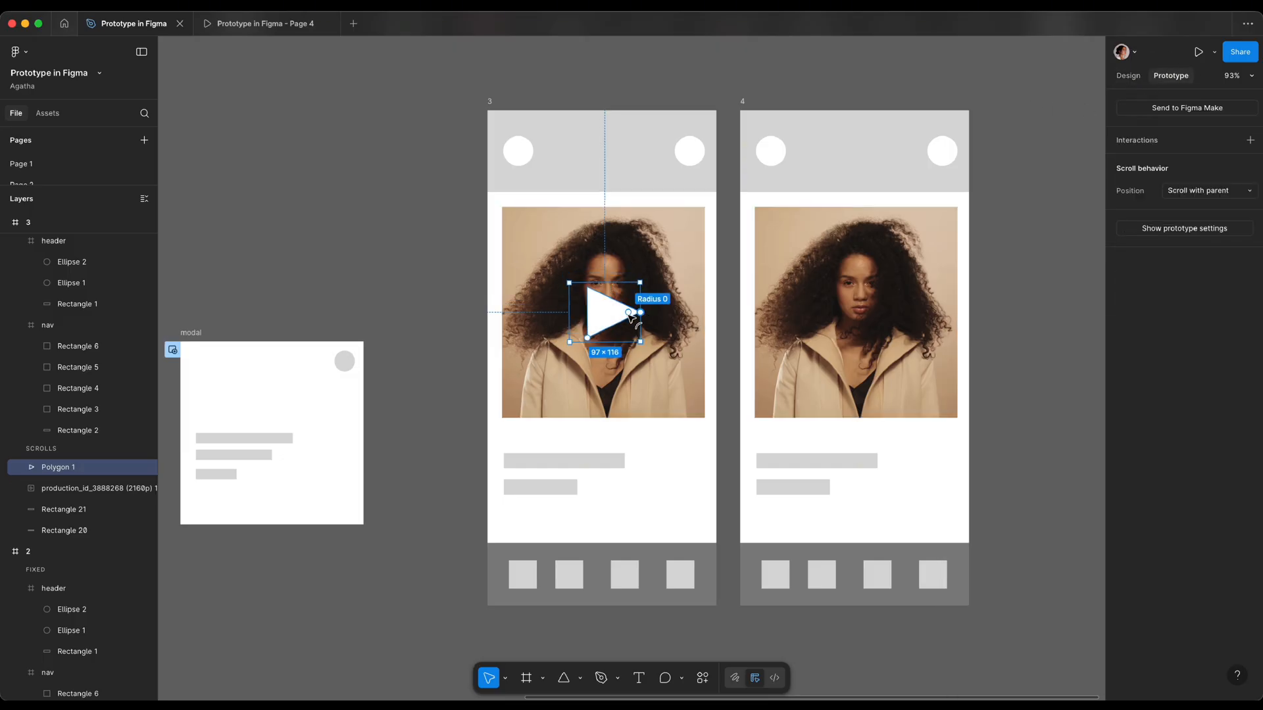
left_click_drag(628, 313, 896, 238)
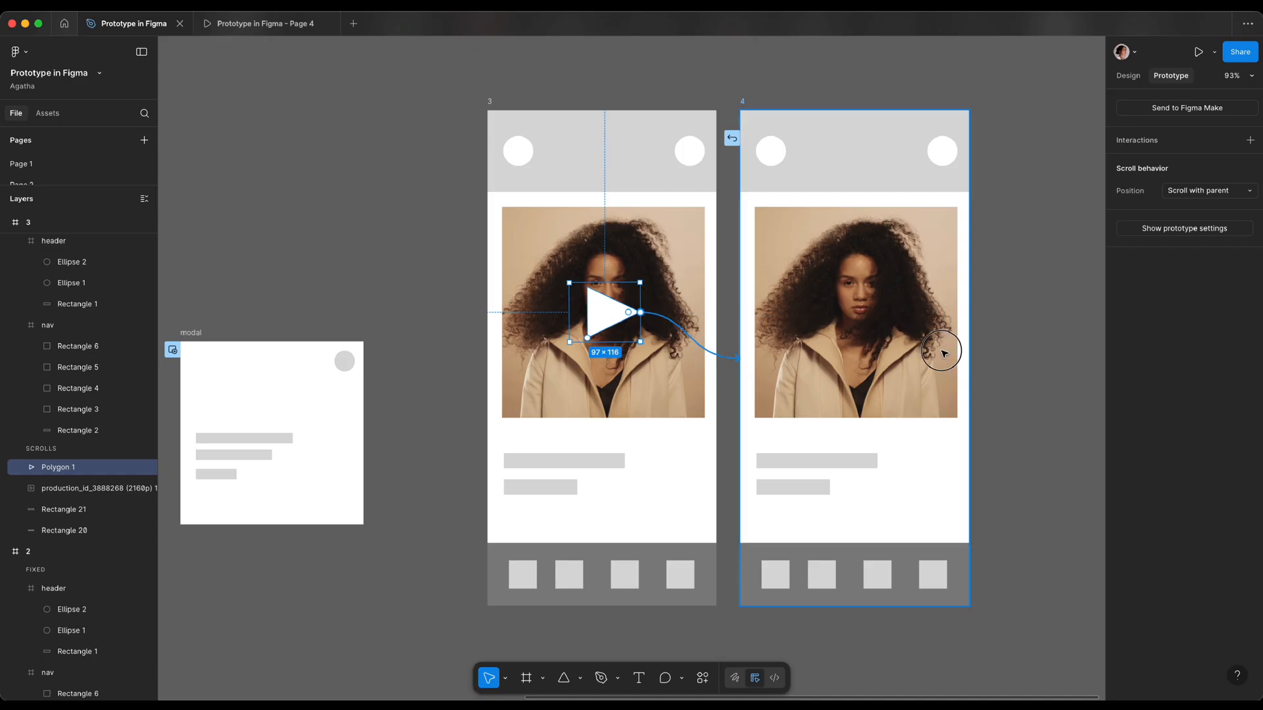
left_click(854, 312)
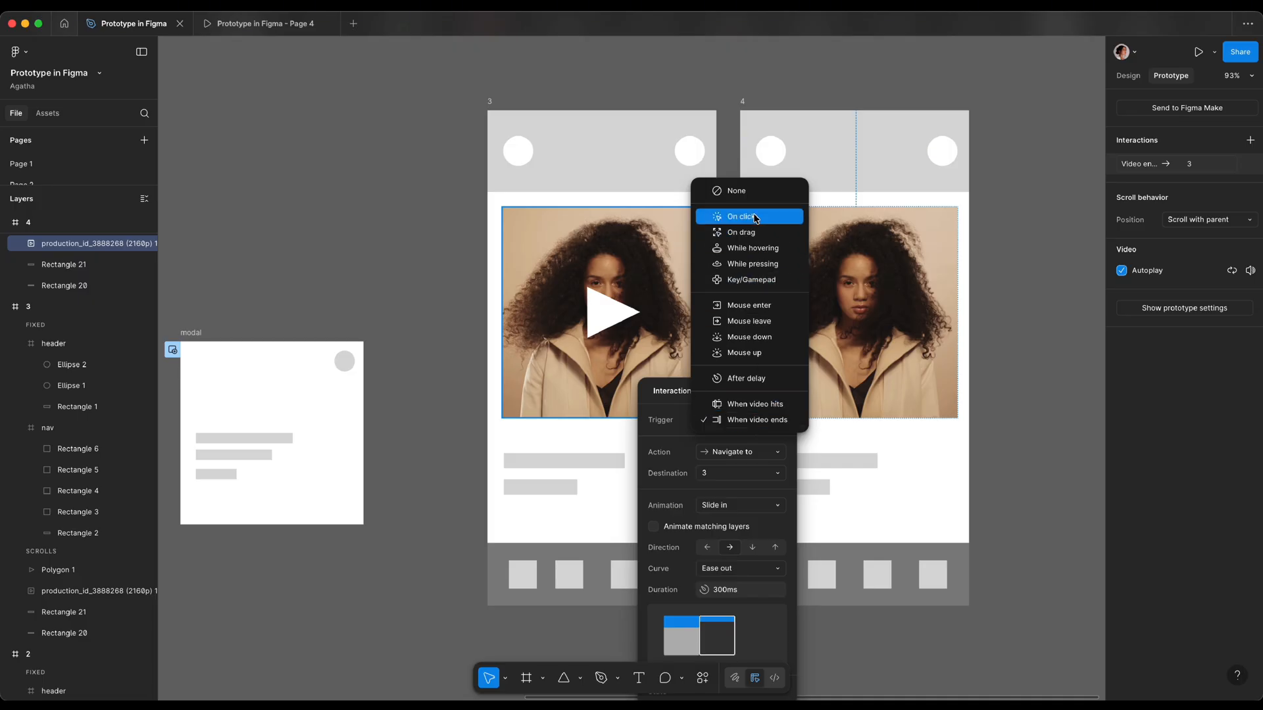
left_click(739, 216)
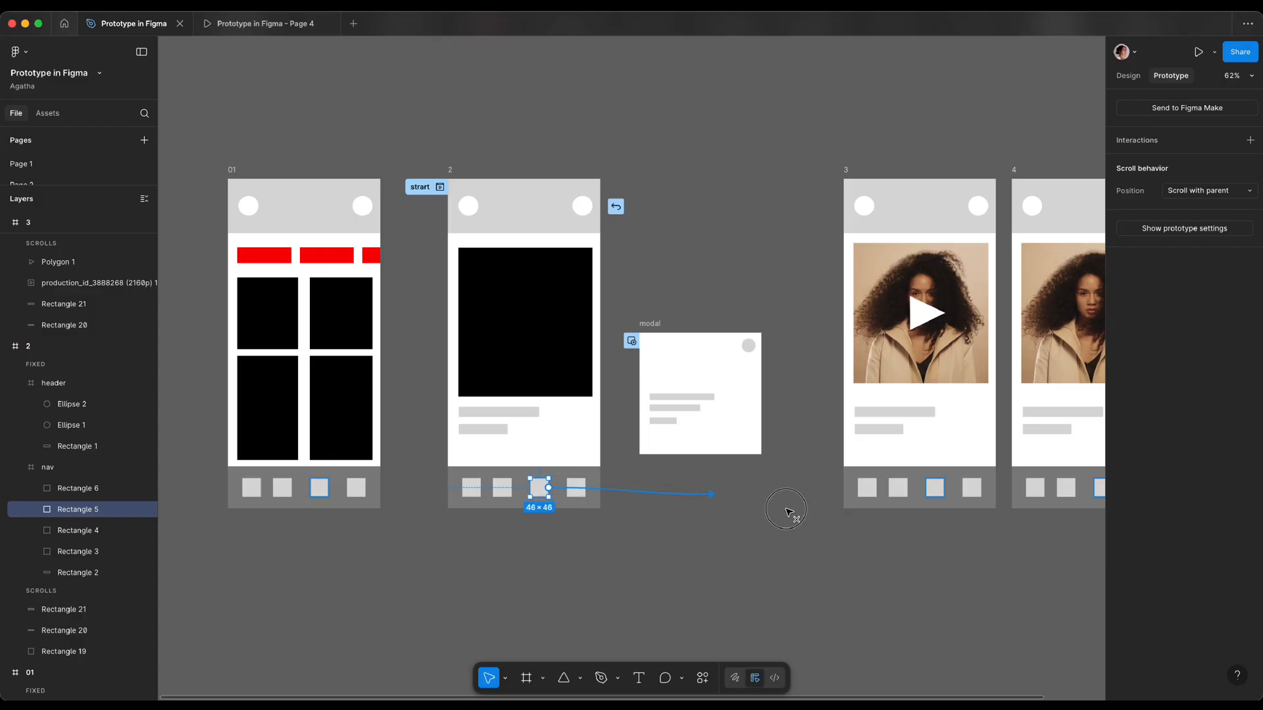
Step: Finish linking screen 2's third nav square to screen 3 and preview it
left_click(1199, 51)
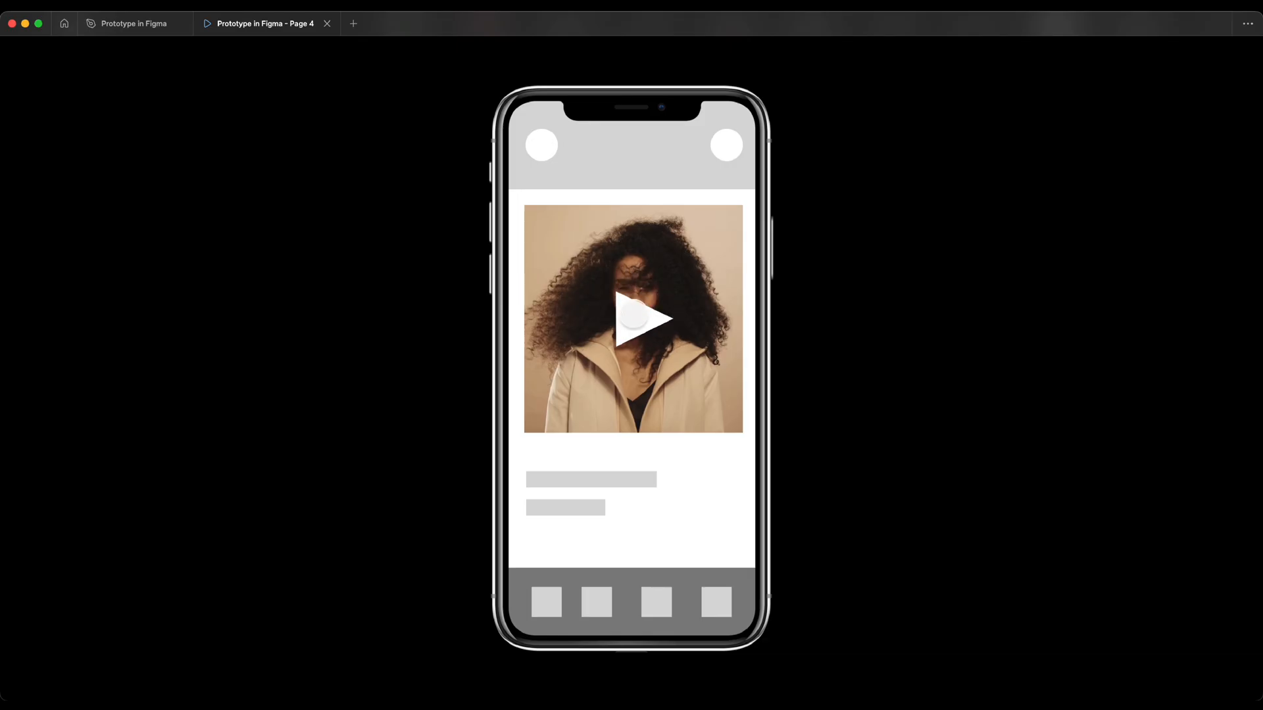
Step: Leave the preview for the editor and select the Scroll example frame
left_click(133, 24)
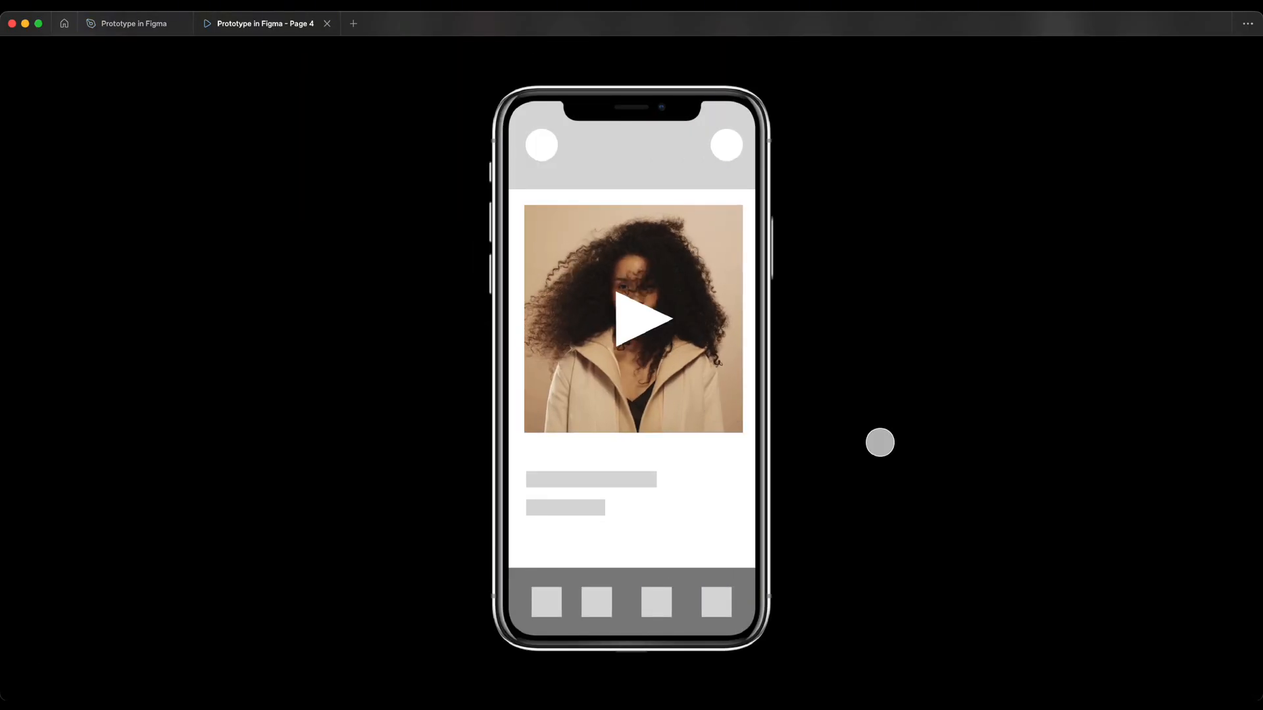
left_click(132, 23)
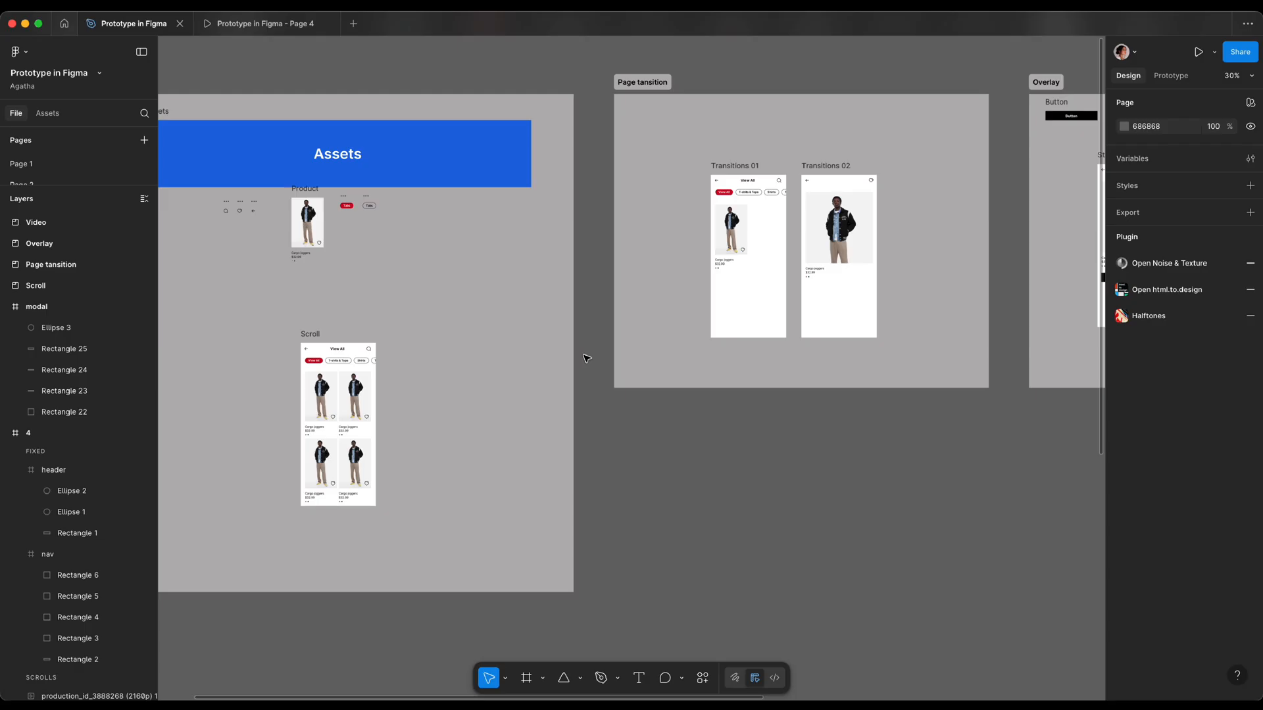
left_click(361, 417)
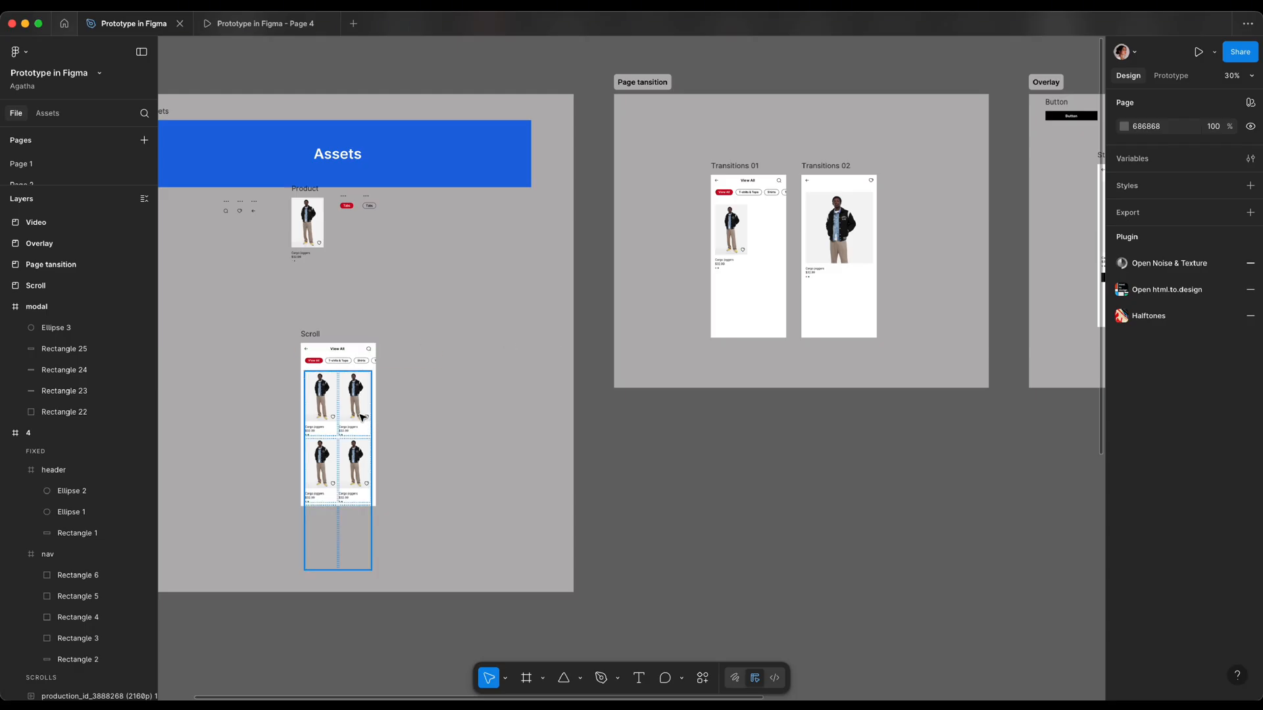